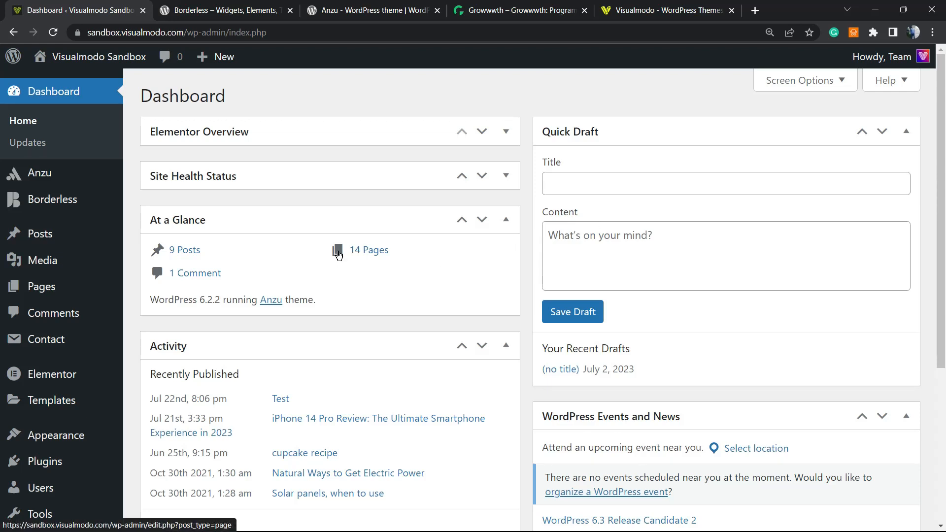
pyautogui.moveTo(387, 303)
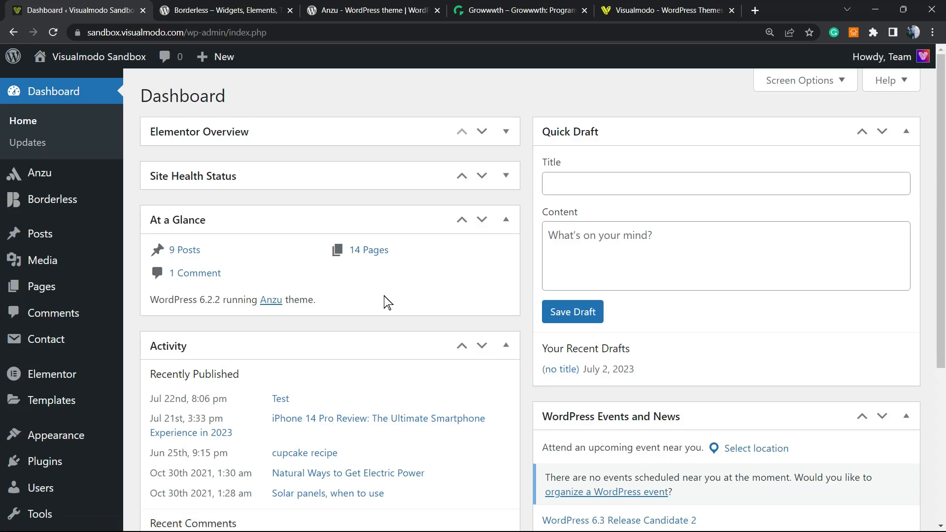
pyautogui.moveTo(374, 268)
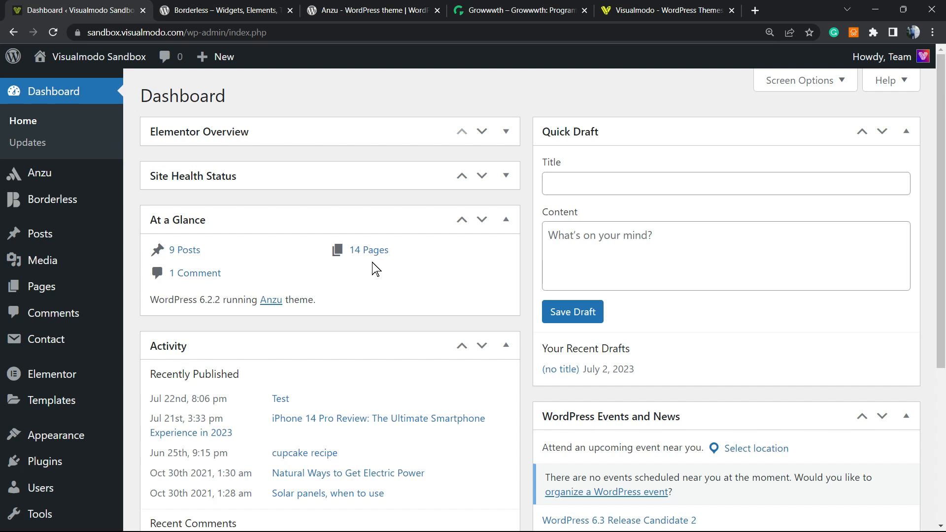
pyautogui.moveTo(360, 249)
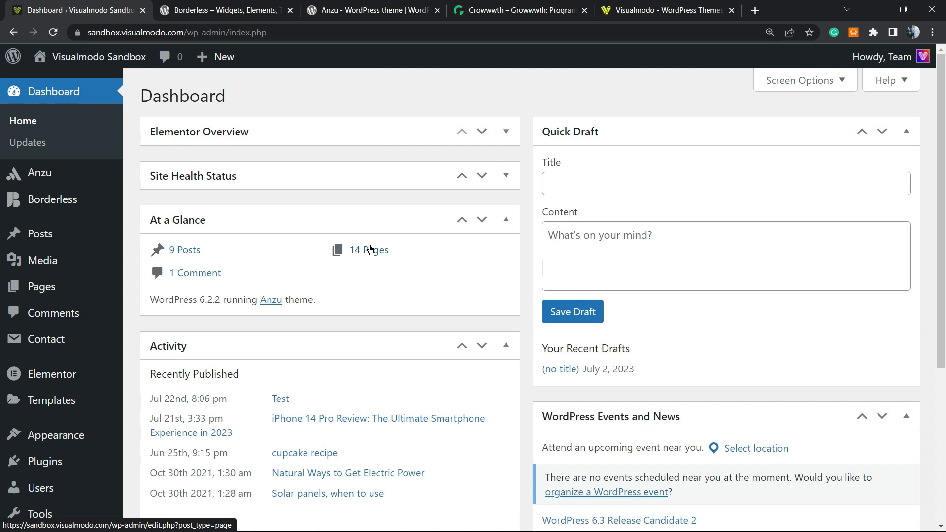
pyautogui.moveTo(358, 250)
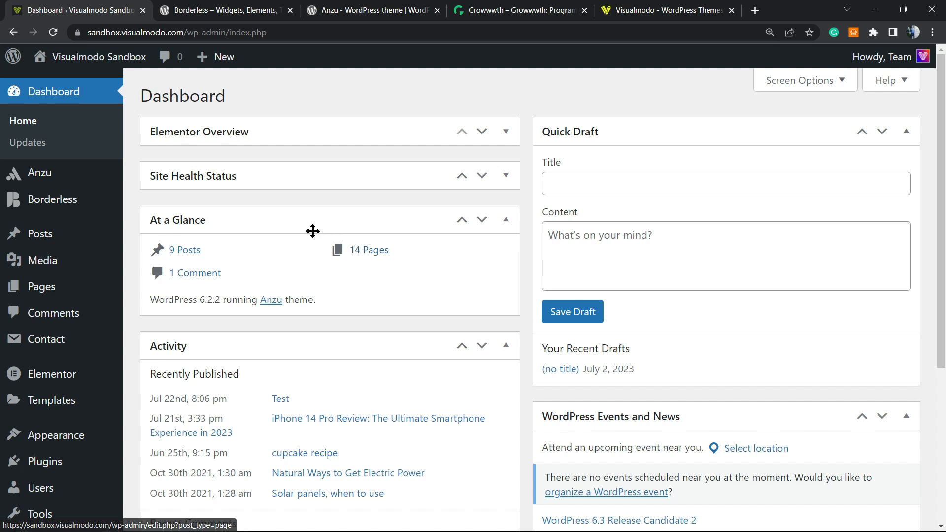
pyautogui.moveTo(404, 221)
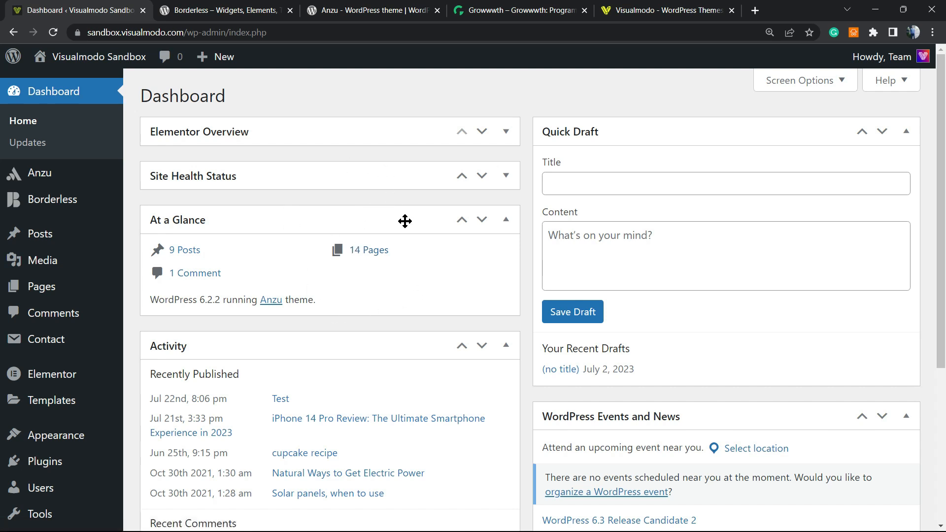
pyautogui.moveTo(361, 203)
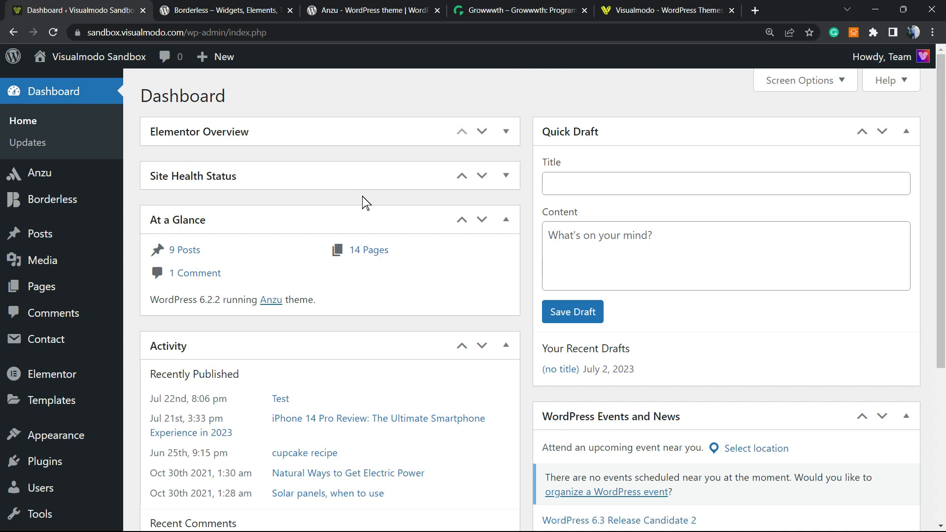
pyautogui.moveTo(368, 205)
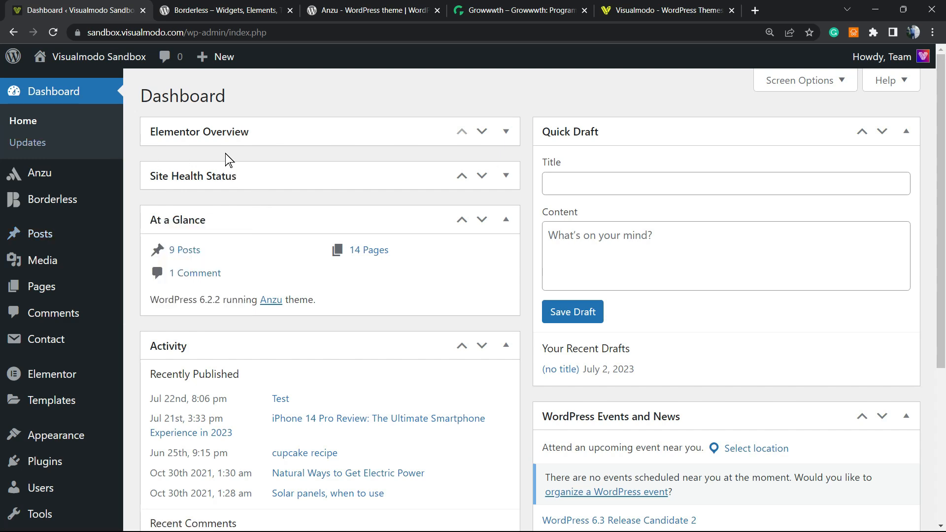
pyautogui.moveTo(198, 158)
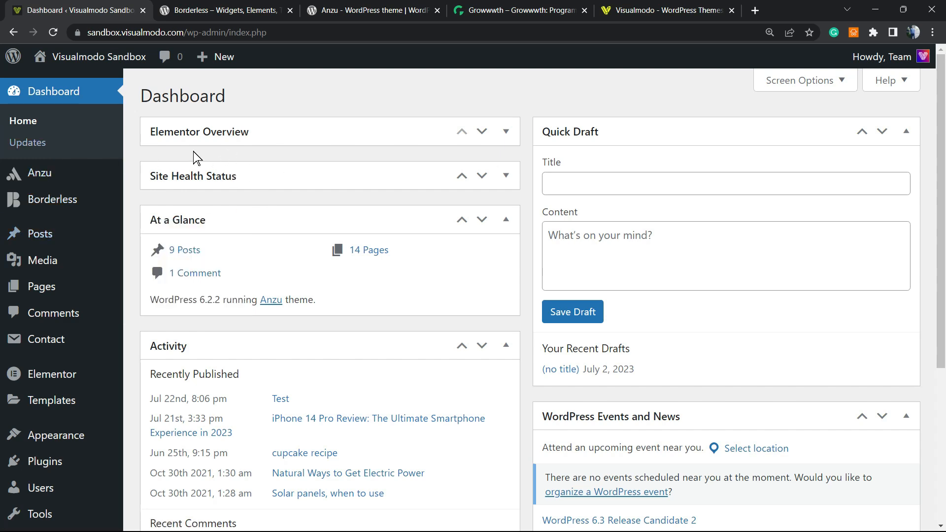
# Search plugins for 'Customize WordPress Emails and Alerts', then install and activate Better Notifications for WP
pyautogui.scroll(-3)
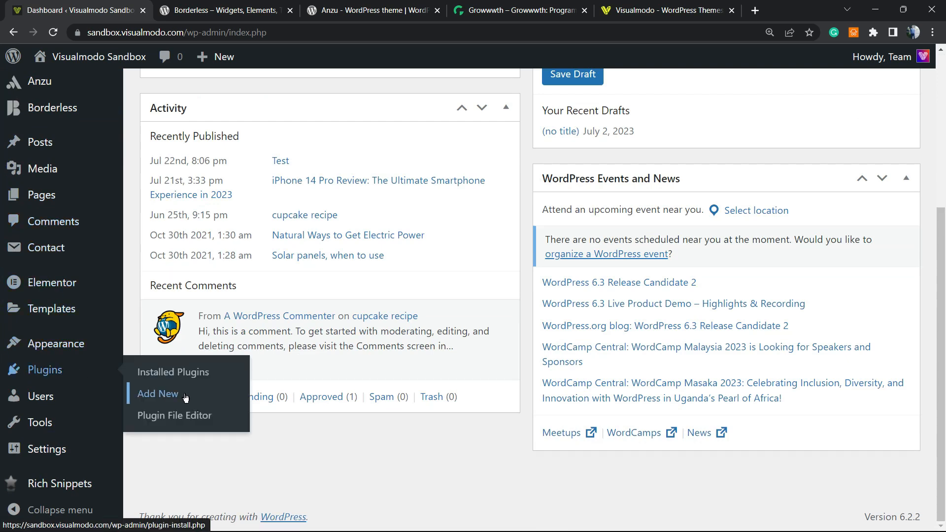
pyautogui.click(156, 393)
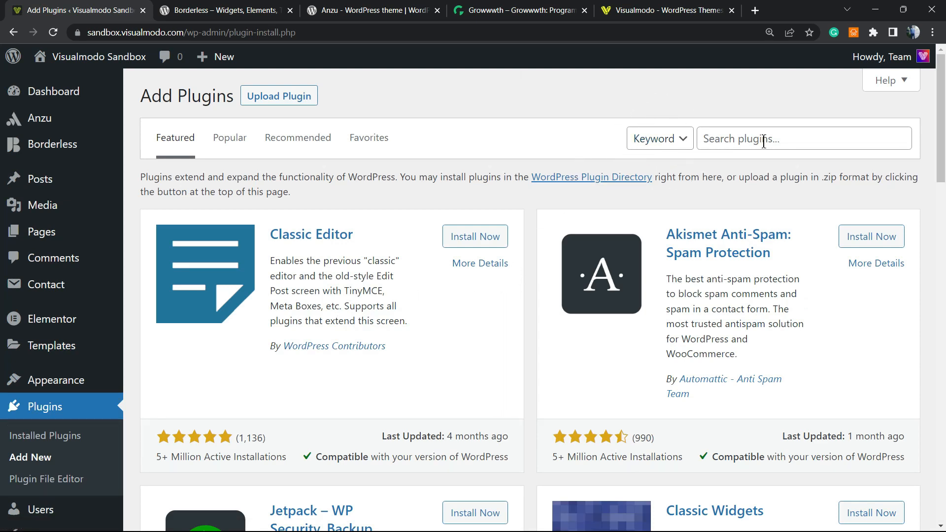
pyautogui.write('Customize WordPress Emails and Alerts')
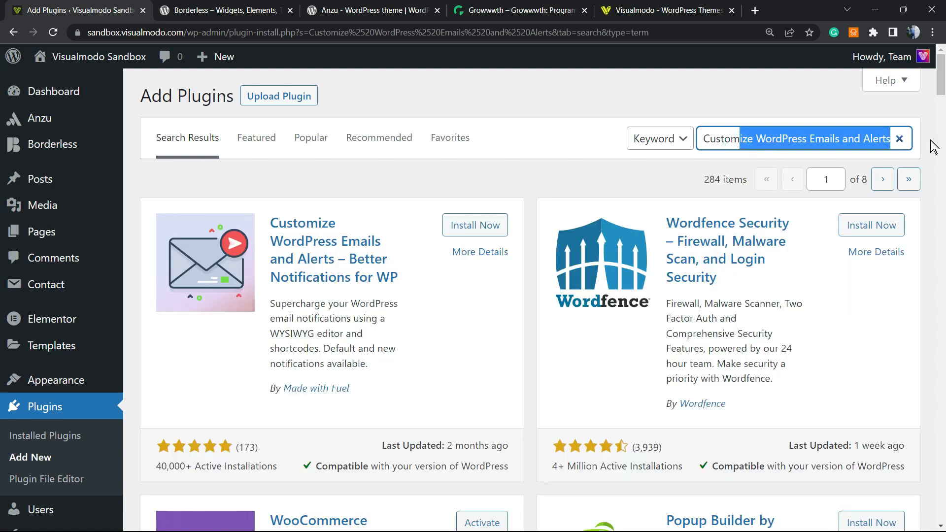
pyautogui.moveTo(386, 392)
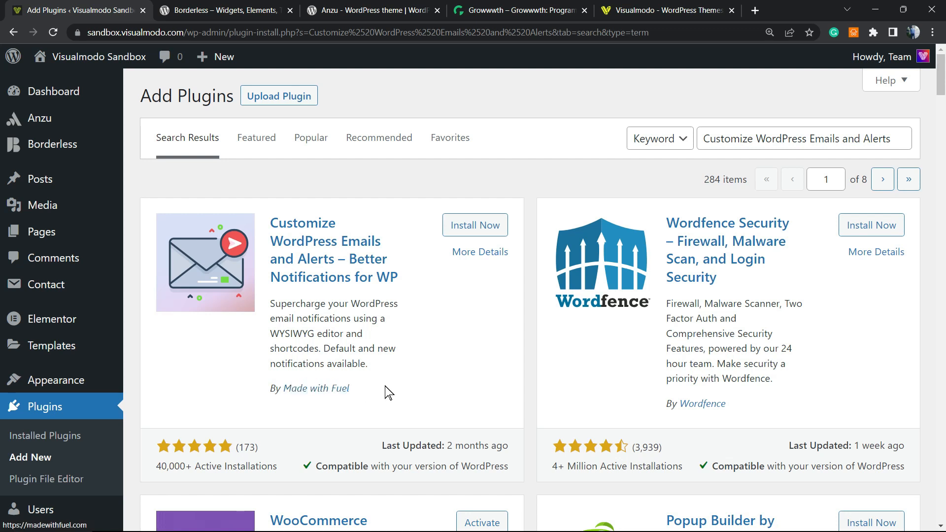
pyautogui.click(475, 224)
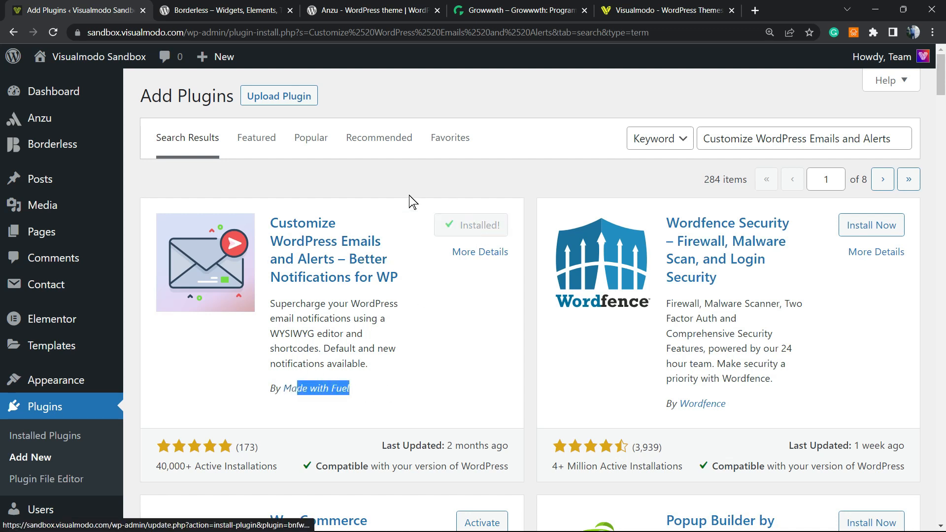
pyautogui.click(471, 224)
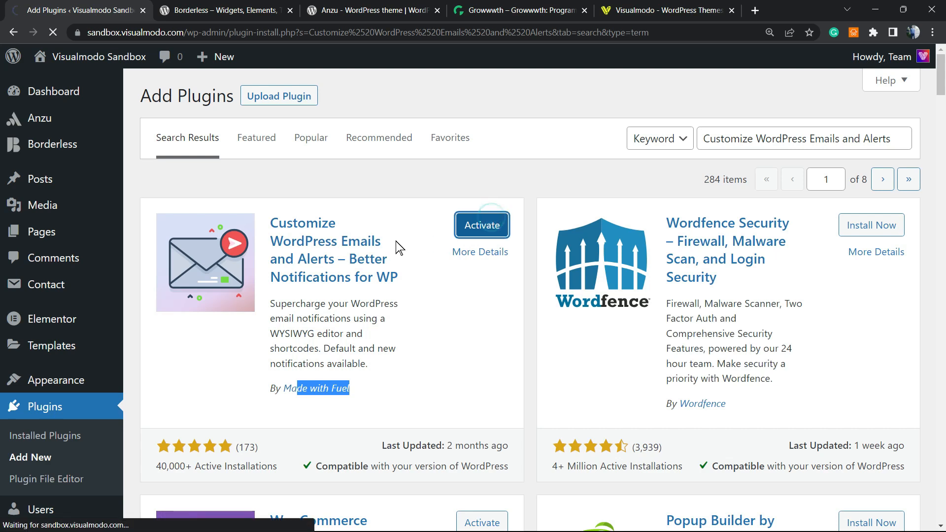
pyautogui.click(481, 225)
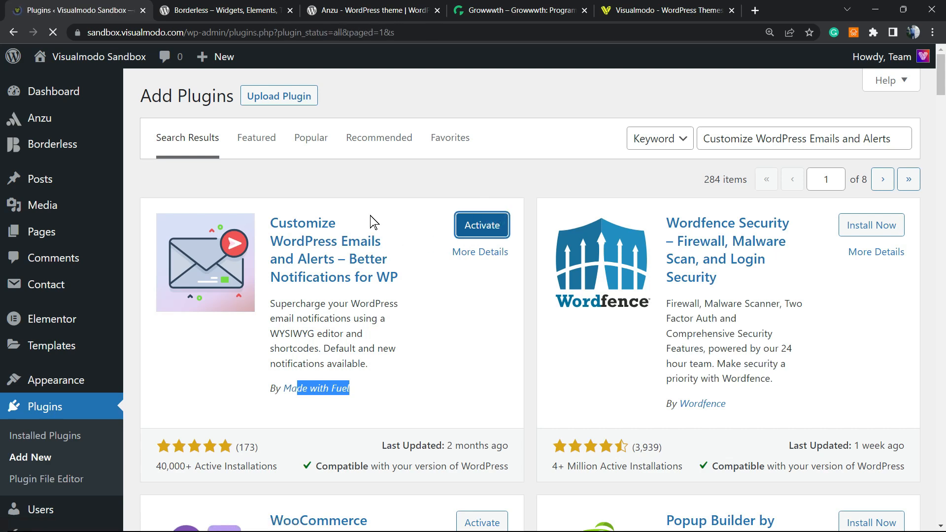
# Confirm the 'Plugin activated.' notice and Better Notifications for WP's active row in Plugins
pyautogui.click(480, 225)
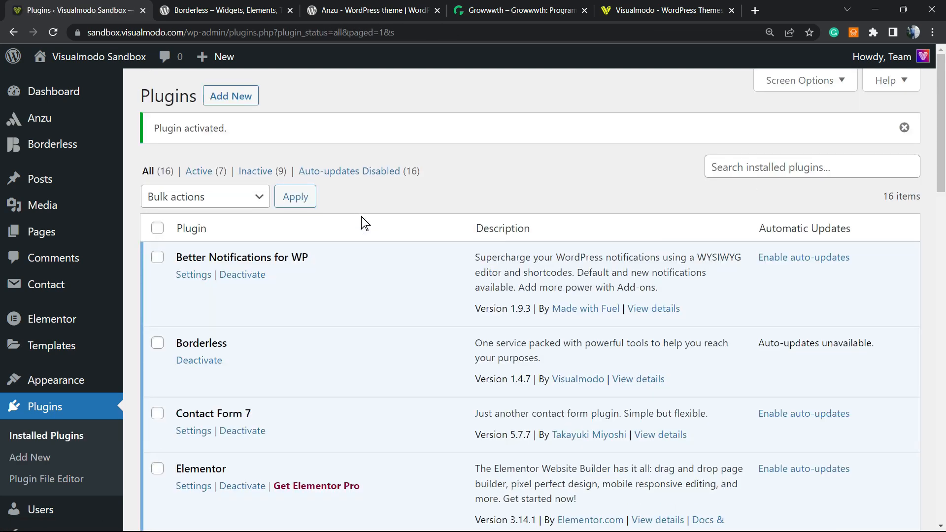
pyautogui.moveTo(354, 226)
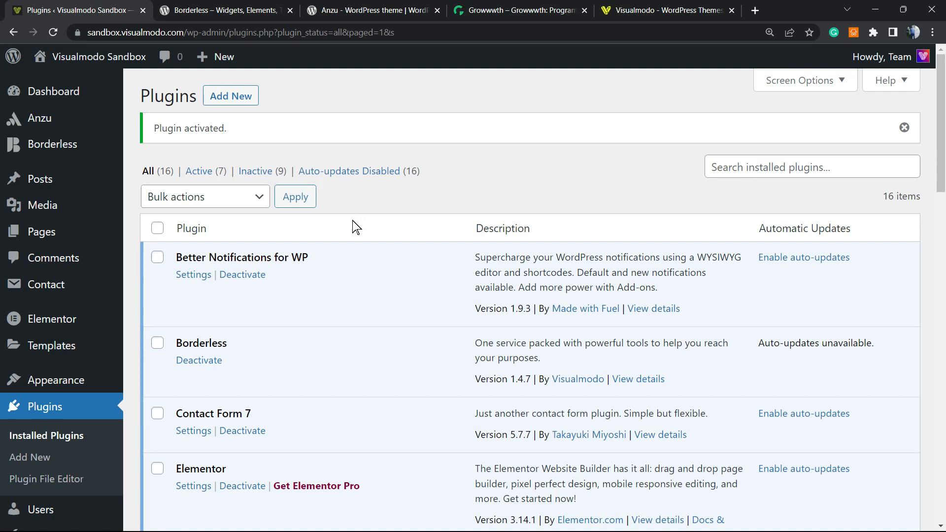
pyautogui.scroll(-3)
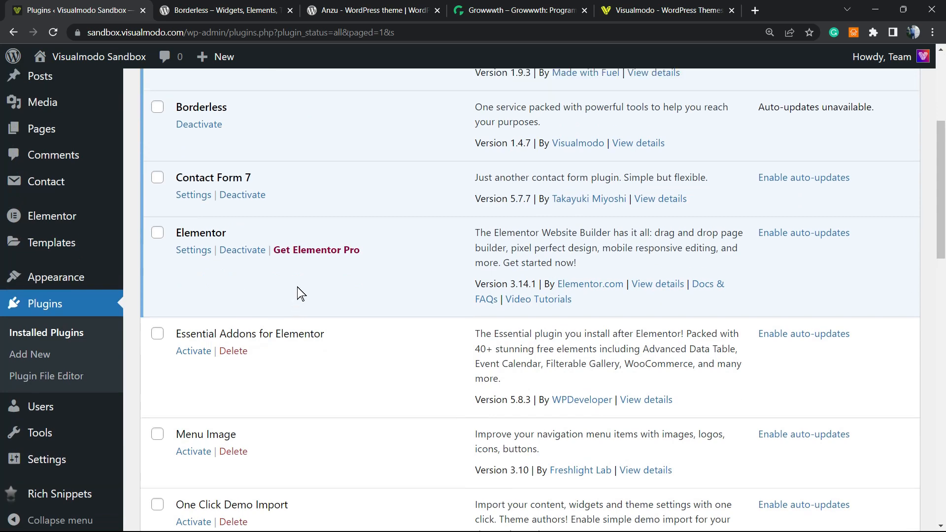
pyautogui.scroll(3)
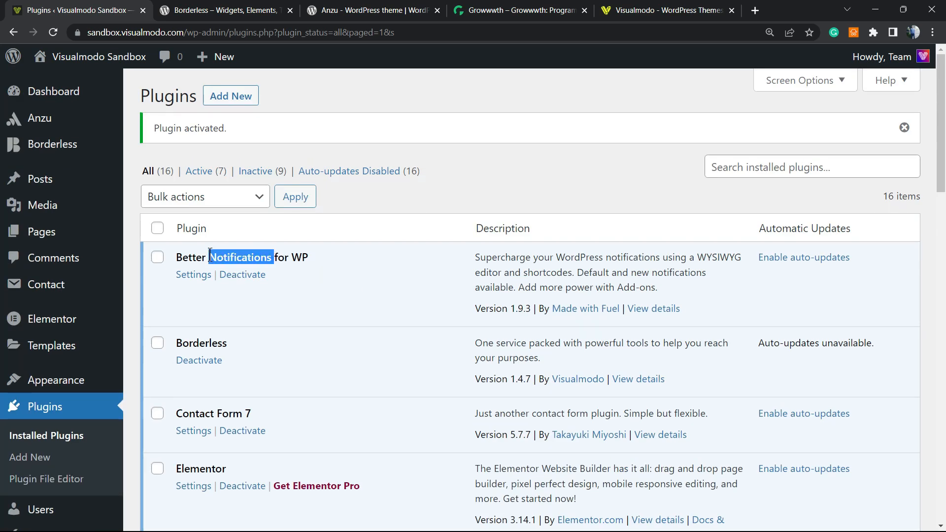
pyautogui.tripleClick(242, 257)
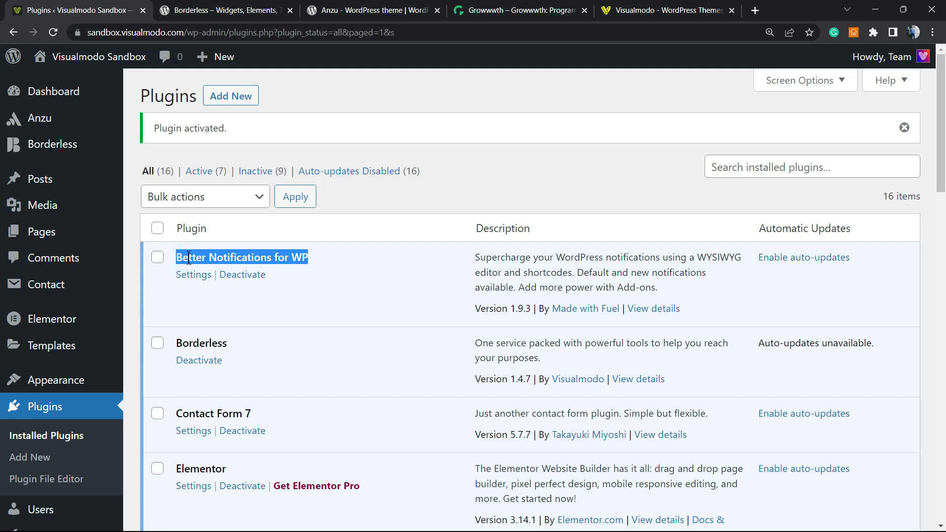
pyautogui.scroll(-3)
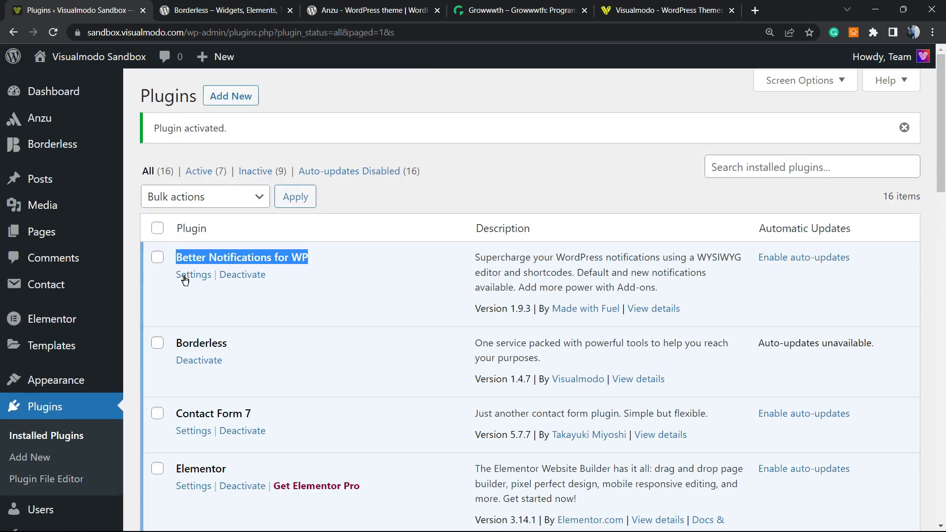
pyautogui.click(193, 274)
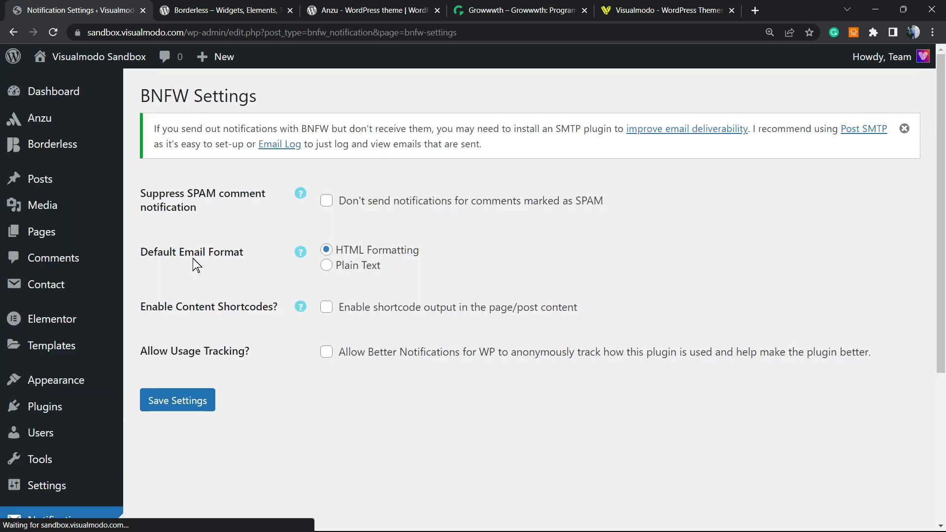
pyautogui.scroll(-3)
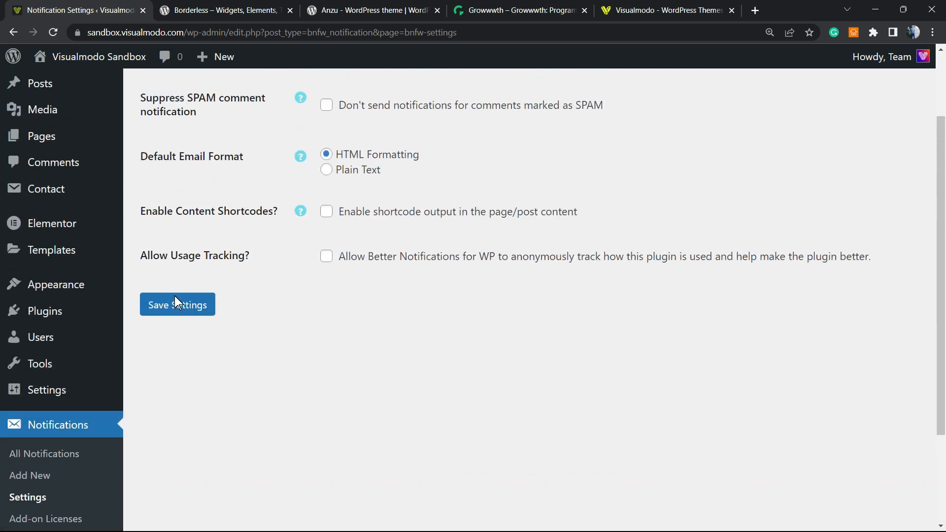
pyautogui.scroll(3)
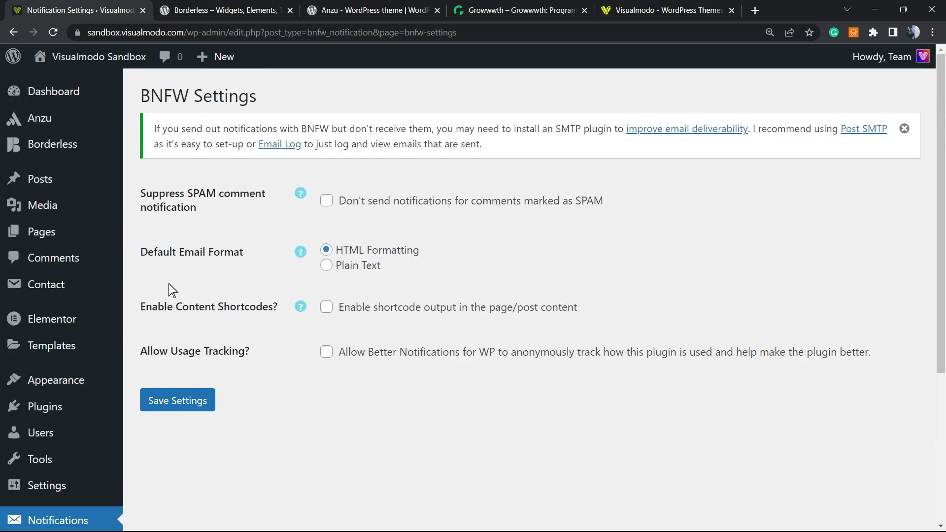
pyautogui.moveTo(54, 258)
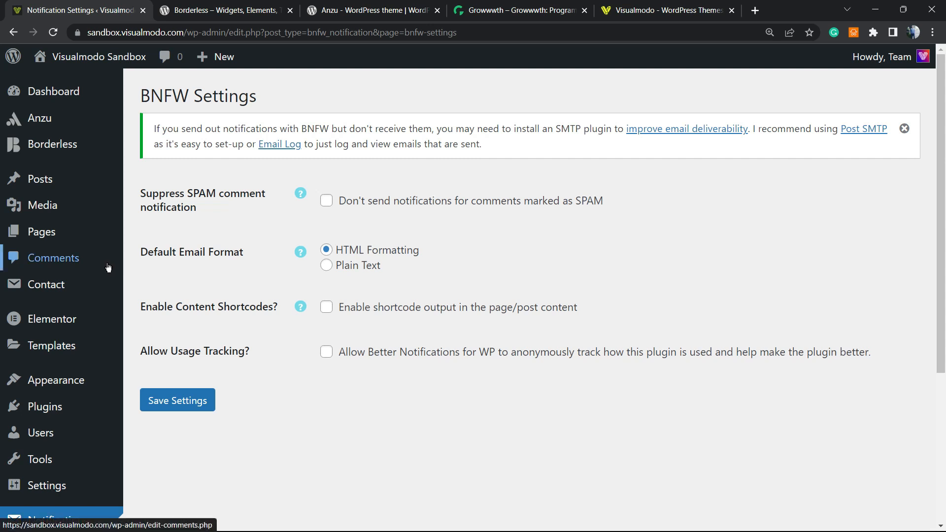
pyautogui.scroll(-3)
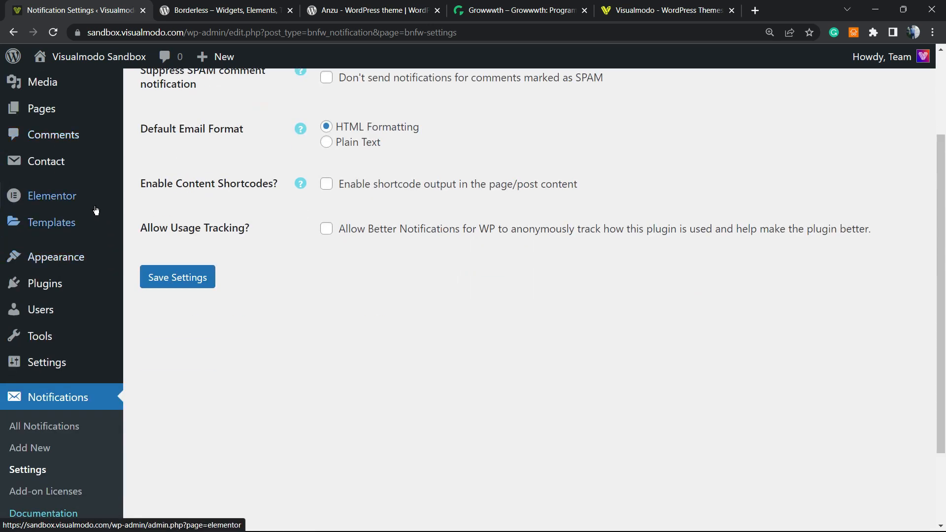
pyautogui.moveTo(58, 397)
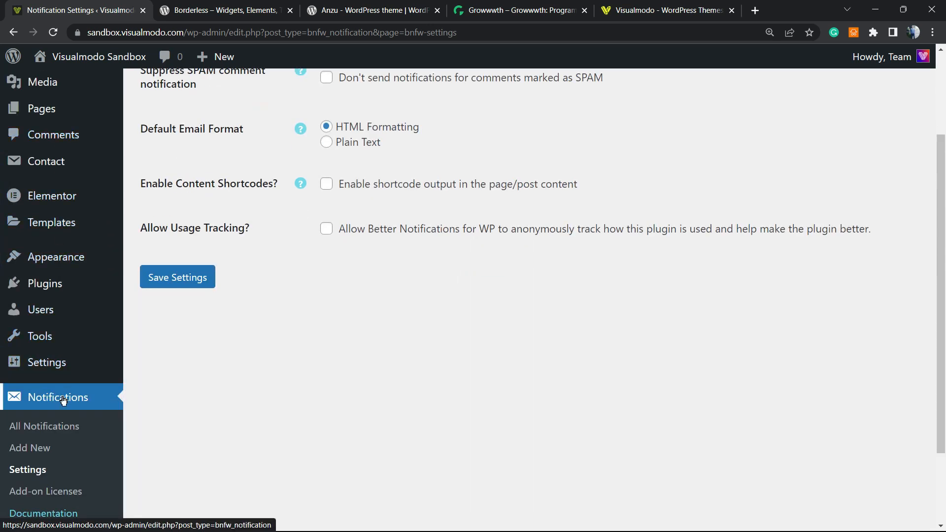
pyautogui.moveTo(139, 396)
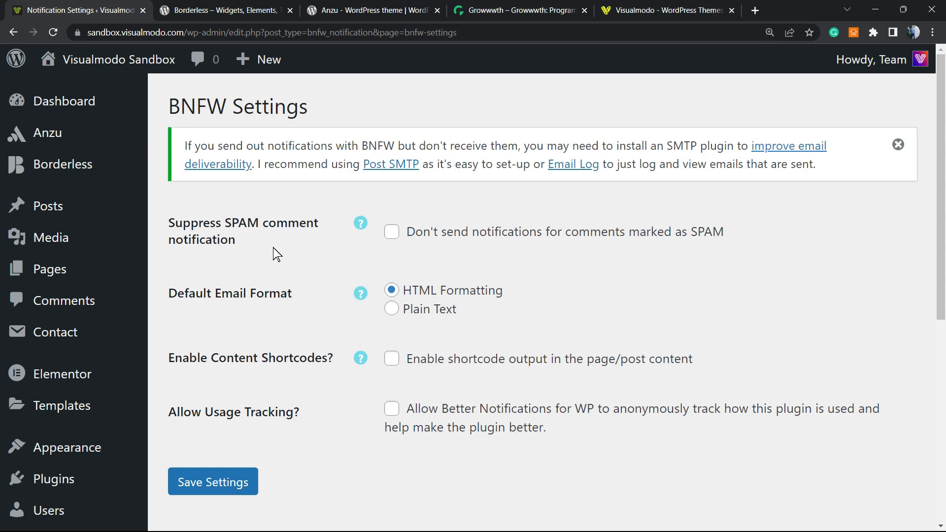
pyautogui.moveTo(476, 231)
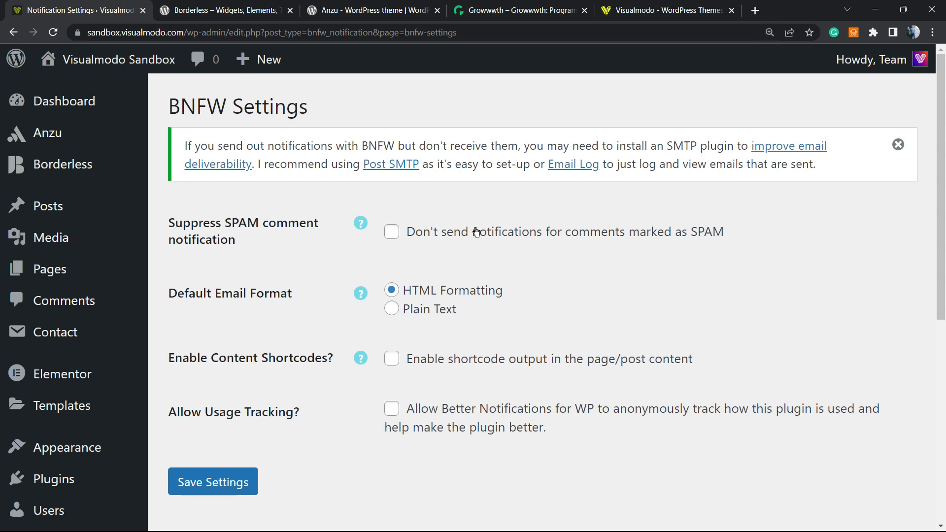
pyautogui.moveTo(322, 244)
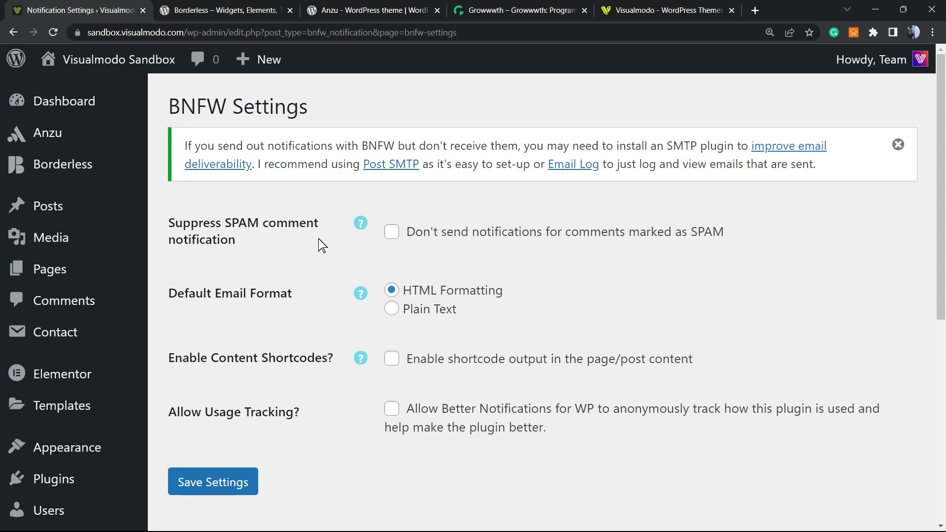
pyautogui.doubleClick(243, 231)
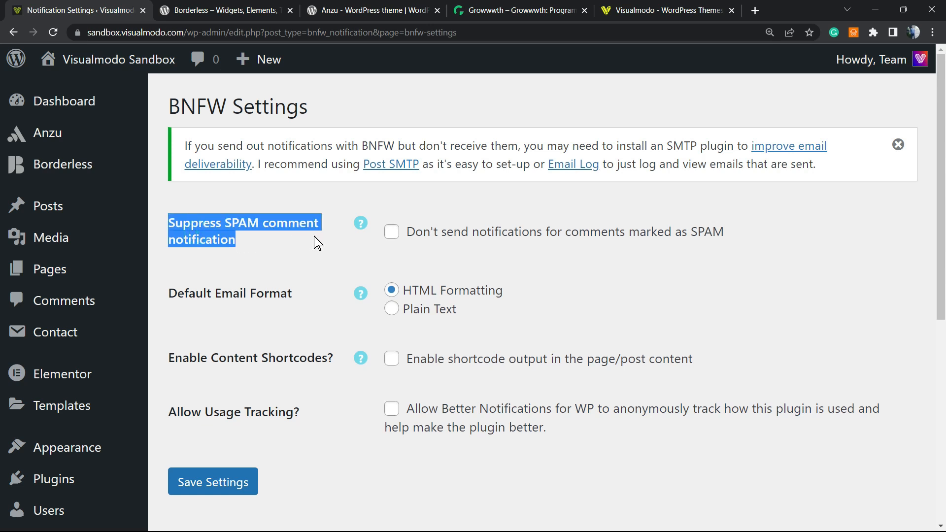
pyautogui.moveTo(346, 247)
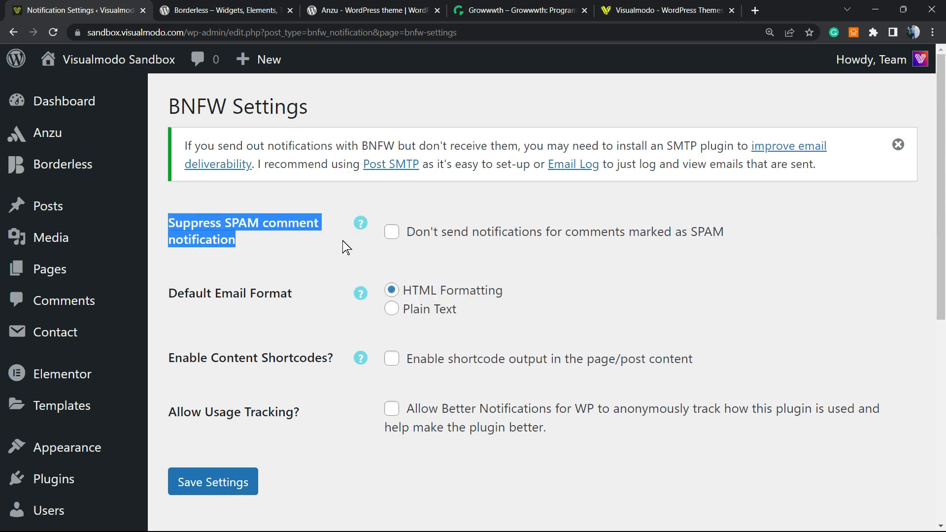
pyautogui.moveTo(234, 313)
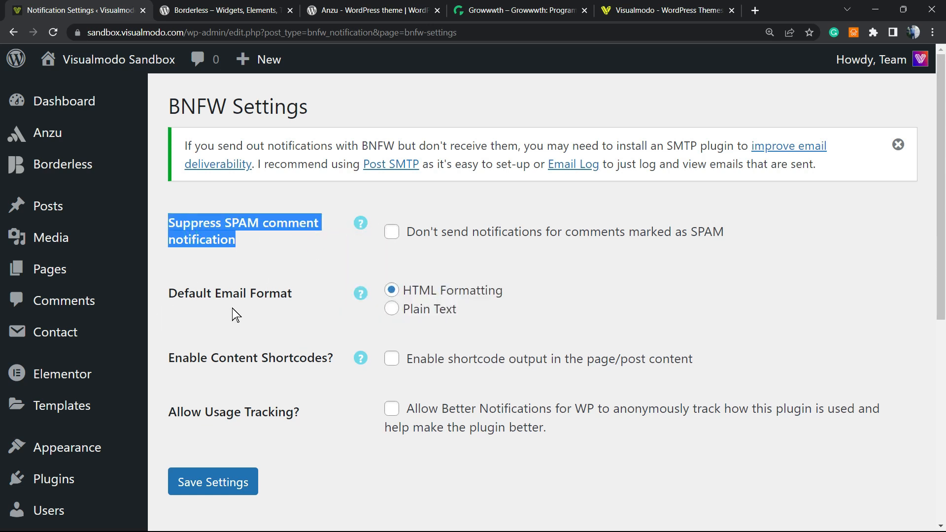
pyautogui.moveTo(384, 318)
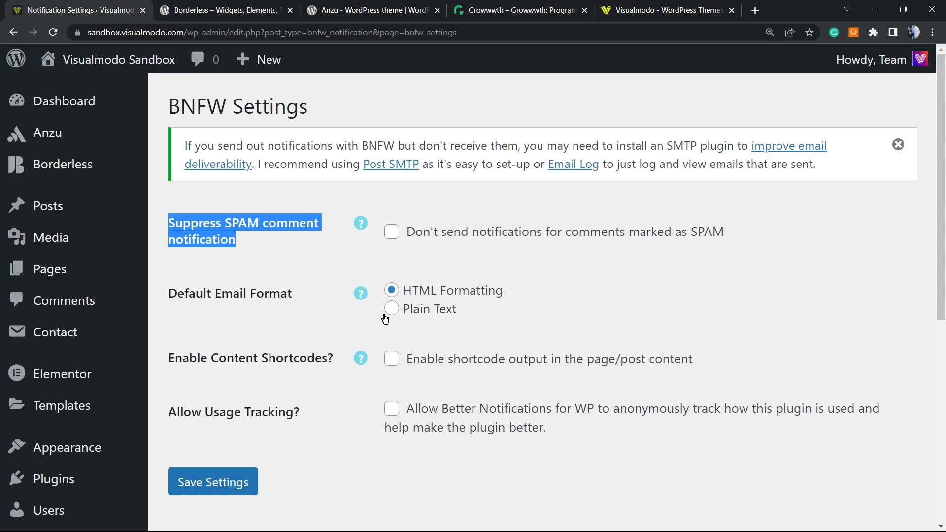
pyautogui.scroll(-3)
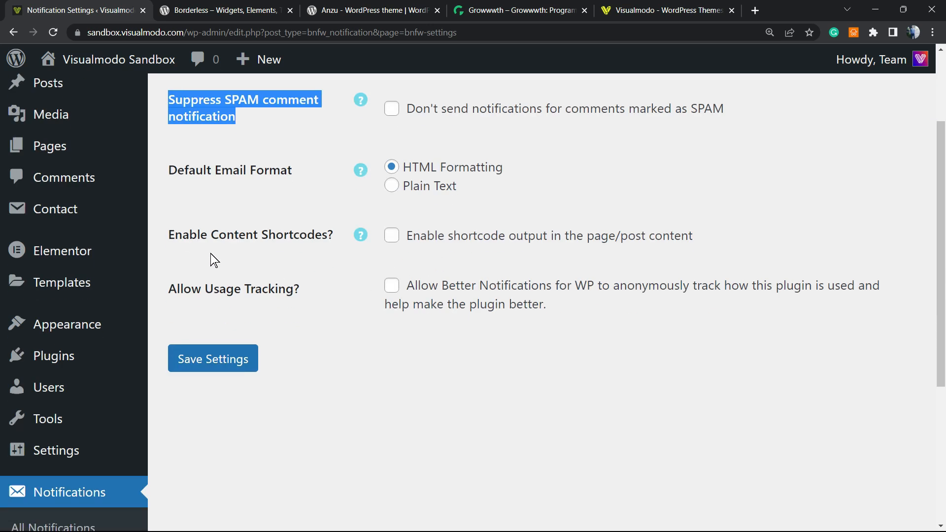
pyautogui.moveTo(360, 234)
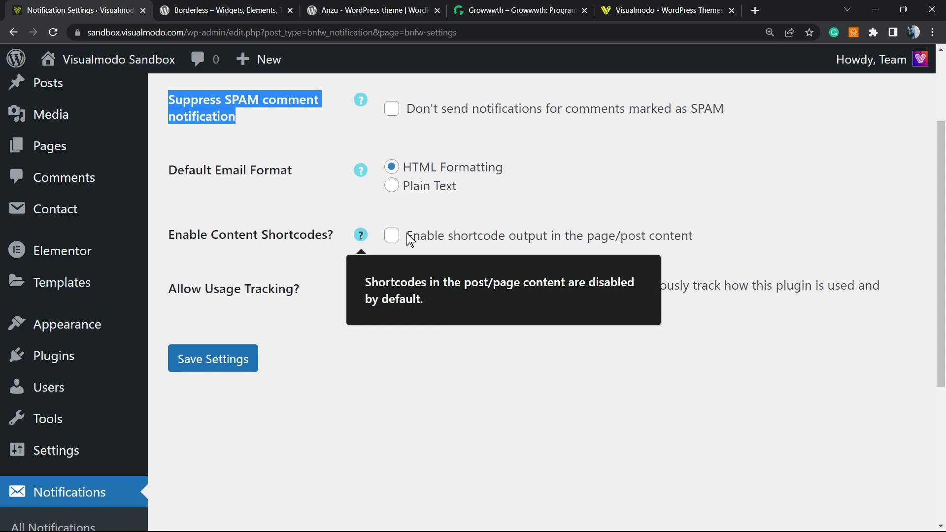
pyautogui.click(391, 235)
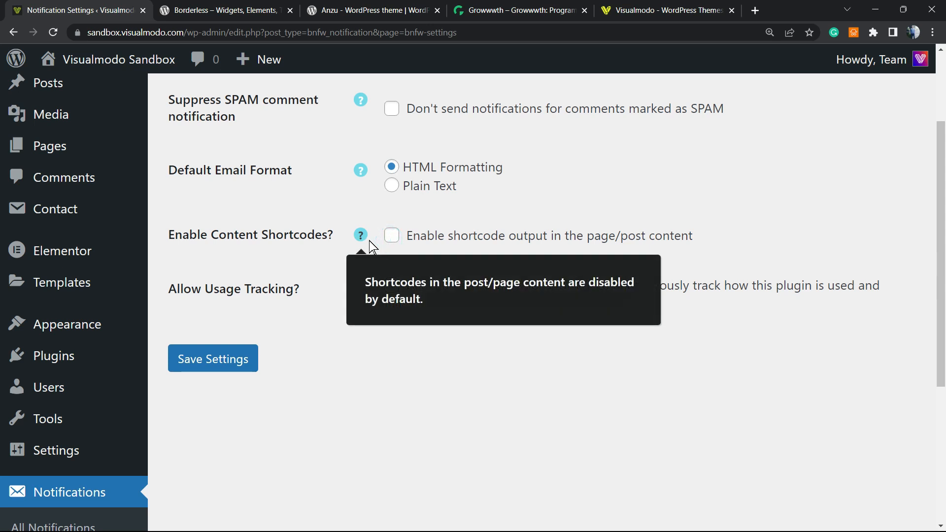
pyautogui.moveTo(251, 311)
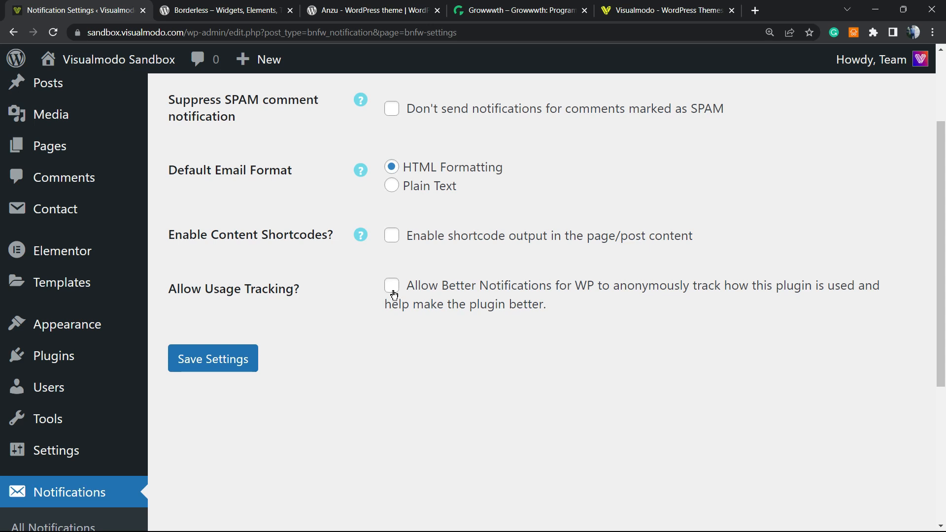
pyautogui.moveTo(212, 357)
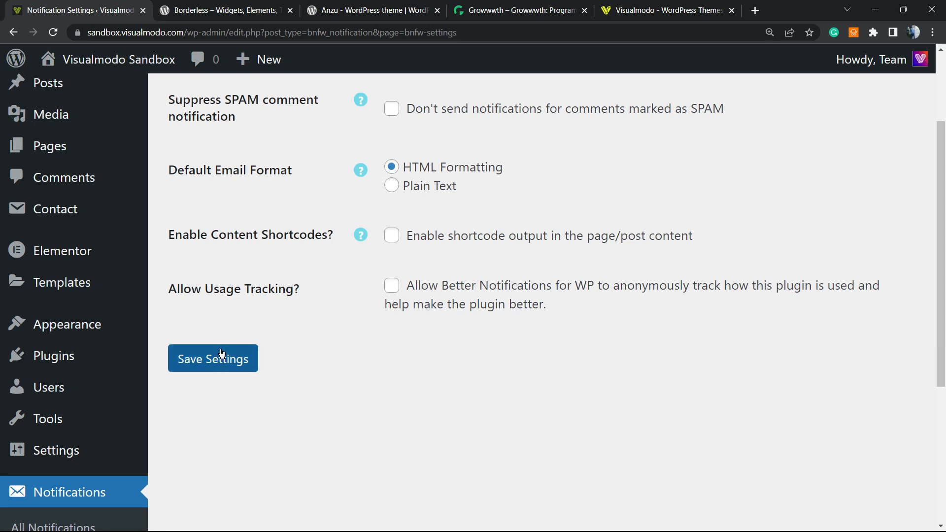
pyautogui.scroll(-3)
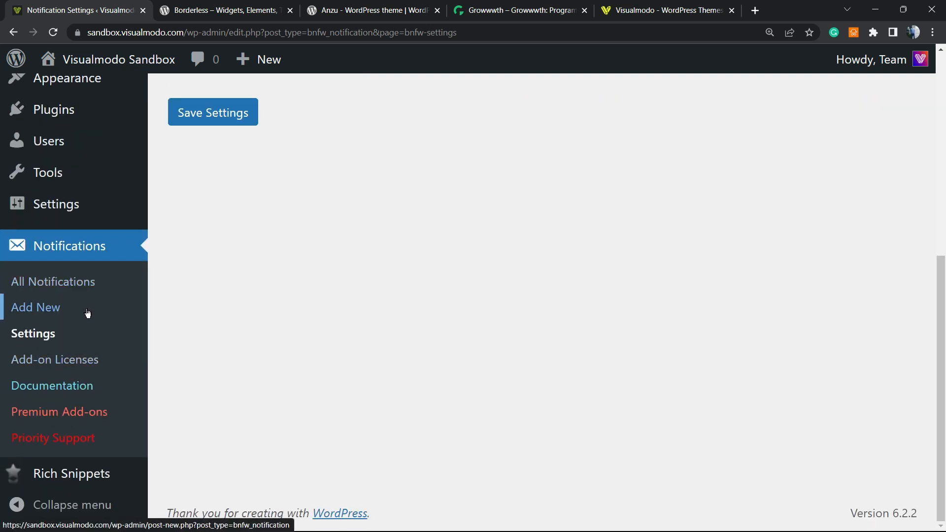
pyautogui.moveTo(36, 310)
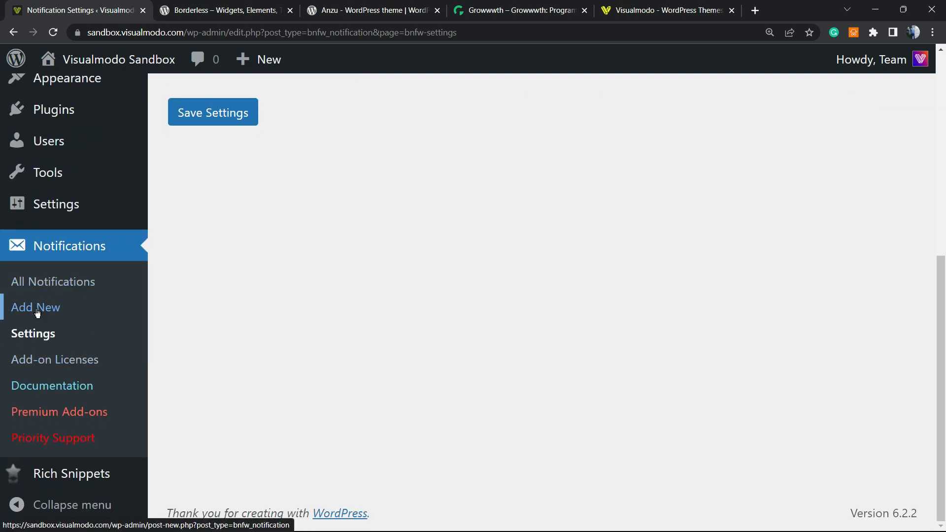
# Add a new notification titled 'New post' and collapse the Configure Rich Snippet box
pyautogui.click(35, 307)
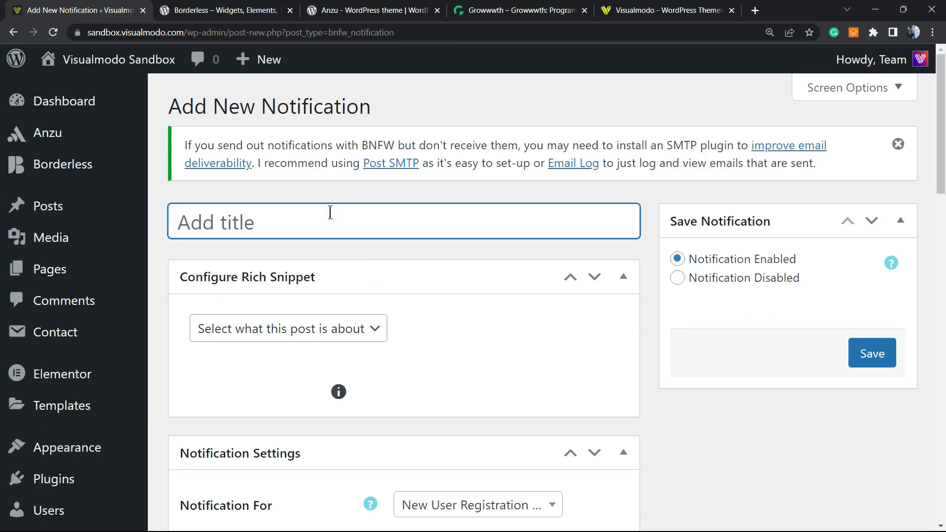
pyautogui.write('New post')
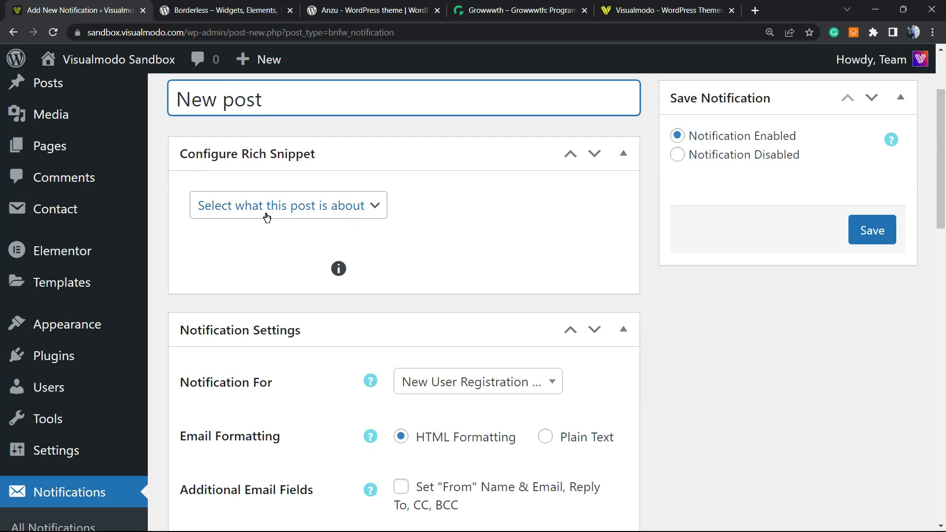
pyautogui.click(288, 205)
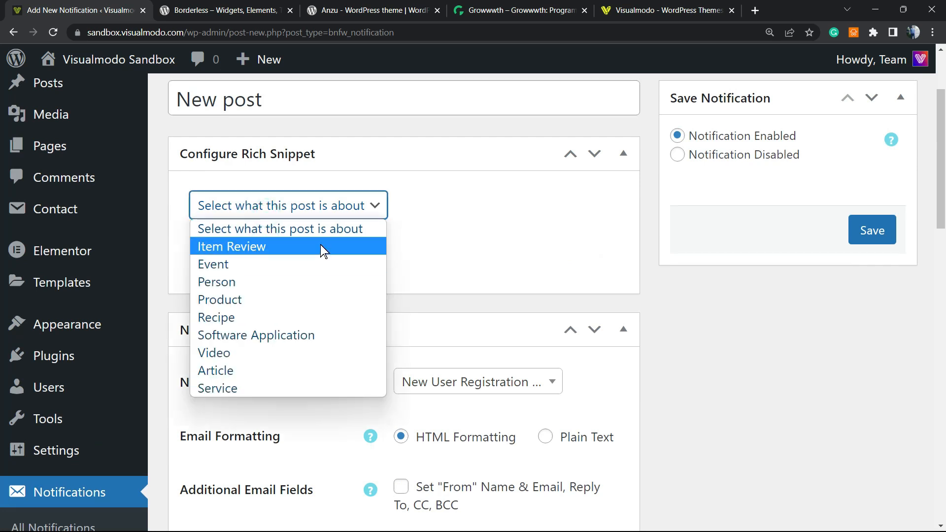
pyautogui.moveTo(324, 299)
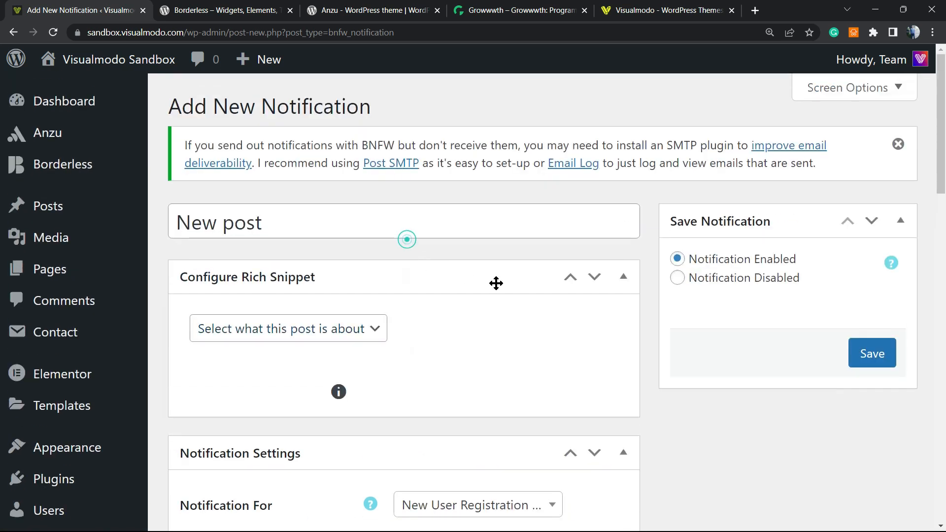
pyautogui.click(623, 277)
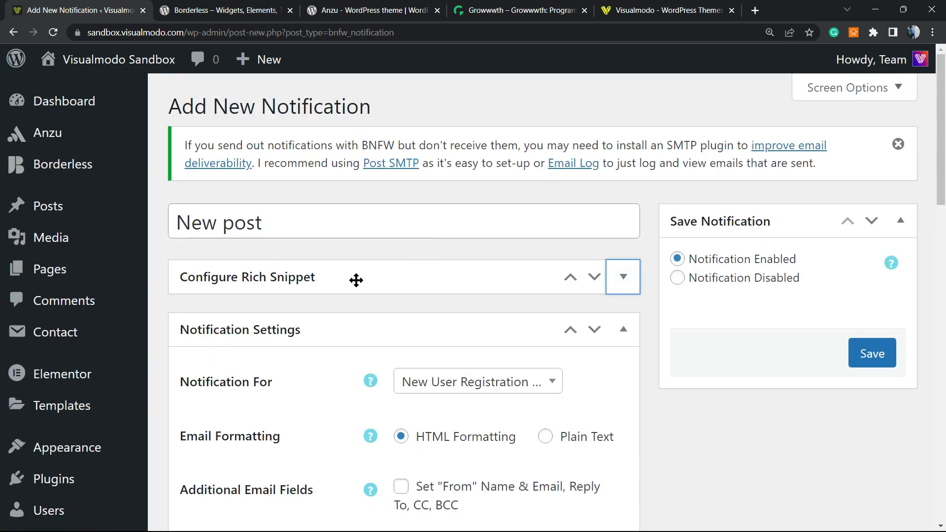
pyautogui.moveTo(386, 291)
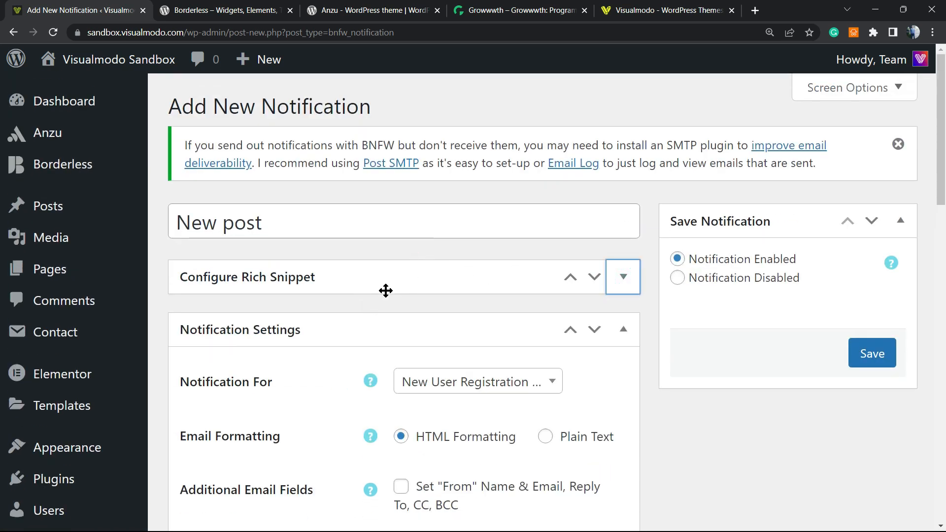
pyautogui.scroll(-3)
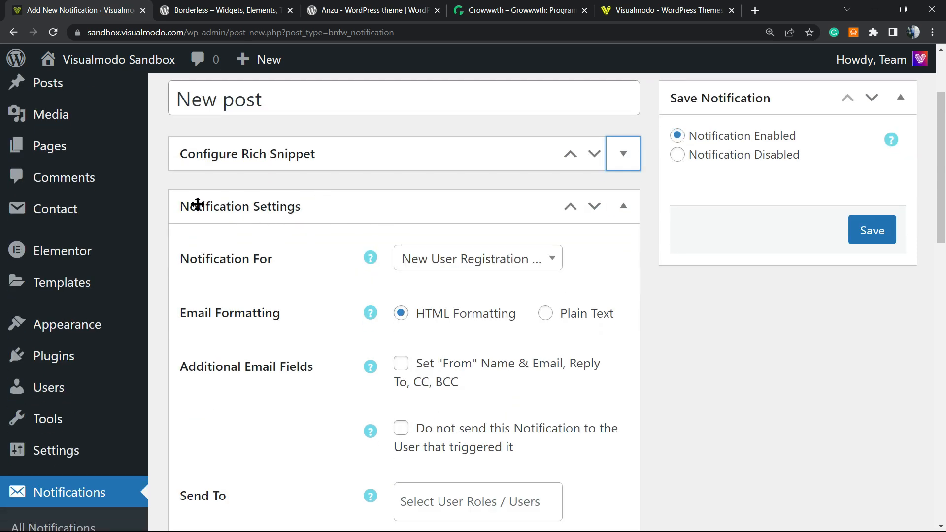
pyautogui.moveTo(240, 274)
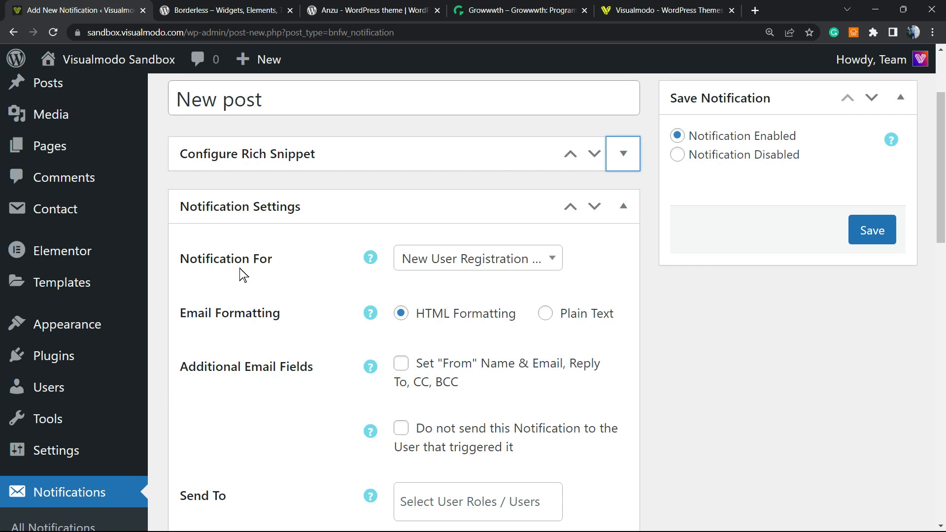
# Choose 'Post Updated' from the Notification For dropdown
pyautogui.click(477, 258)
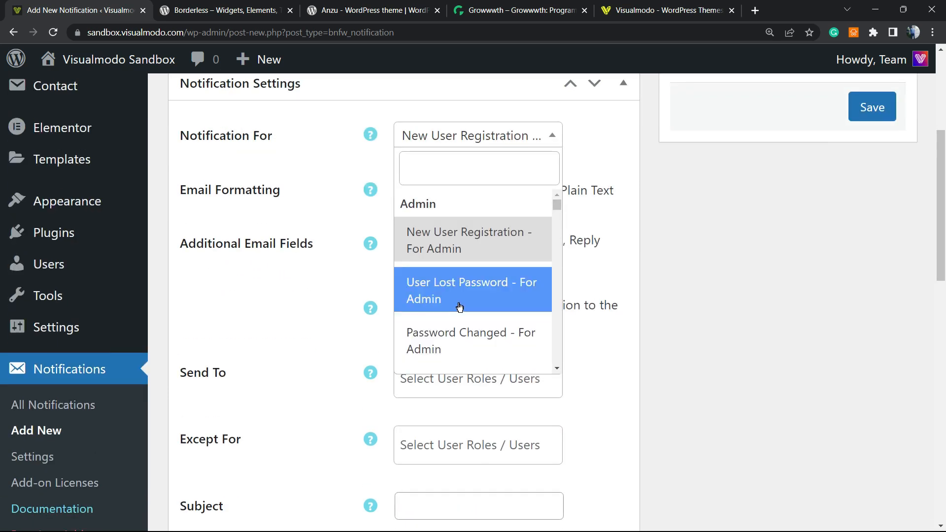
pyautogui.moveTo(555, 377)
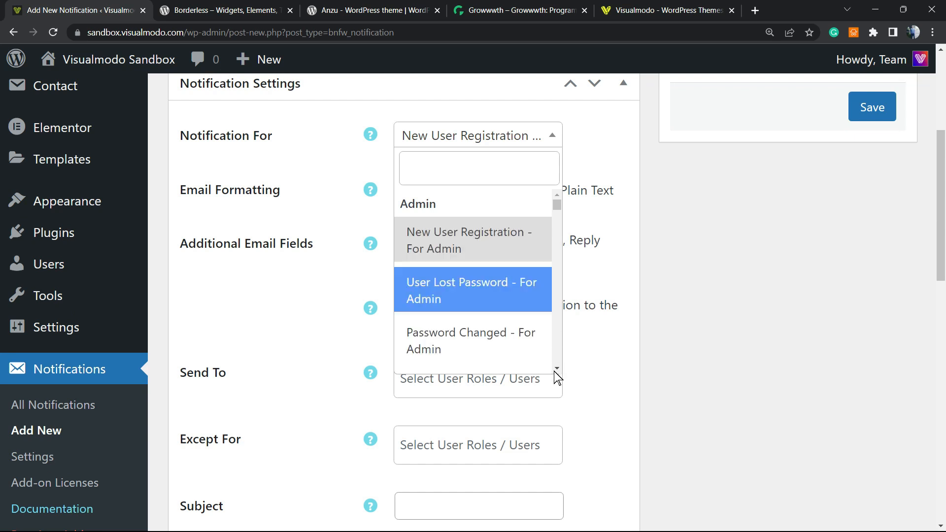
pyautogui.scroll(-3)
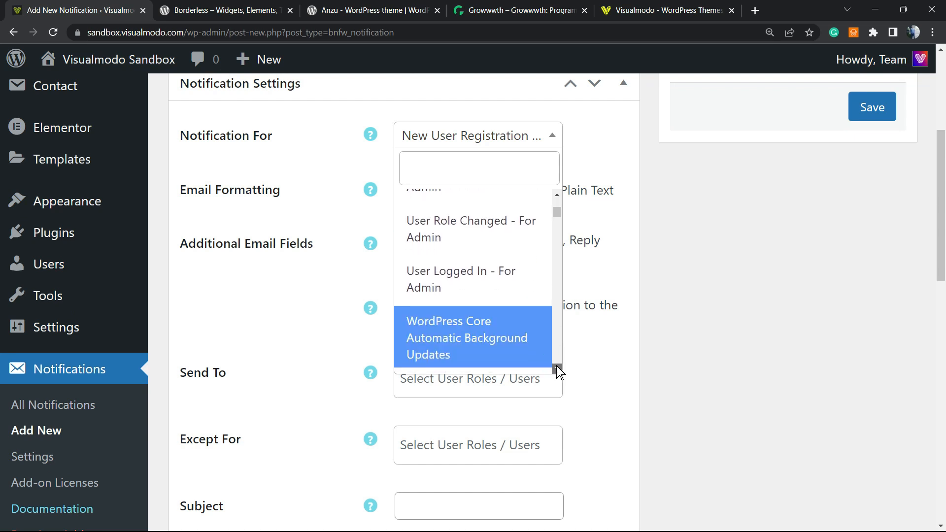
pyautogui.scroll(-3)
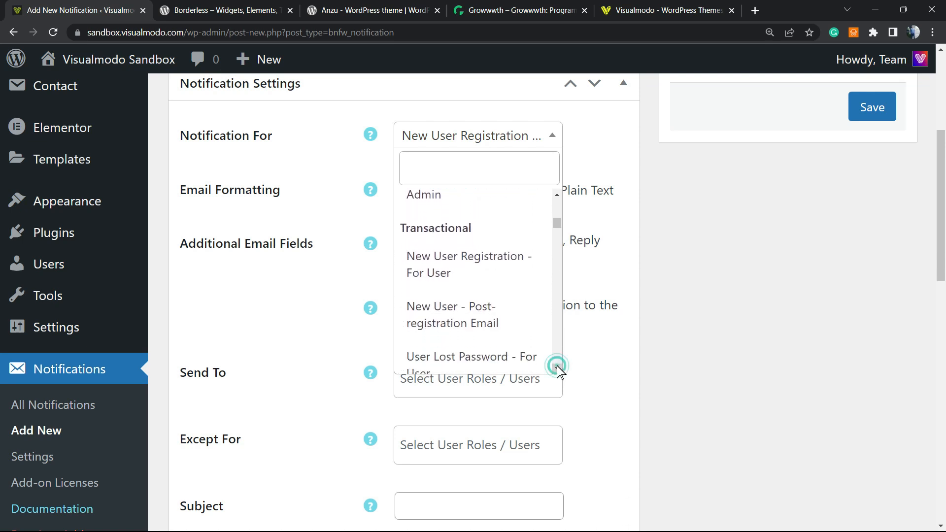
pyautogui.scroll(-3)
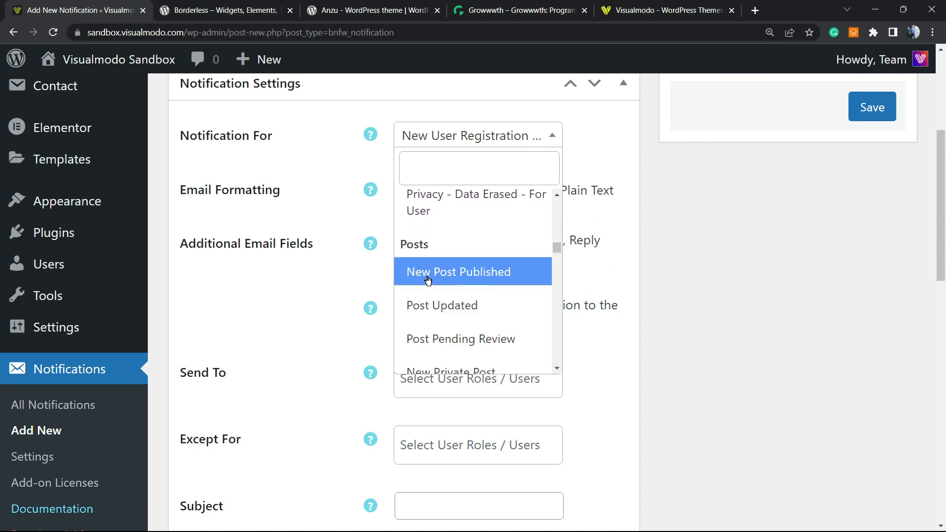
pyautogui.moveTo(473, 304)
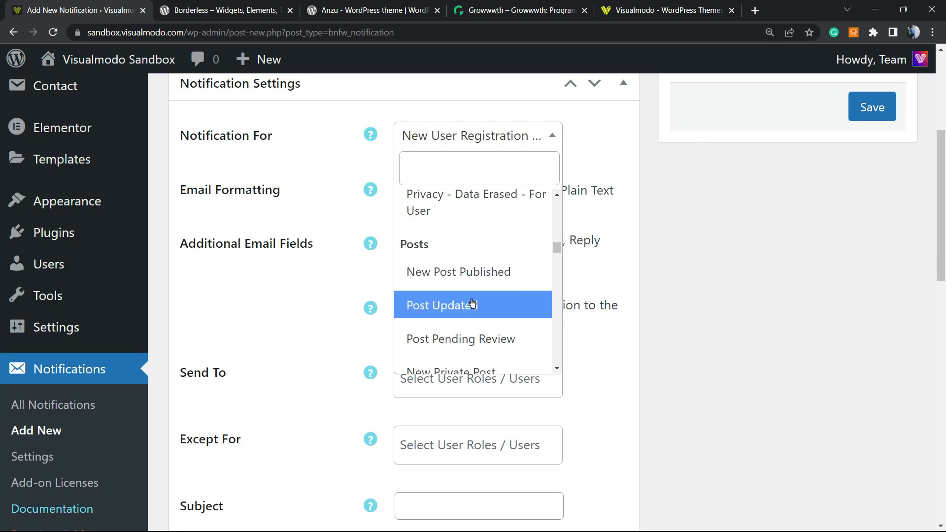
pyautogui.moveTo(449, 314)
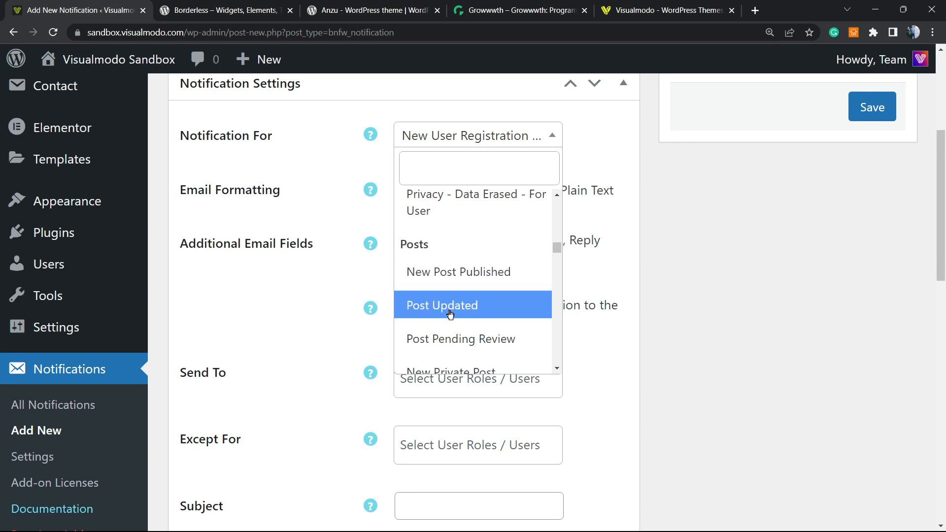
pyautogui.moveTo(468, 280)
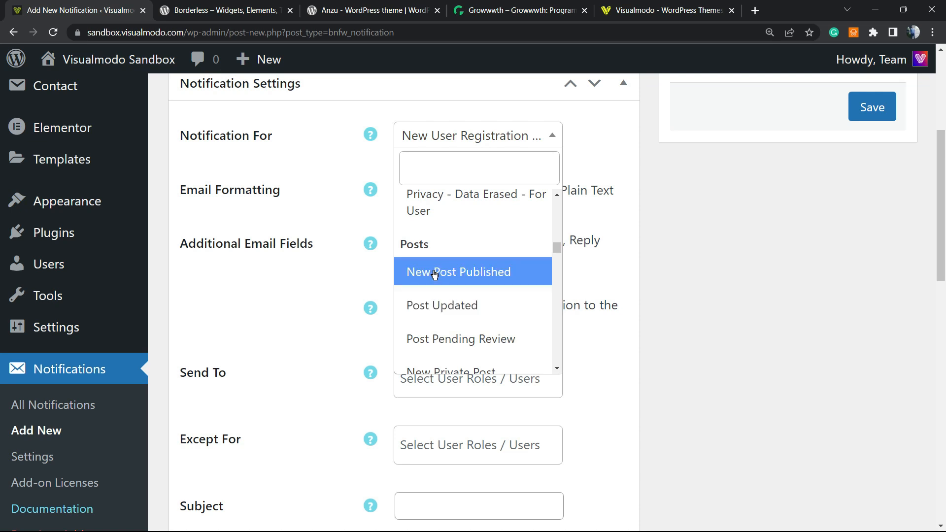
pyautogui.moveTo(457, 306)
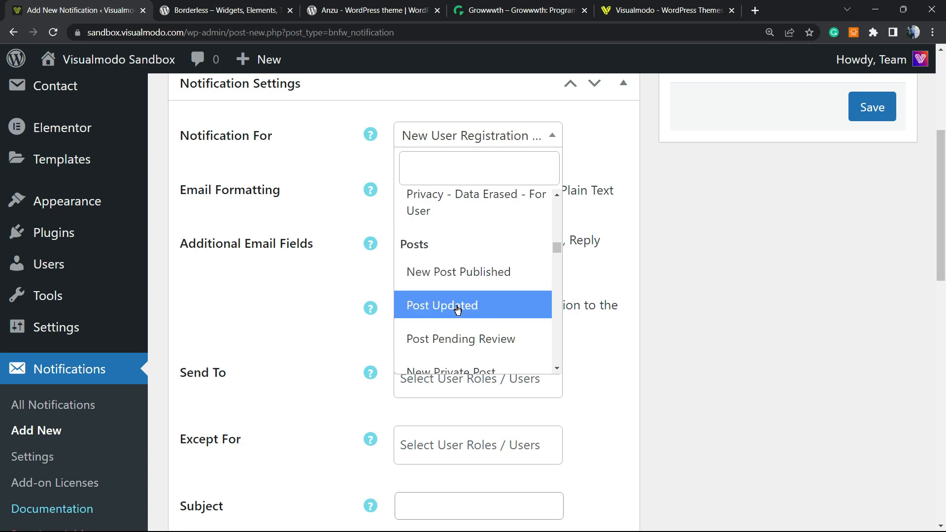
pyautogui.moveTo(446, 313)
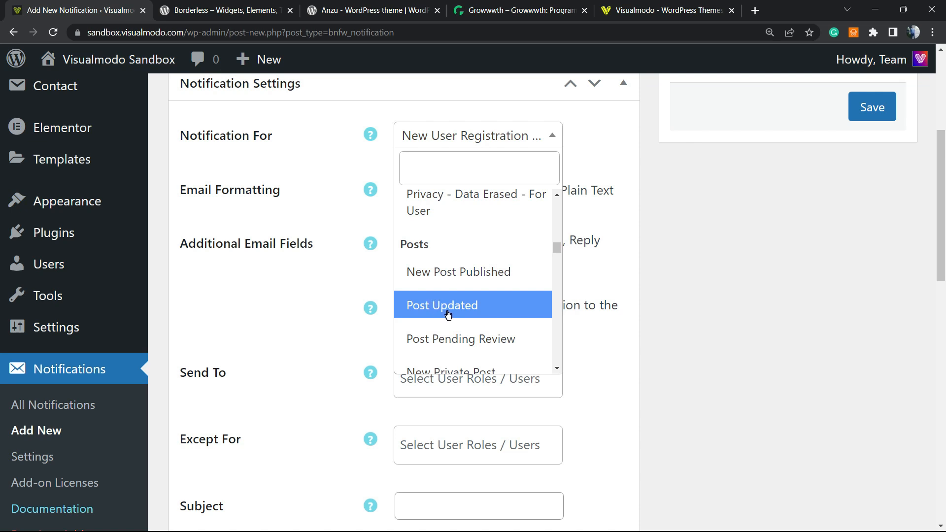
pyautogui.click(442, 304)
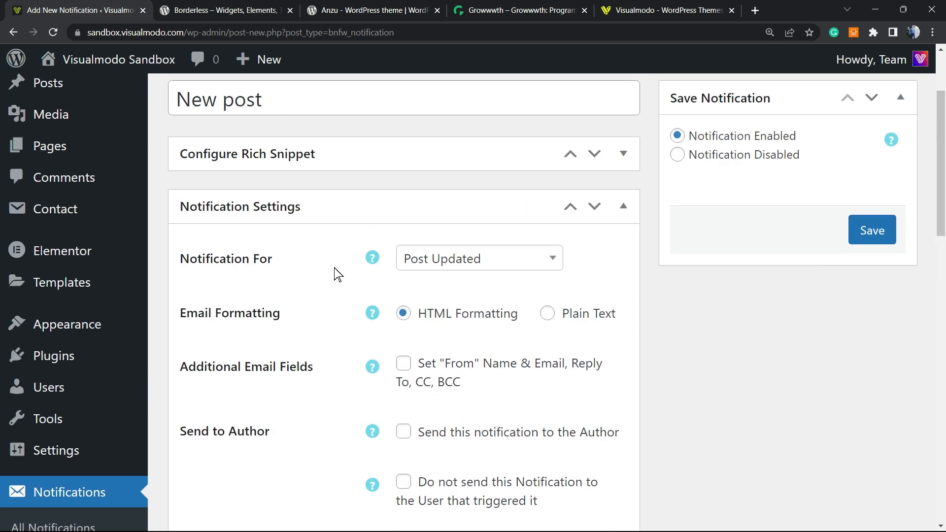
pyautogui.scroll(-3)
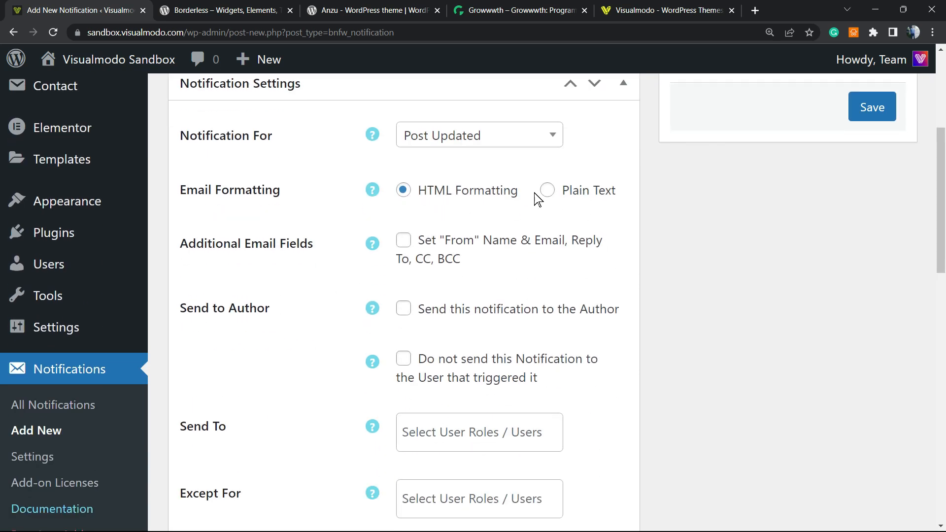
pyautogui.moveTo(232, 258)
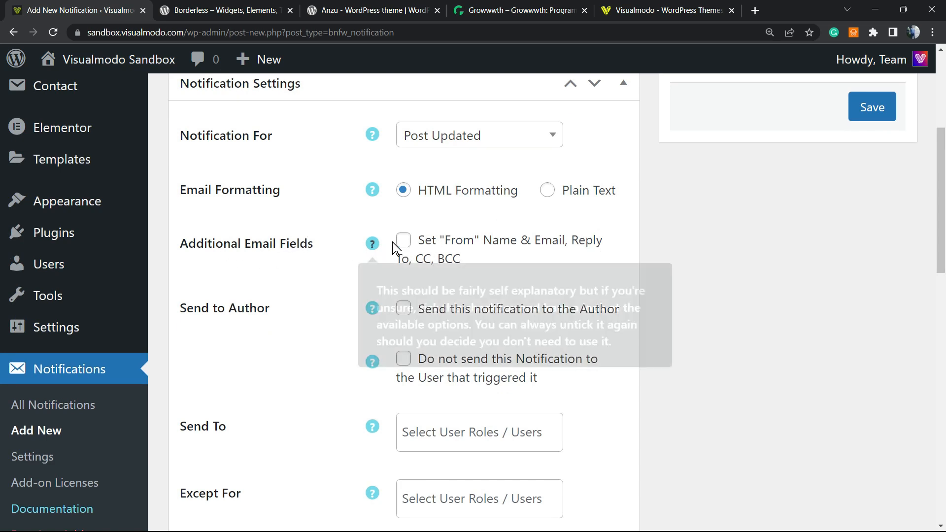
pyautogui.moveTo(304, 266)
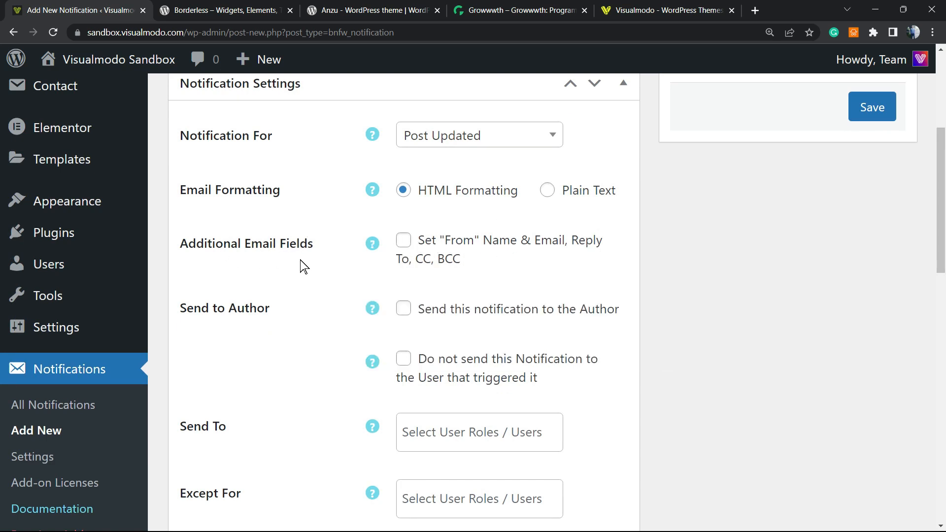
pyautogui.moveTo(253, 262)
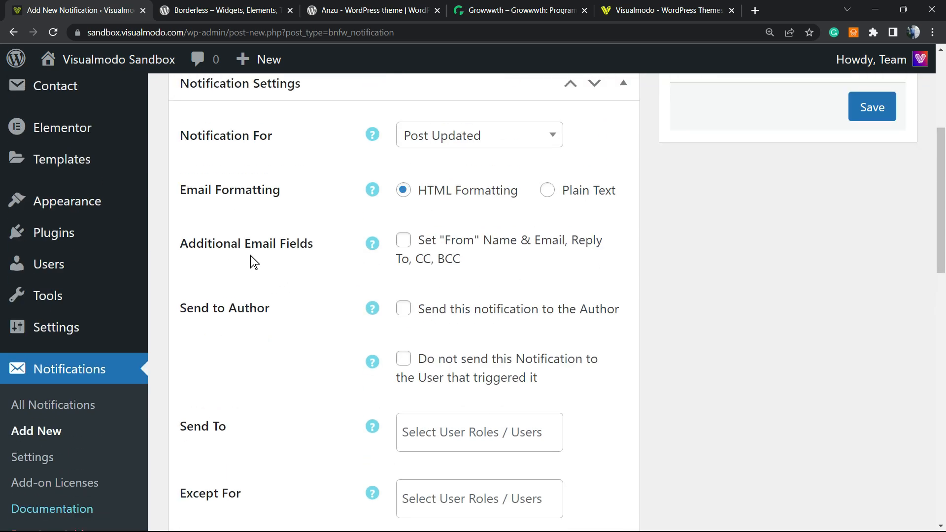
pyautogui.doubleClick(210, 243)
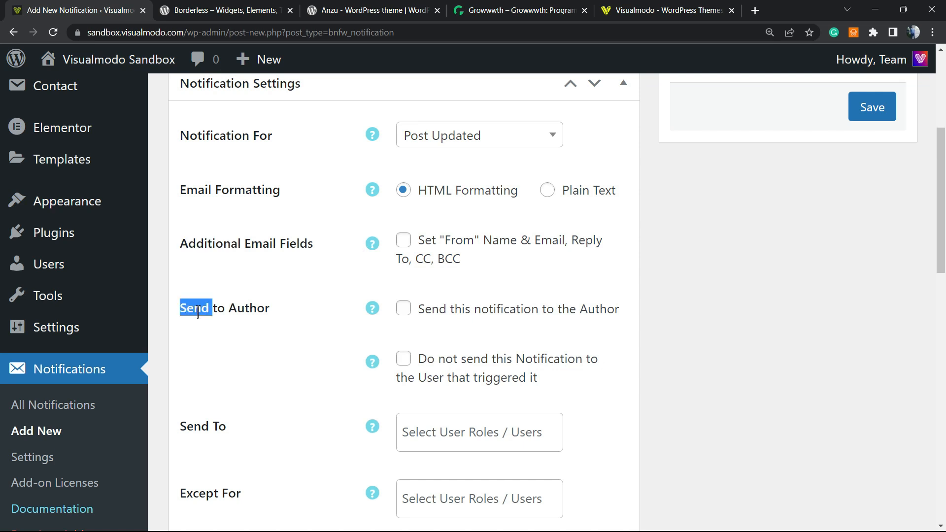
pyautogui.scroll(-3)
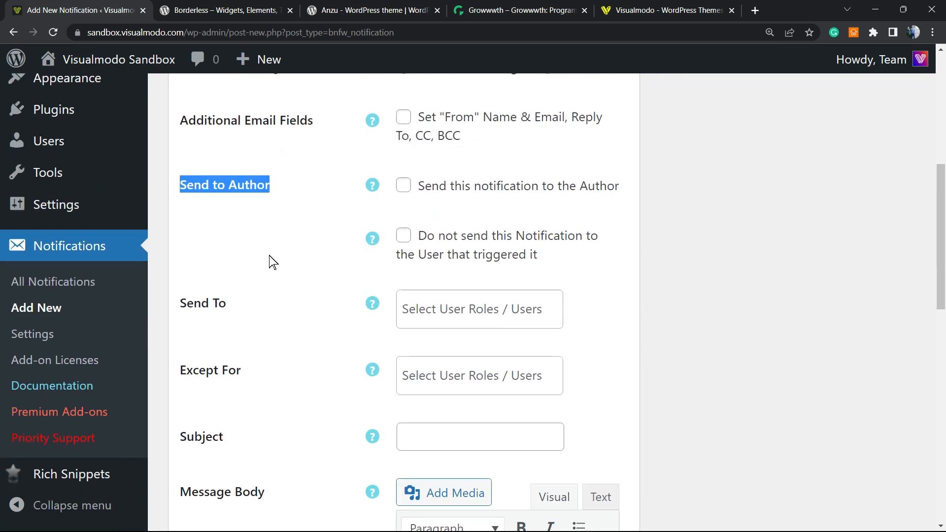
pyautogui.moveTo(335, 237)
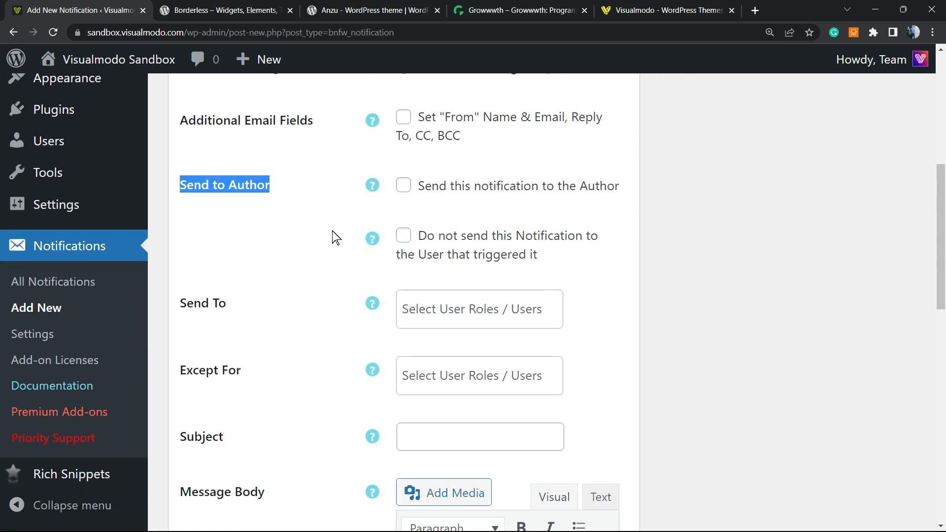
pyautogui.scroll(-3)
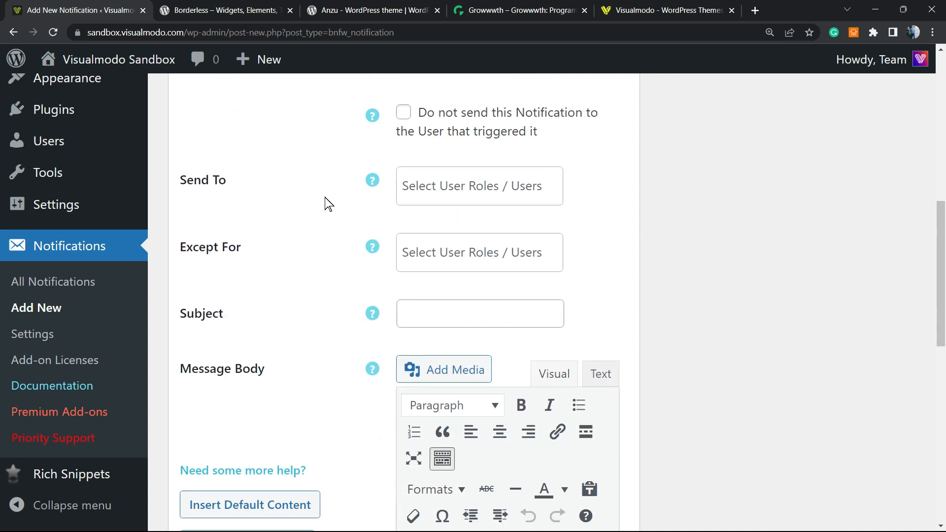
# Pick 'Administrator (1 Users)' from User Roles in the Send To field
pyautogui.click(479, 185)
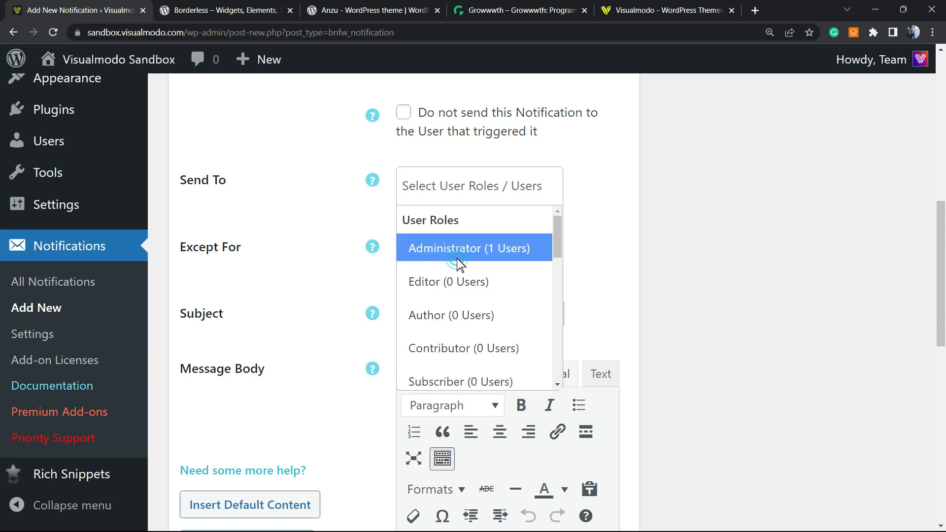
pyautogui.click(474, 248)
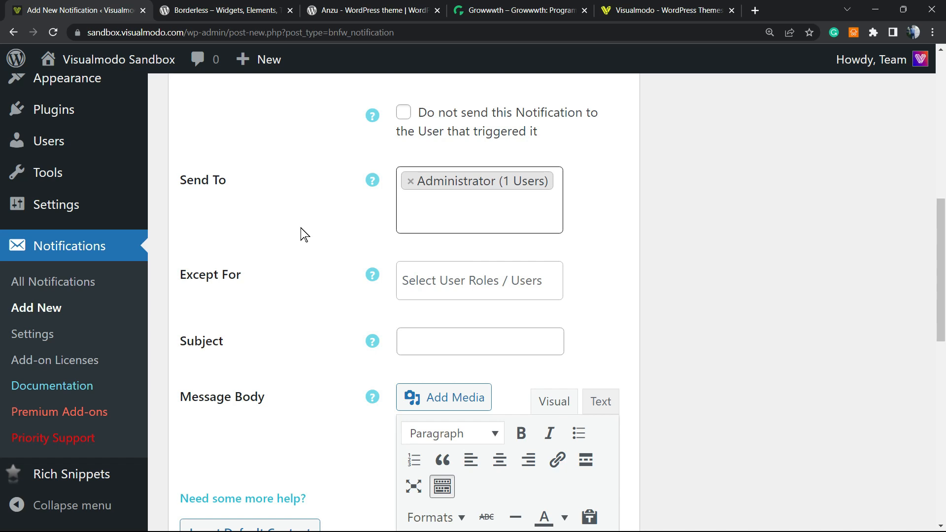
pyautogui.scroll(3)
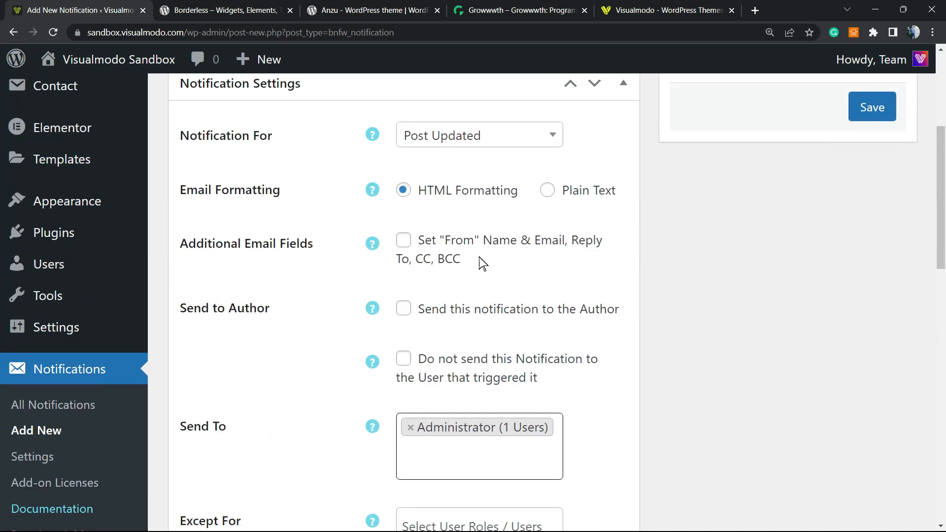
pyautogui.scroll(-3)
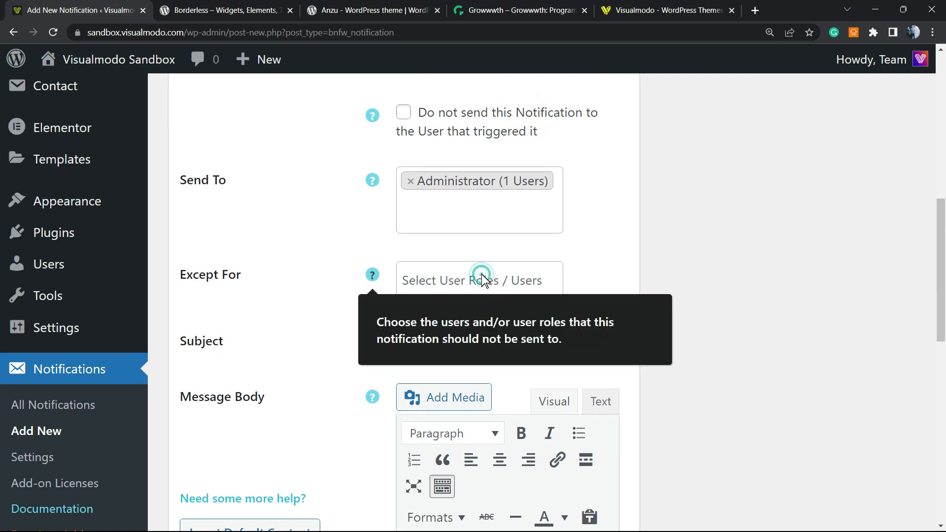
pyautogui.moveTo(296, 309)
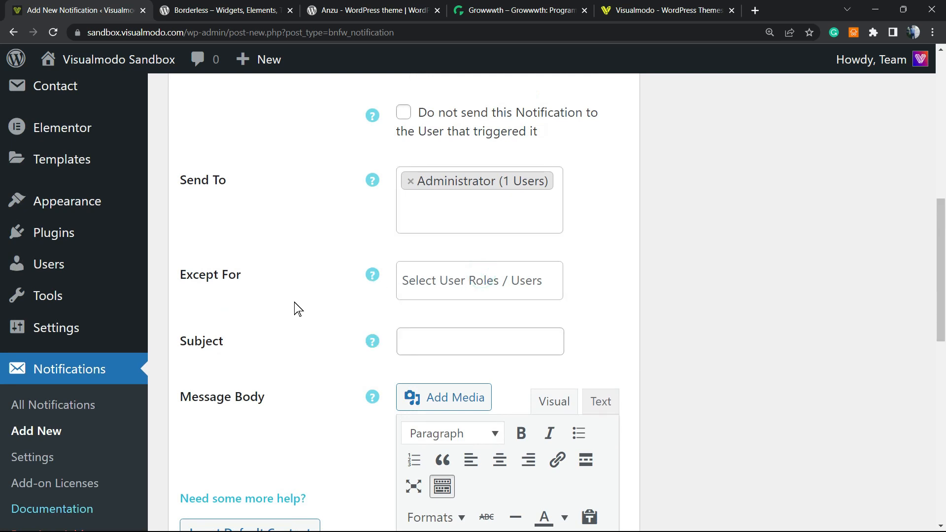
pyautogui.scroll(-3)
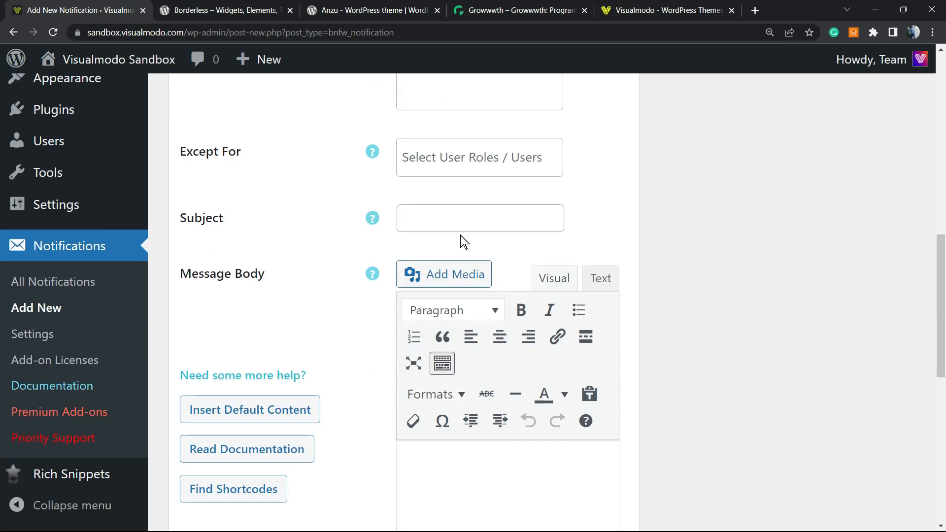
# Type 'Post updated' into the notification's Subject field
pyautogui.click(479, 219)
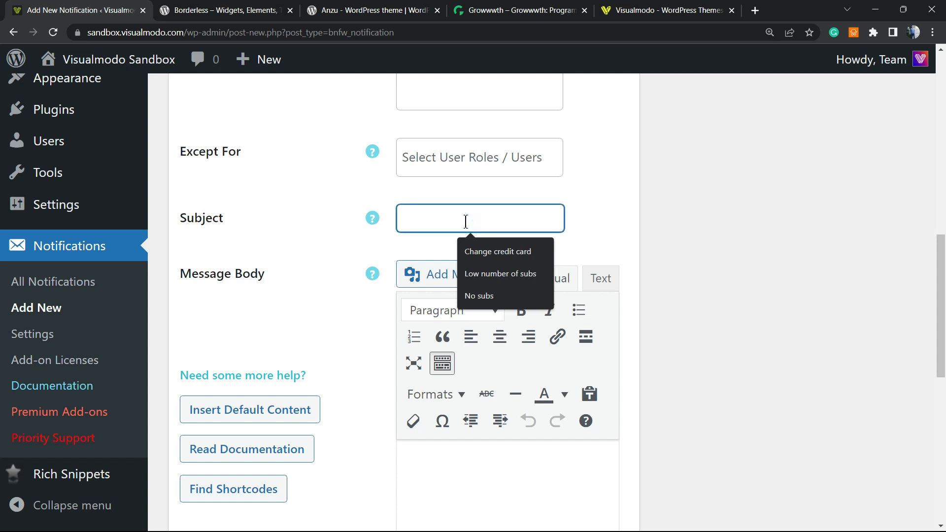
pyautogui.write('Post')
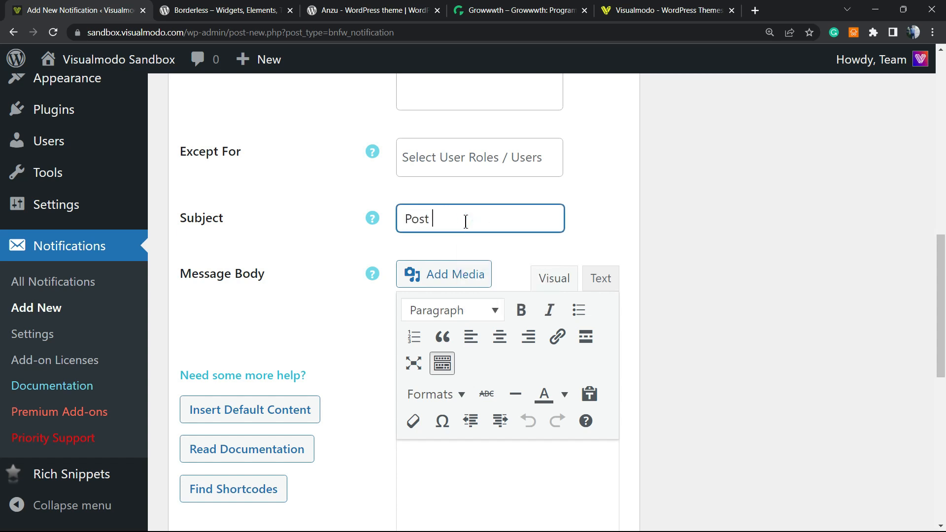
pyautogui.write('u')
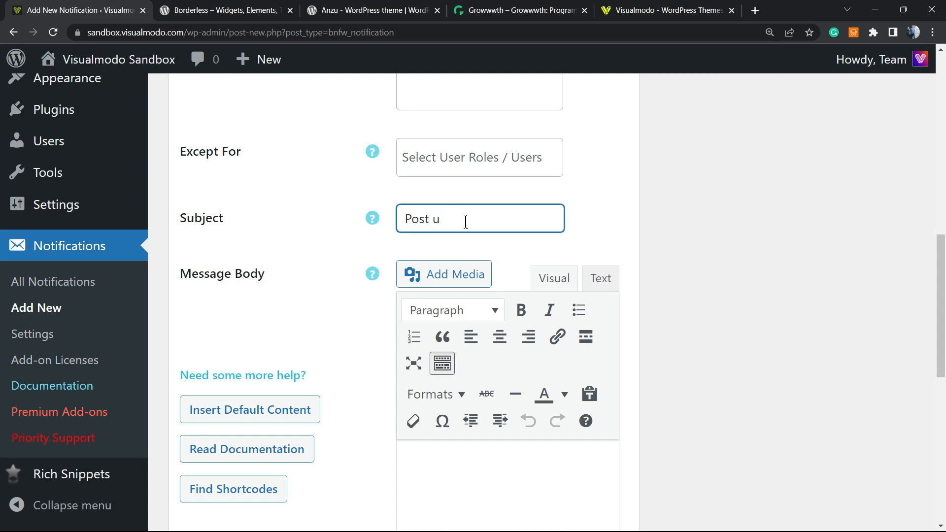
pyautogui.write('pdat')
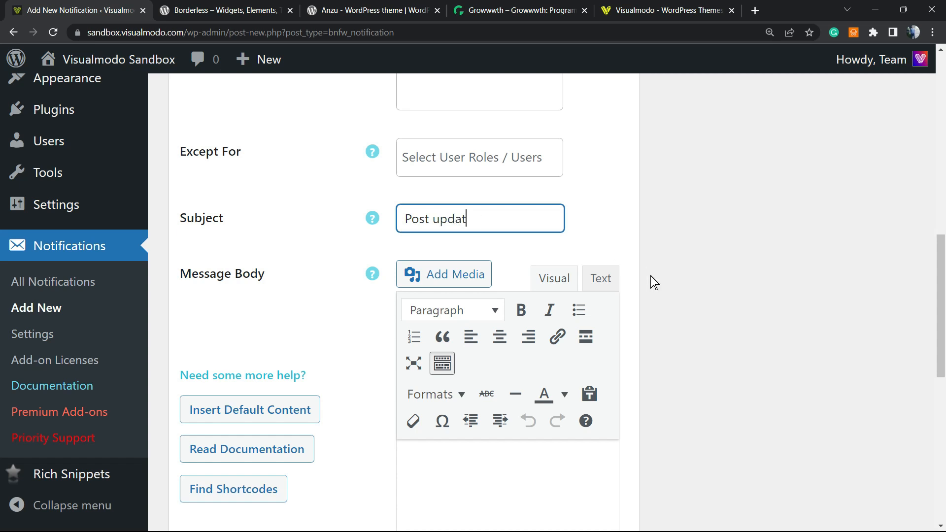
pyautogui.scroll(-3)
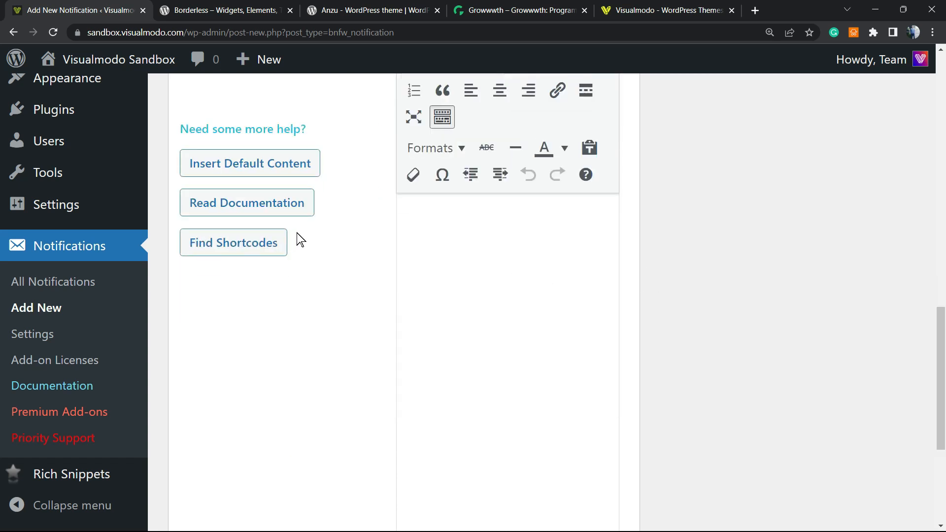
pyautogui.scroll(3)
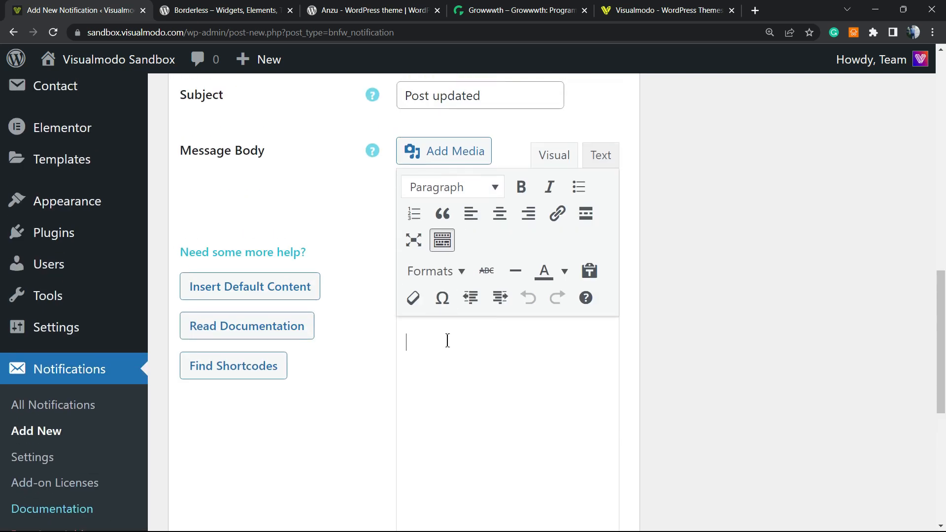
pyautogui.scroll(-3)
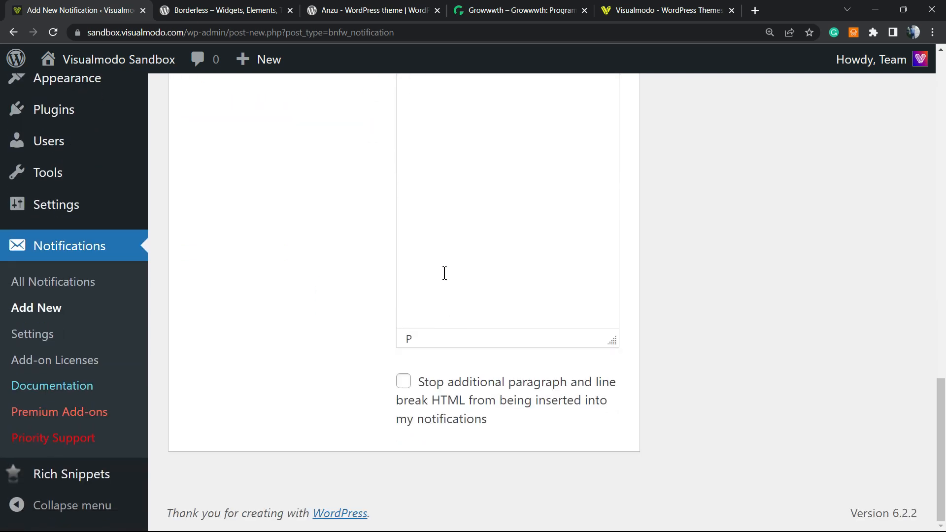
pyautogui.scroll(3)
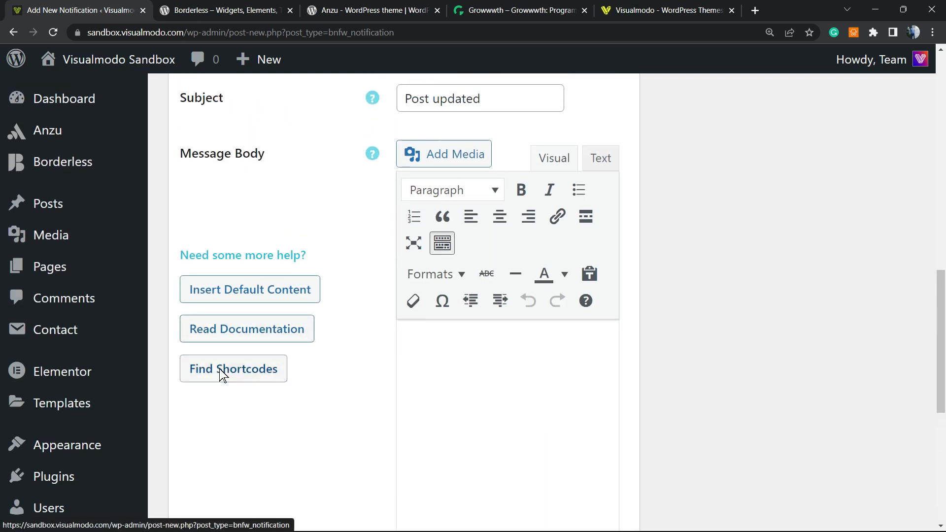
# Open the Find Shortcodes docs for Post Updated and select the Site Shortcodes block
pyautogui.click(233, 368)
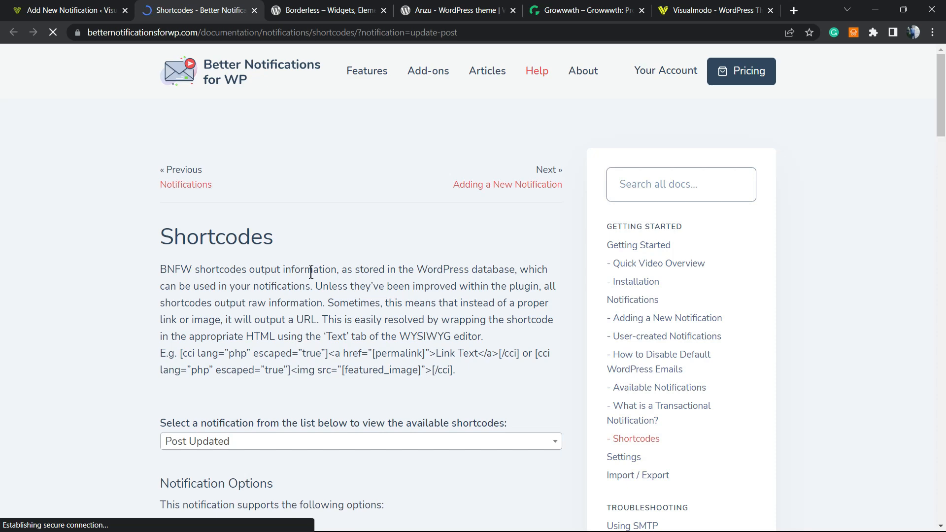
pyautogui.scroll(-3)
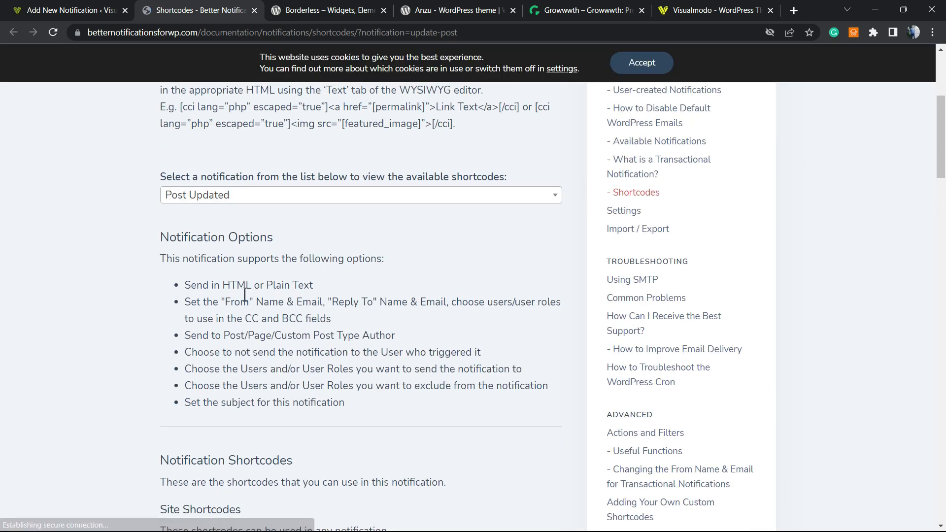
pyautogui.click(360, 194)
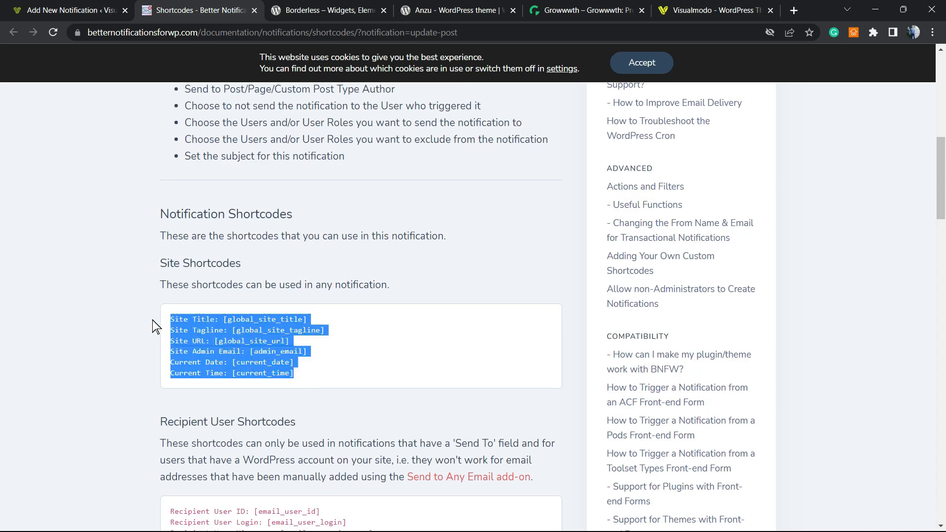
pyautogui.moveTo(331, 352)
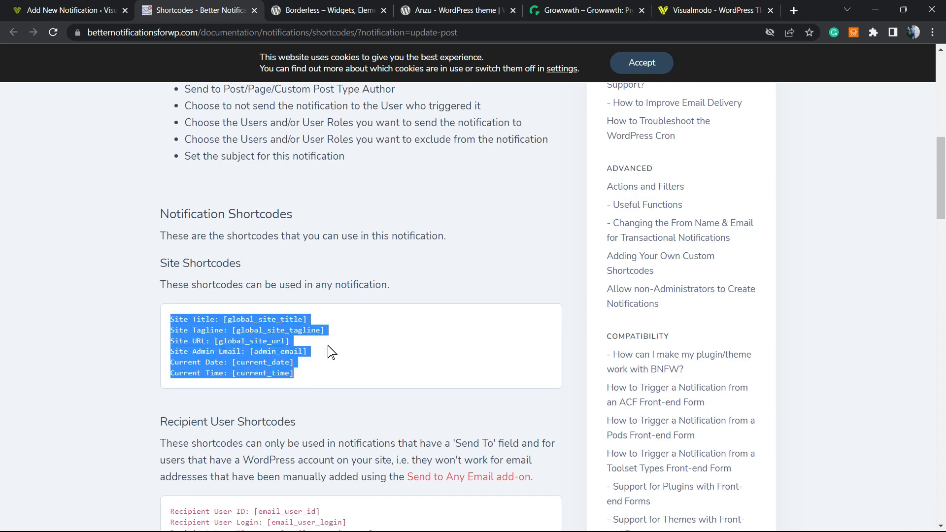
pyautogui.scroll(-3)
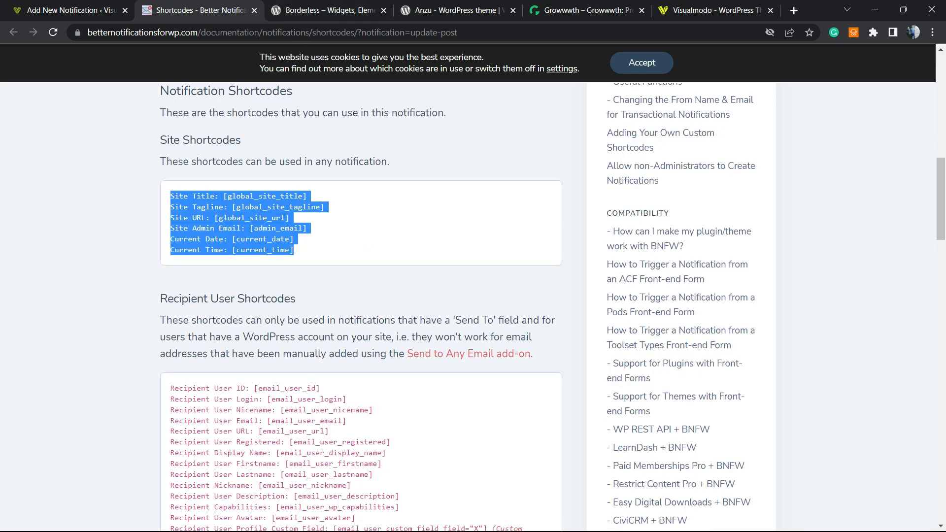
# Paste the copied site shortcodes into the notification's Message Body editor
pyautogui.click(66, 11)
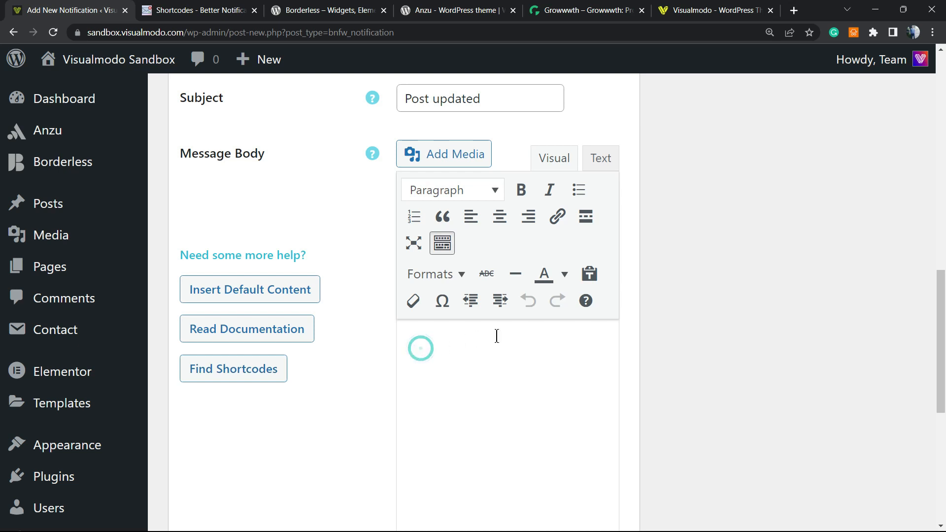
pyautogui.click(556, 300)
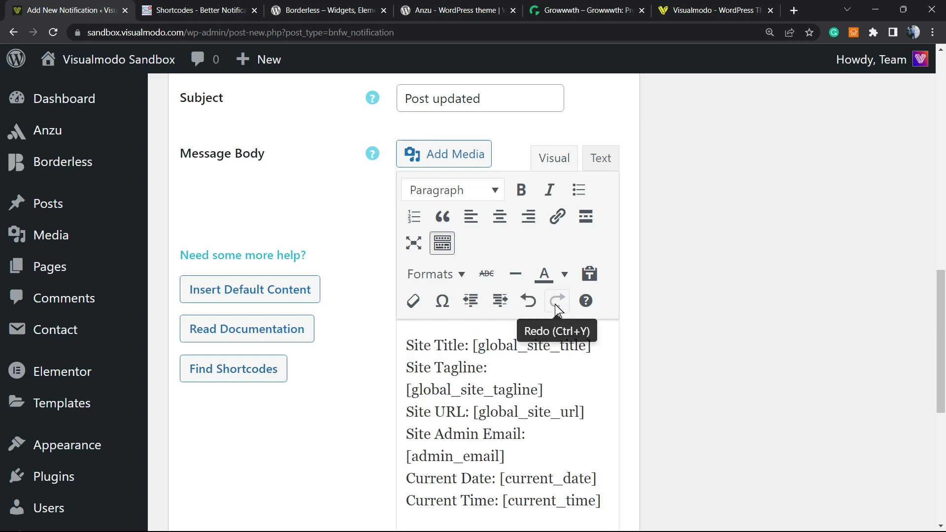
pyautogui.scroll(-3)
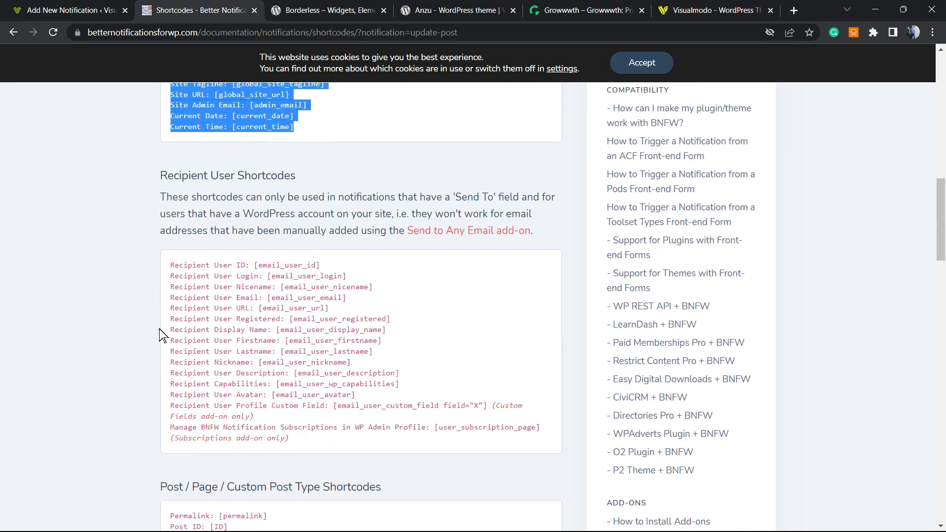
pyautogui.scroll(-3)
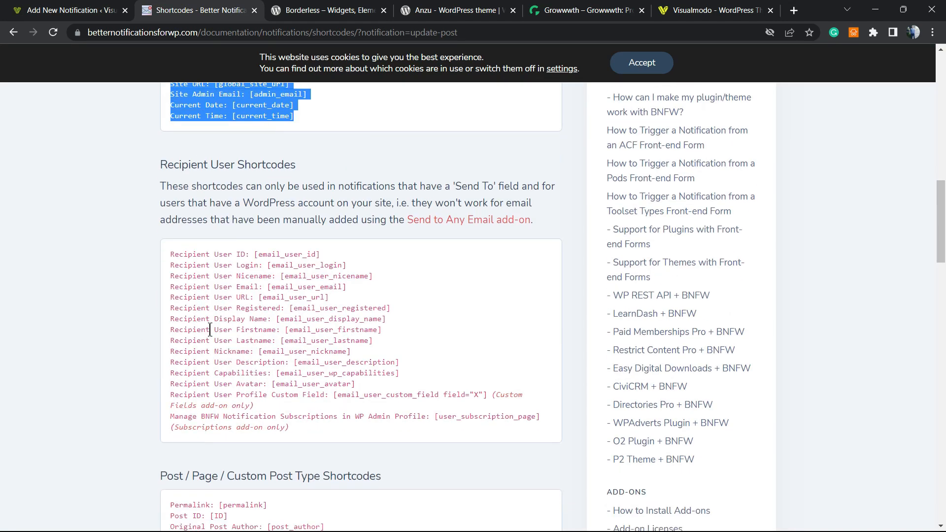
pyautogui.scroll(-3)
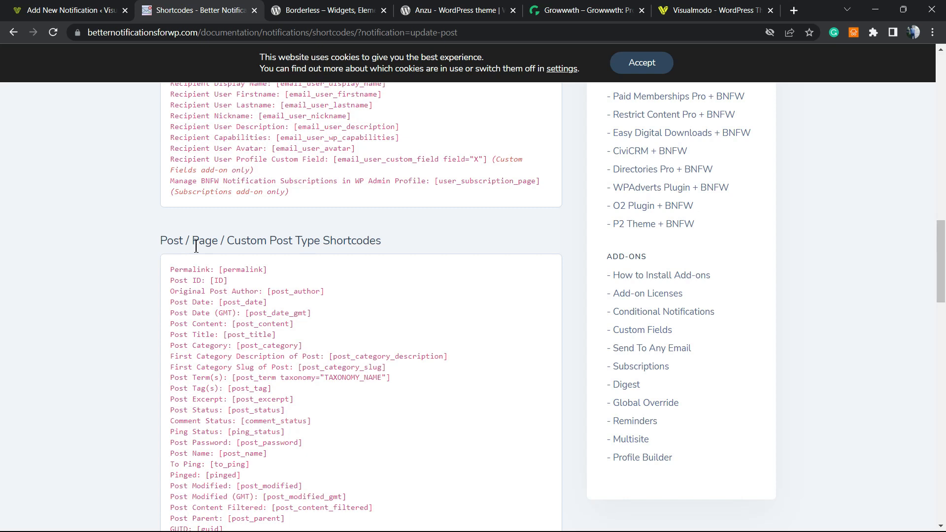
pyautogui.scroll(-3)
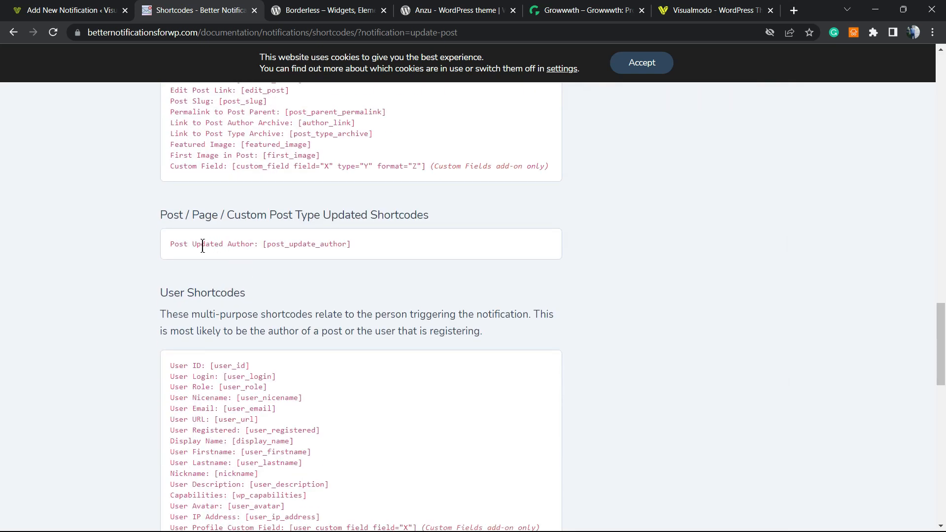
pyautogui.tripleClick(261, 243)
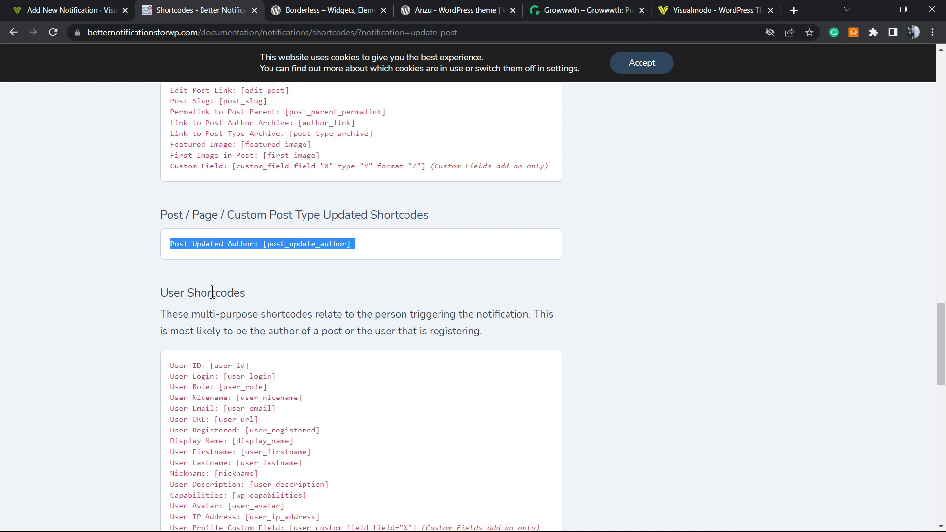
pyautogui.moveTo(281, 290)
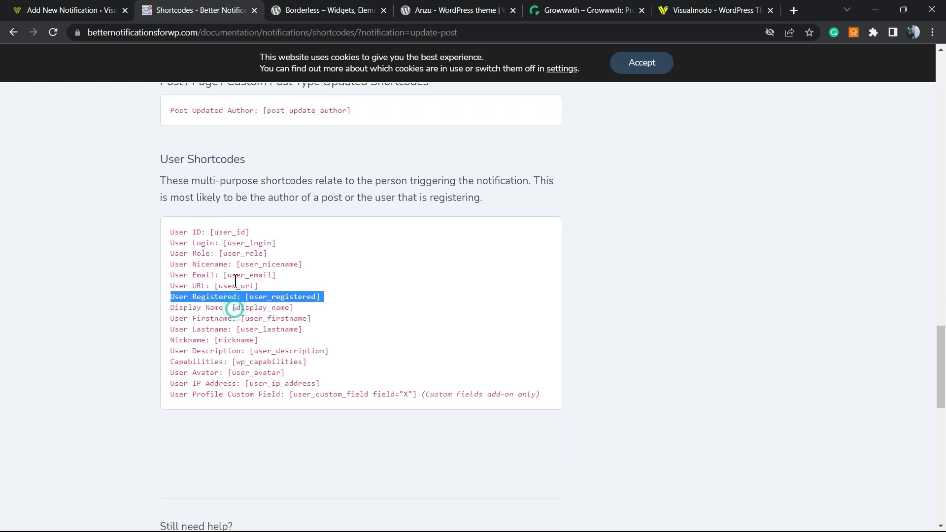
pyautogui.scroll(3)
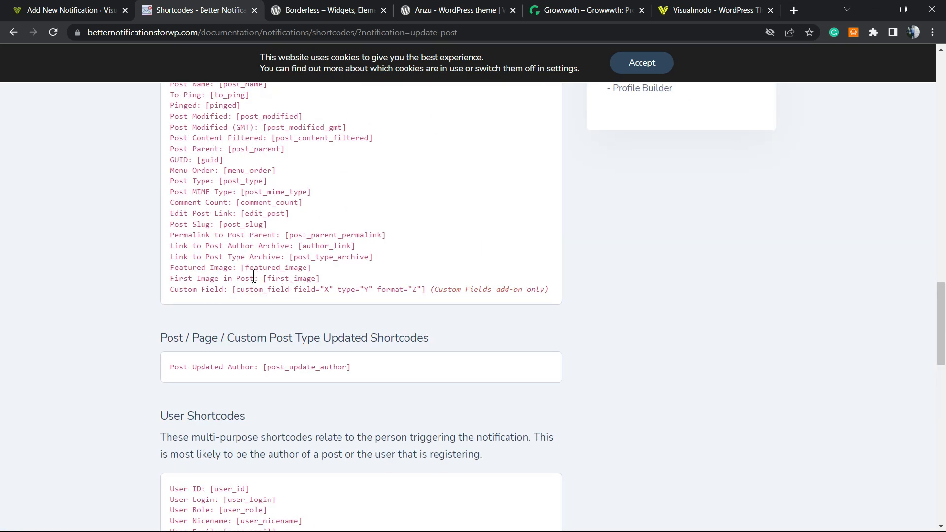
pyautogui.scroll(3)
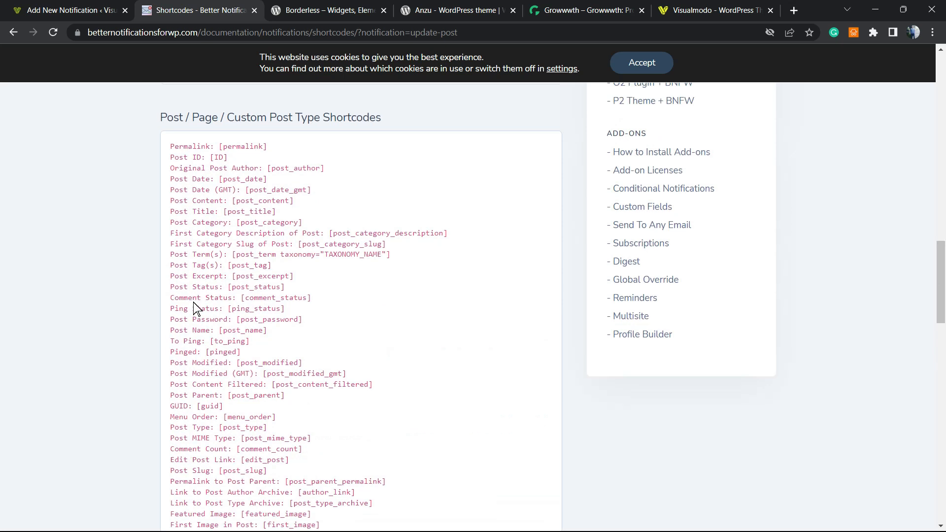
pyautogui.doubleClick(207, 276)
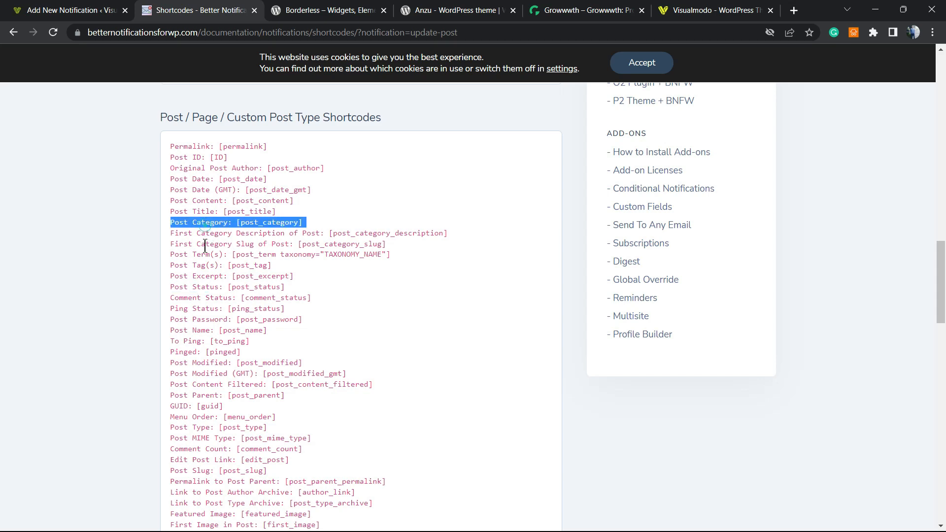
pyautogui.scroll(3)
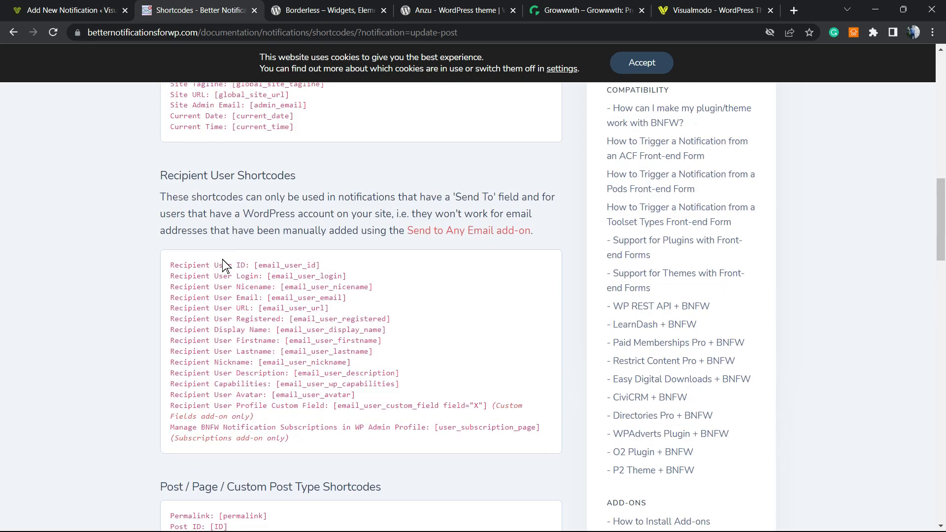
pyautogui.scroll(-3)
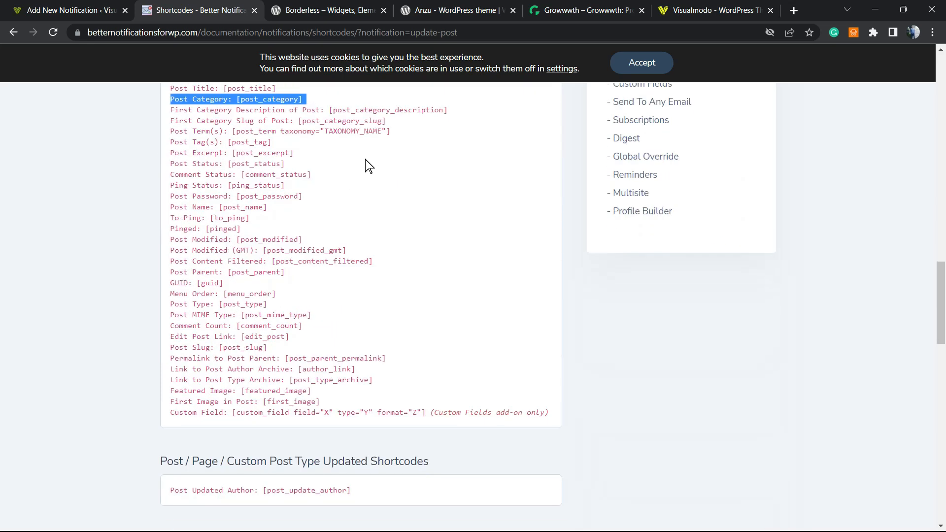
# Find 'updated' in the docs page and select the Post Updated Author shortcode
pyautogui.press('Ctrl+f')
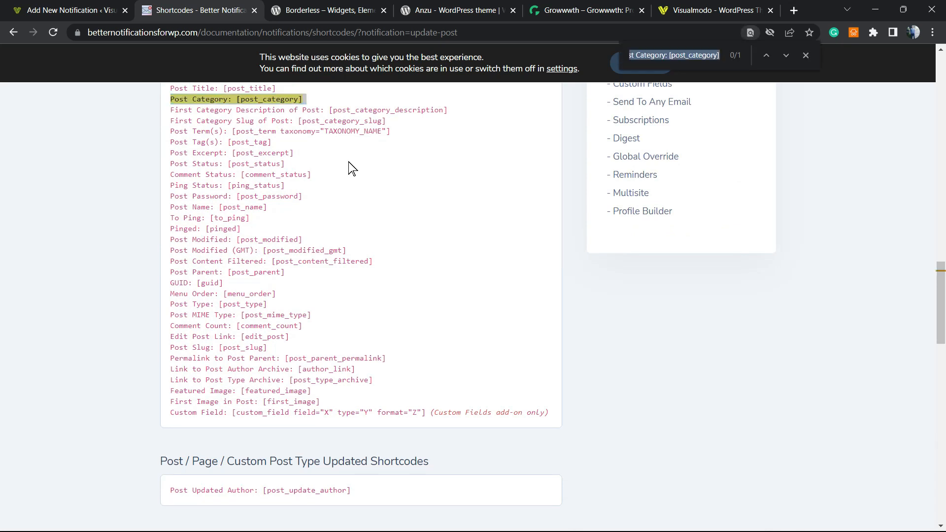
pyautogui.write("u'dated")
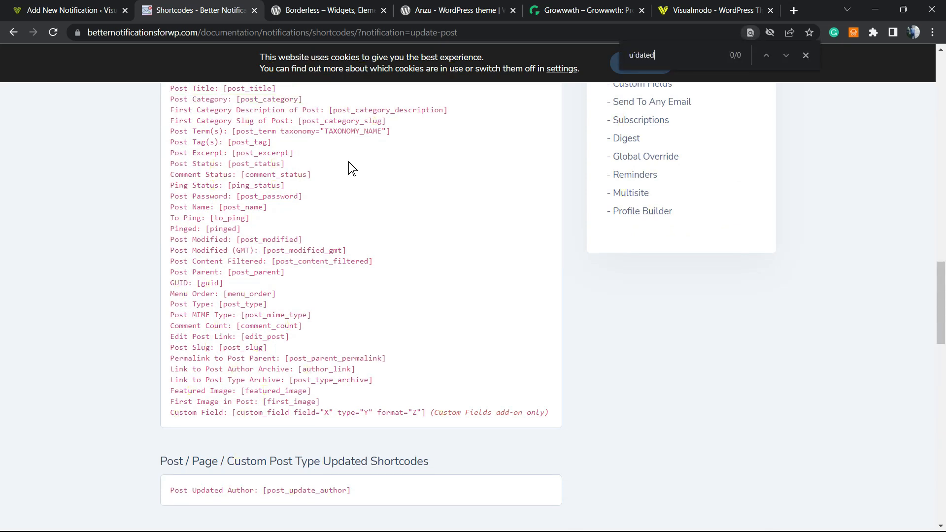
pyautogui.moveTo(627, 138)
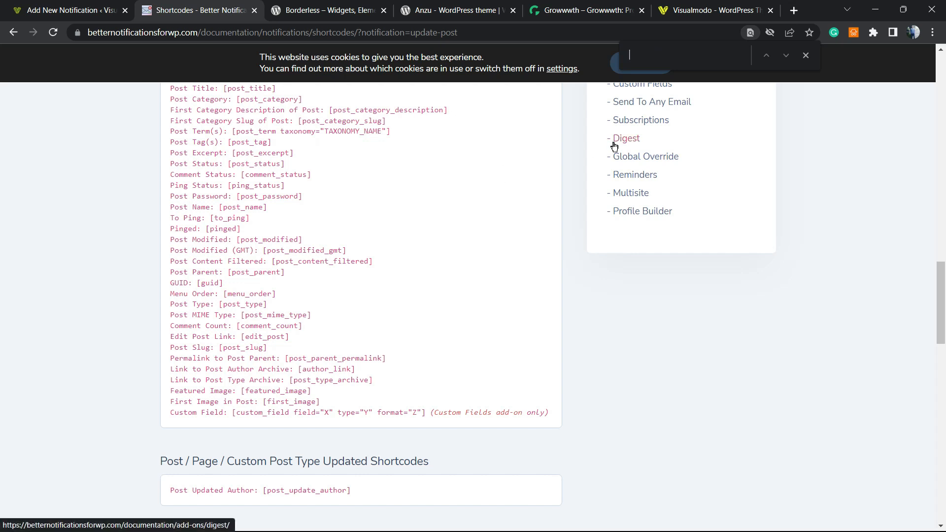
pyautogui.write('updated')
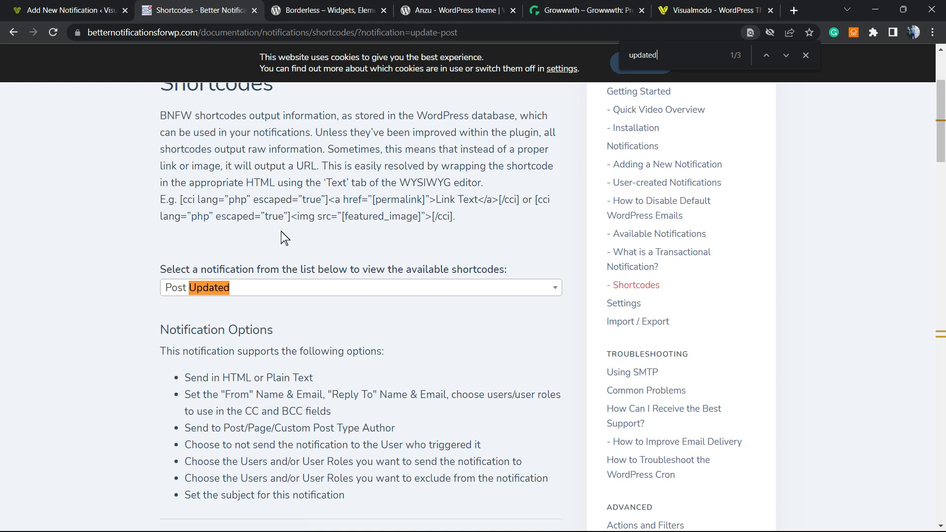
pyautogui.click(359, 287)
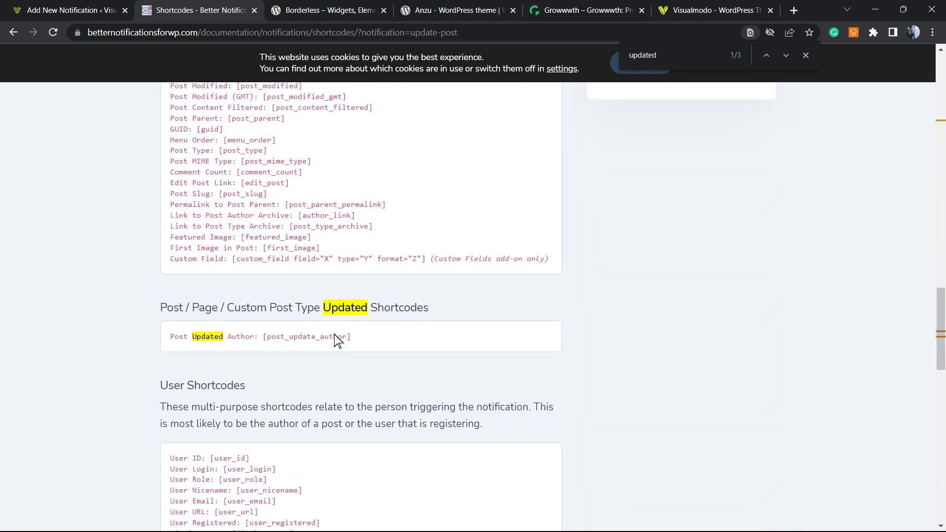
pyautogui.doubleClick(207, 336)
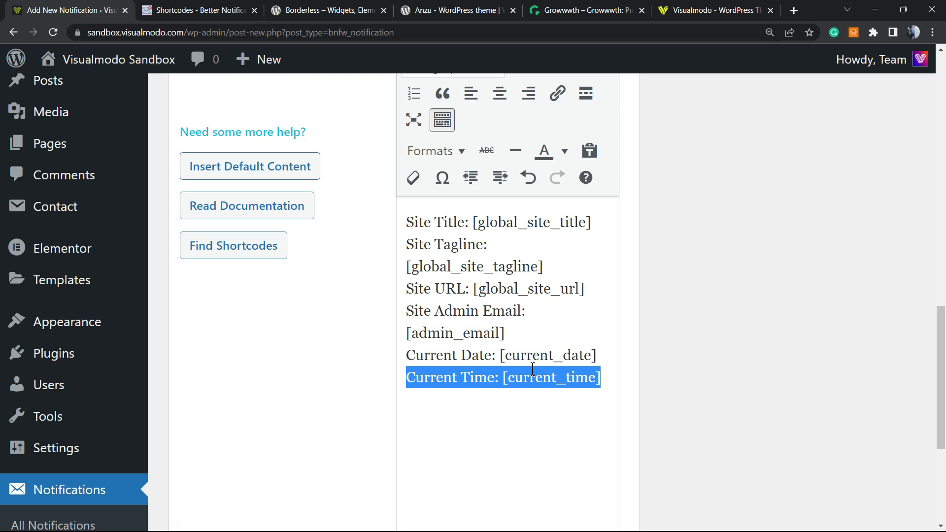
# Copy the Post Updated Author shortcode from the docs and paste it below the site shortcodes
pyautogui.click(597, 407)
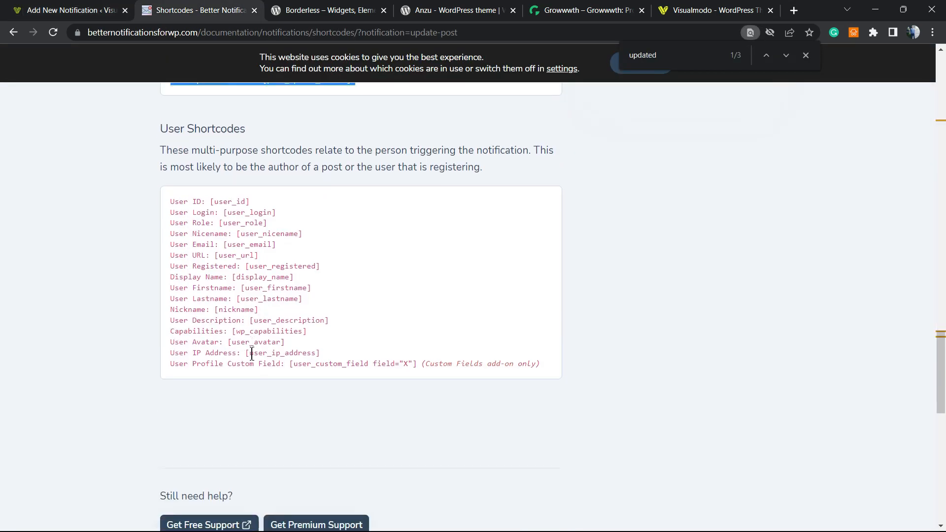
pyautogui.scroll(3)
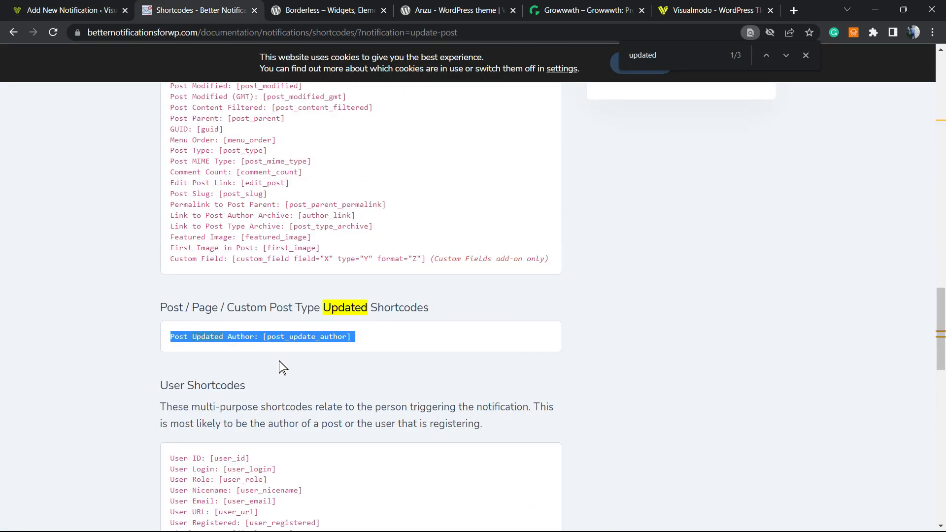
pyautogui.scroll(3)
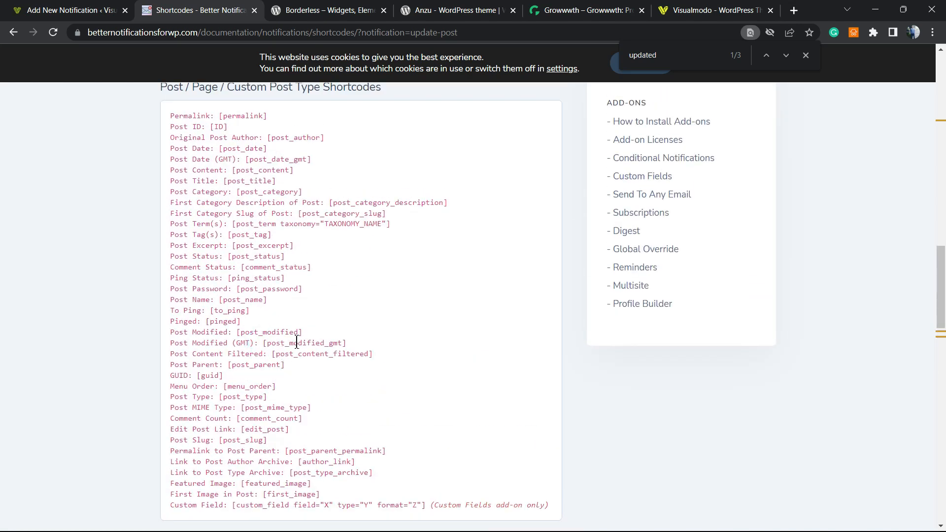
pyautogui.scroll(3)
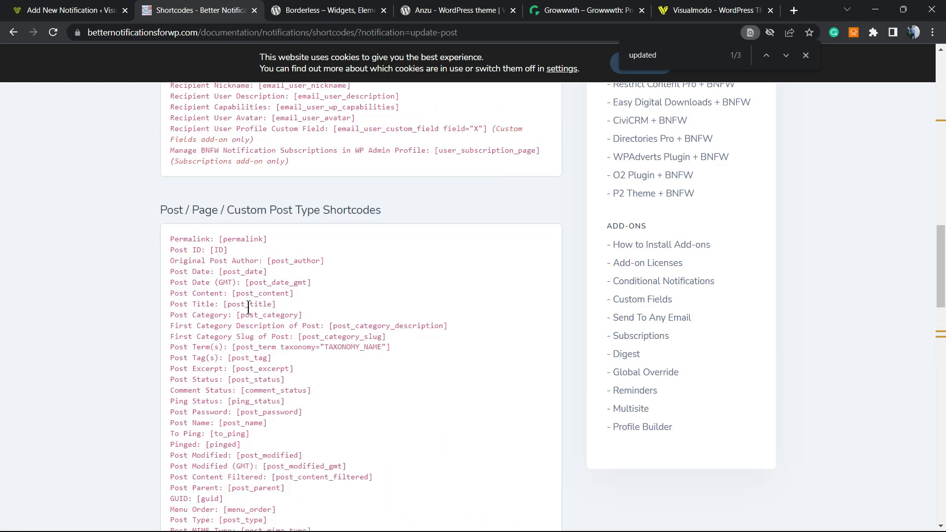
pyautogui.moveTo(156, 256)
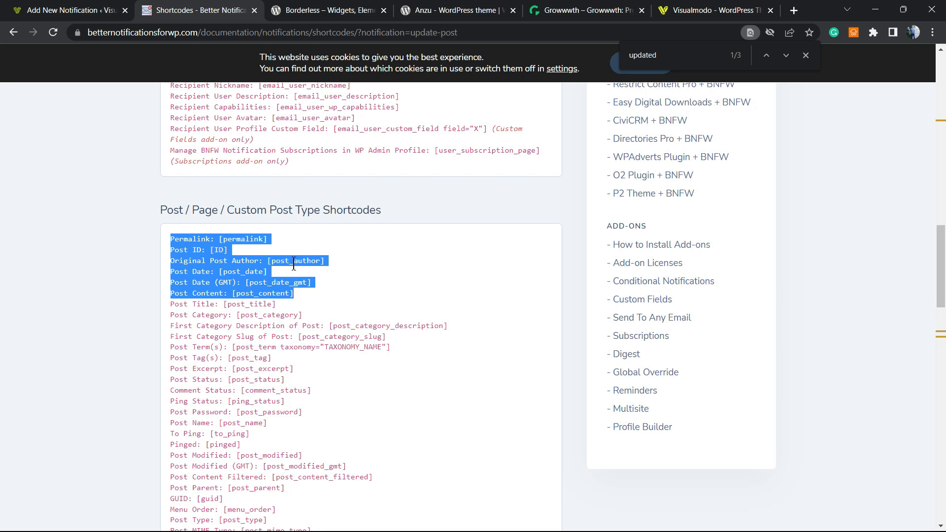
pyautogui.scroll(3)
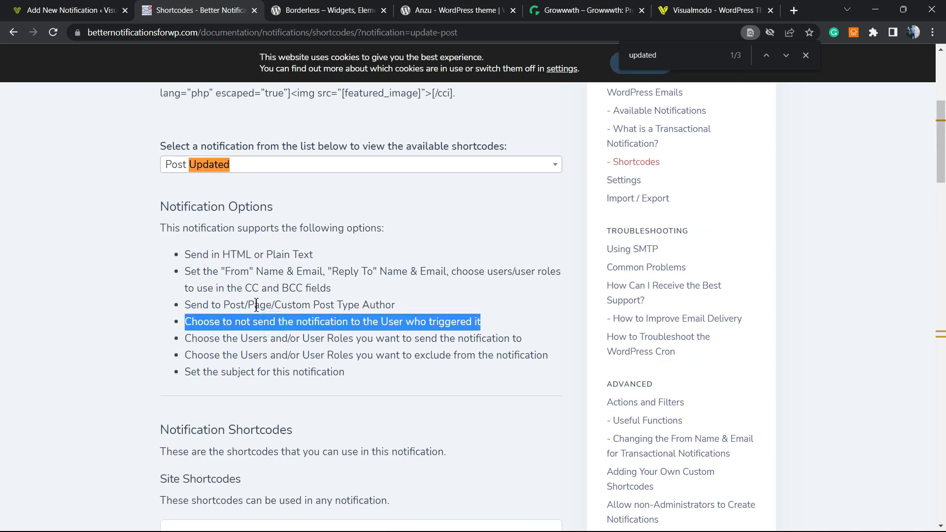
pyautogui.scroll(-3)
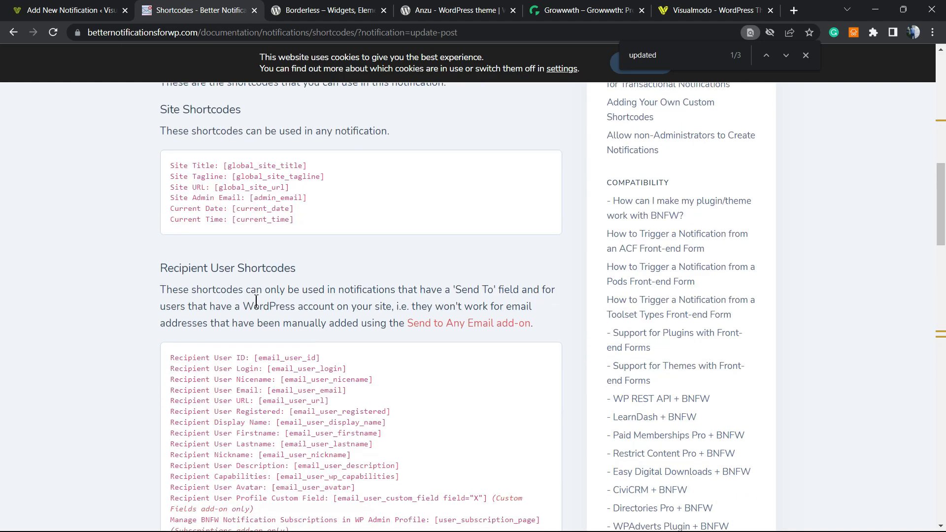
pyautogui.scroll(-3)
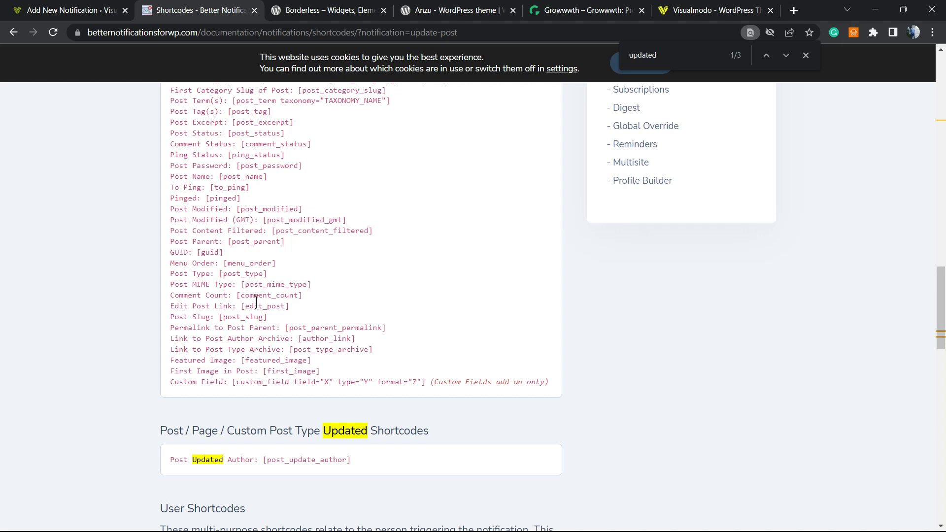
pyautogui.scroll(3)
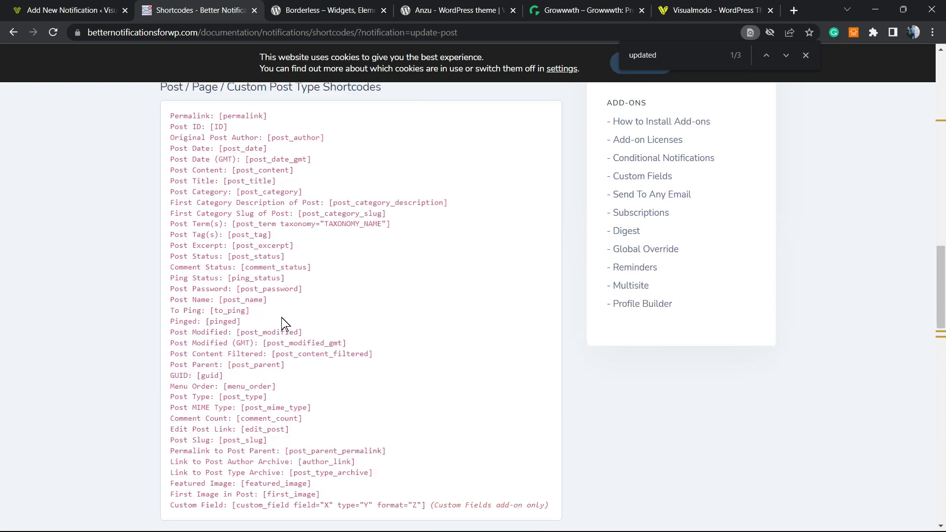
pyautogui.scroll(3)
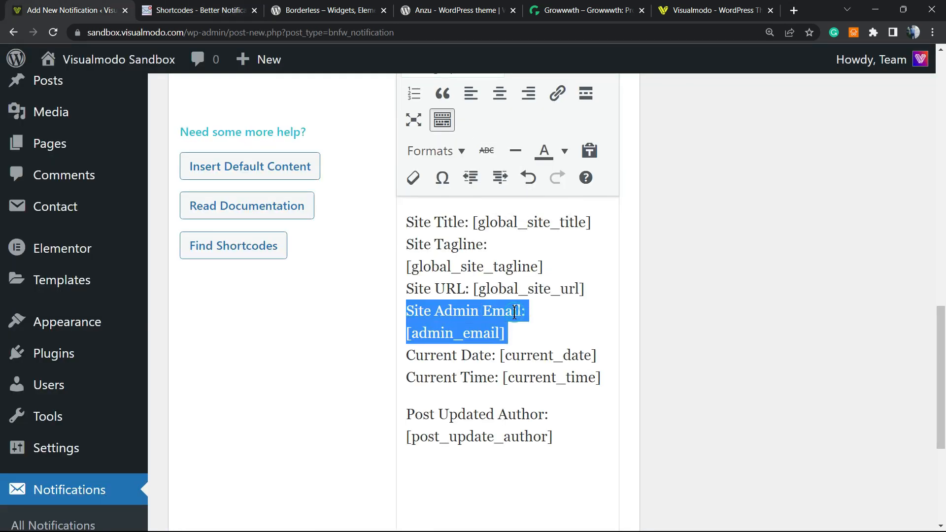
# Open the Read Documentation link in a new tab, showing the Quick Video Overview page
pyautogui.scroll(-3)
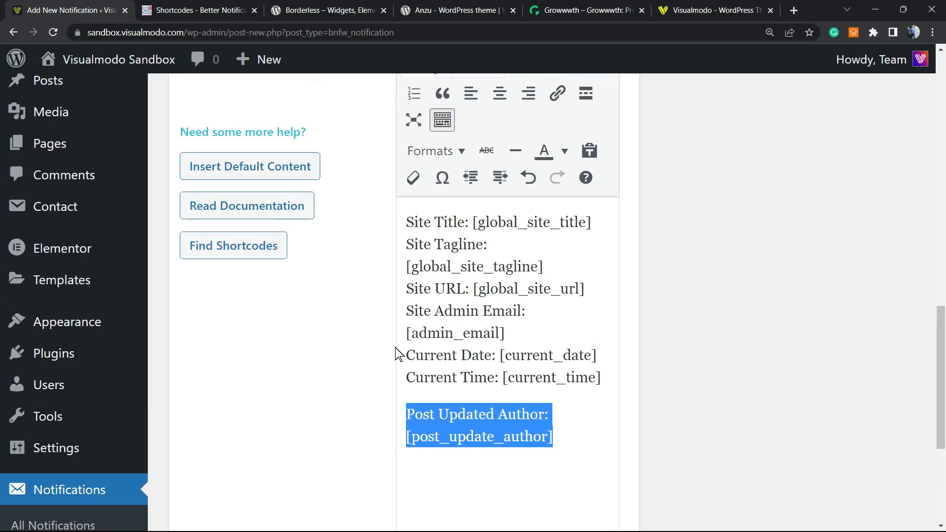
pyautogui.scroll(3)
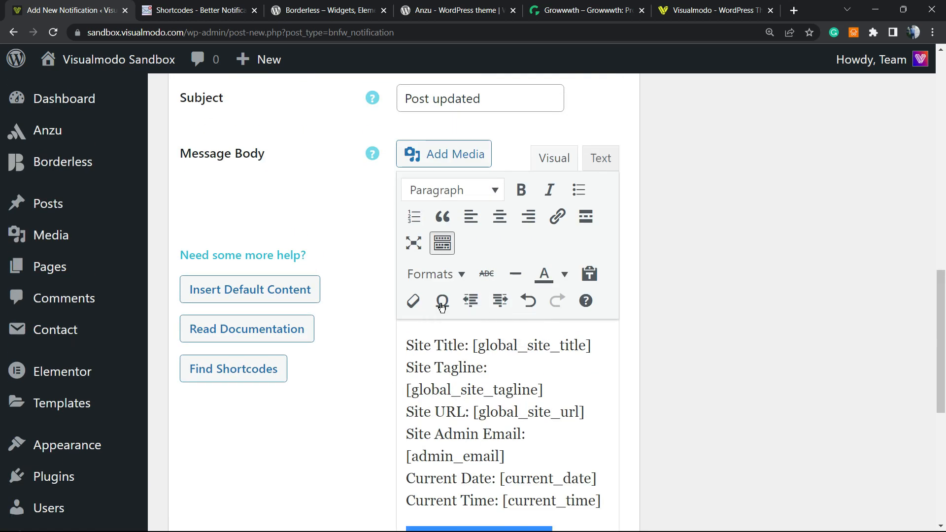
pyautogui.rightClick(246, 329)
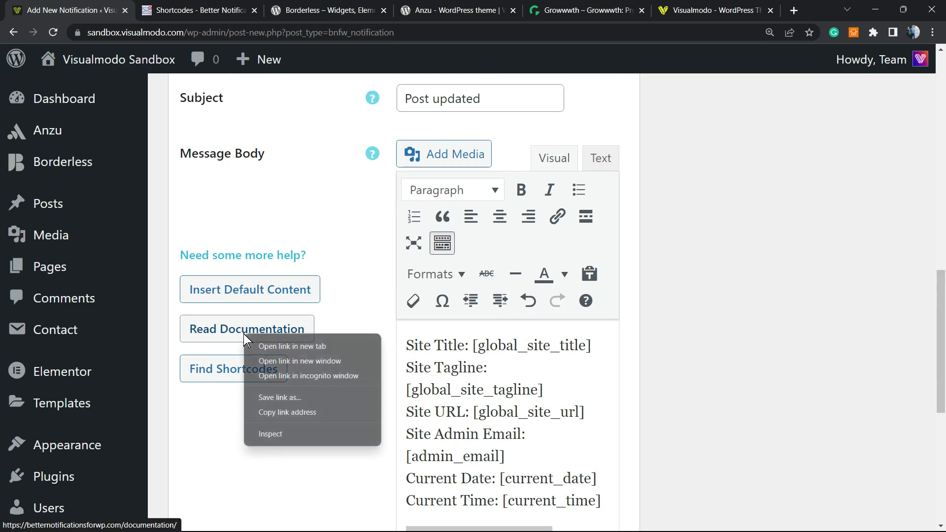
pyautogui.click(293, 346)
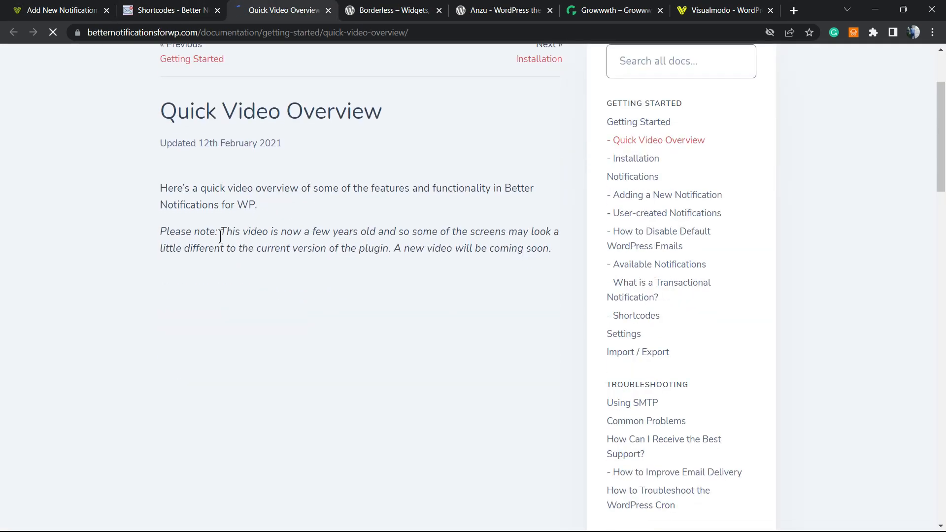
# Visit the Shortcodes documentation, then return to the notification being created
pyautogui.scroll(-3)
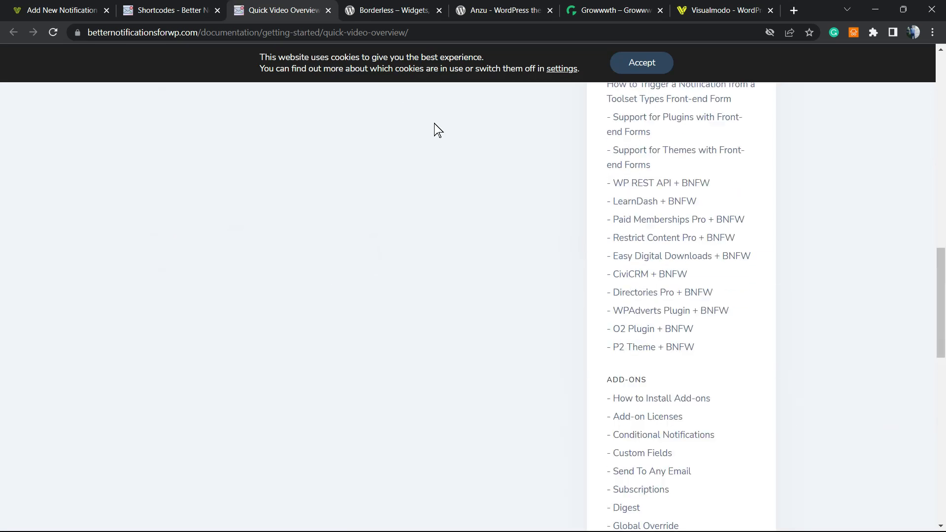
pyautogui.click(168, 11)
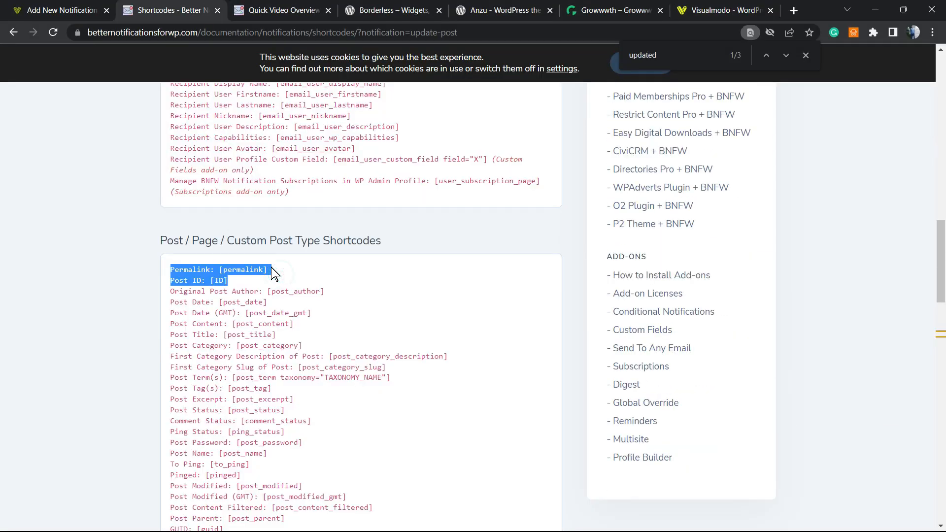
pyautogui.click(252, 280)
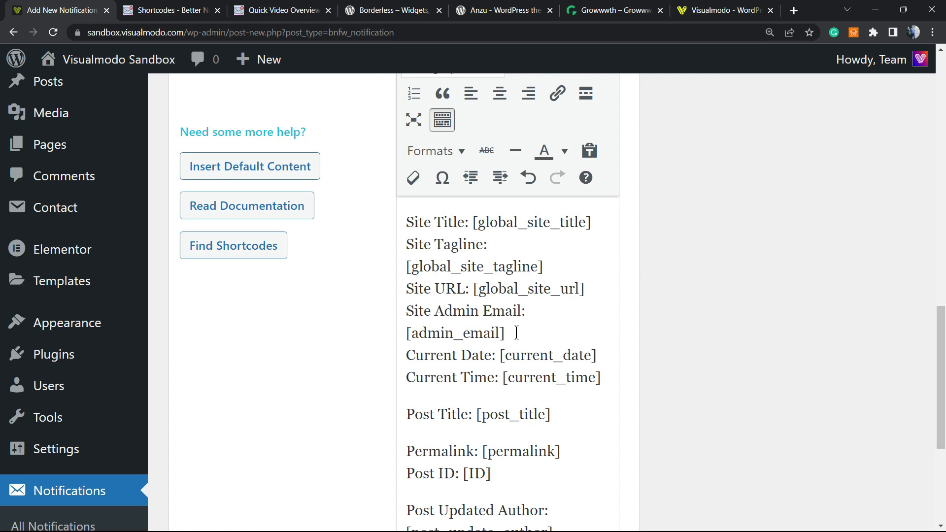
pyautogui.scroll(3)
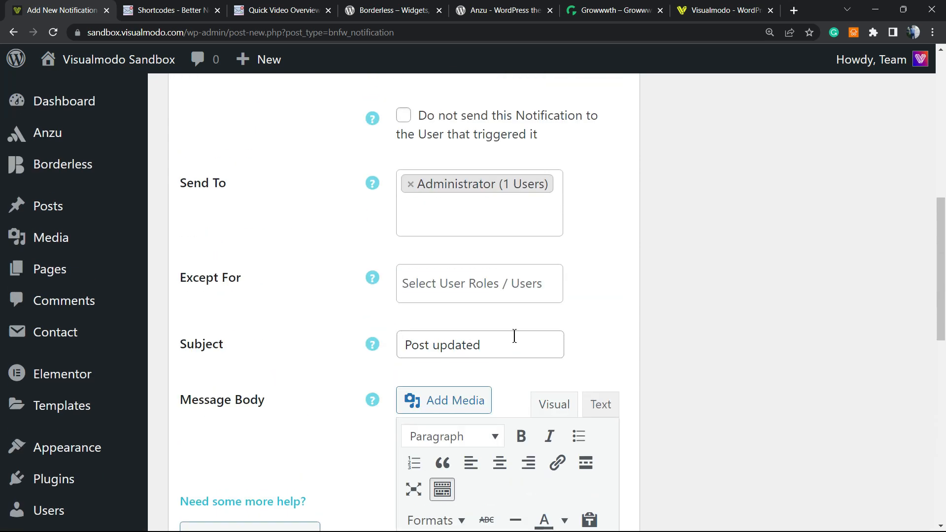
pyautogui.scroll(-3)
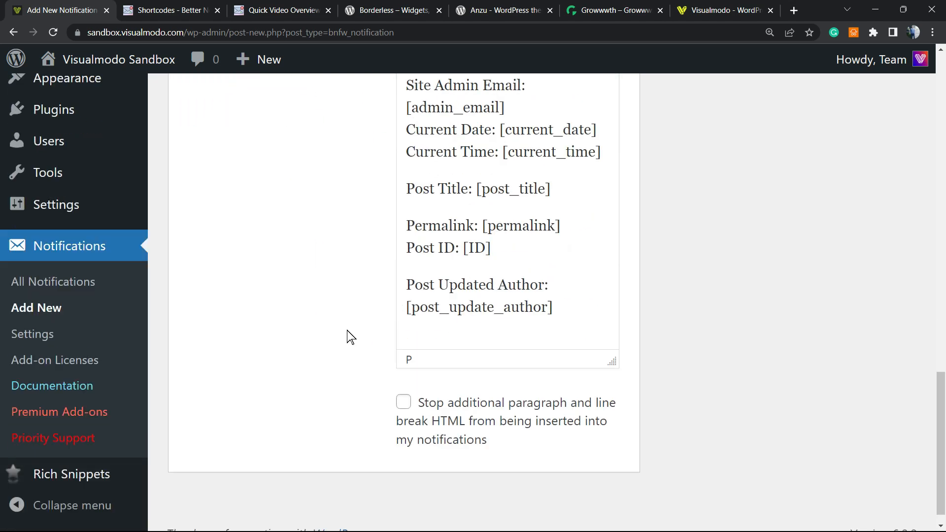
pyautogui.scroll(3)
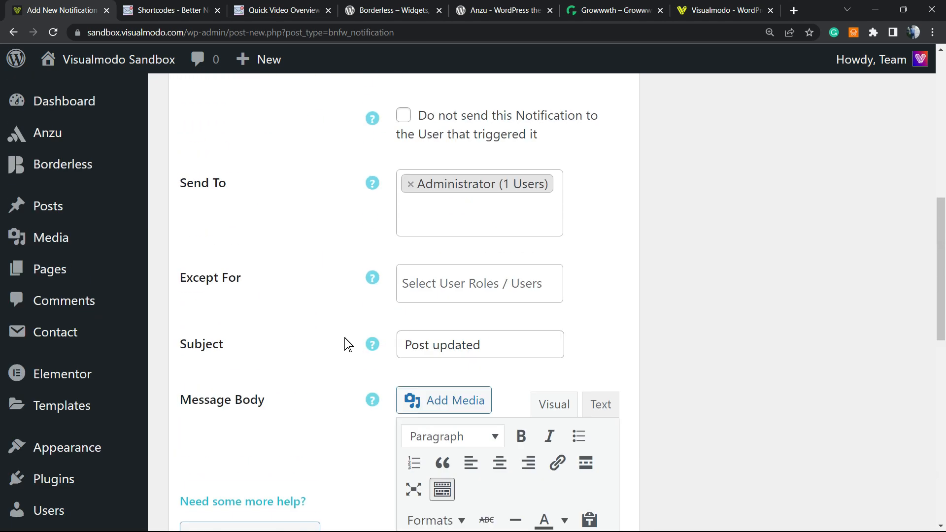
pyautogui.scroll(-3)
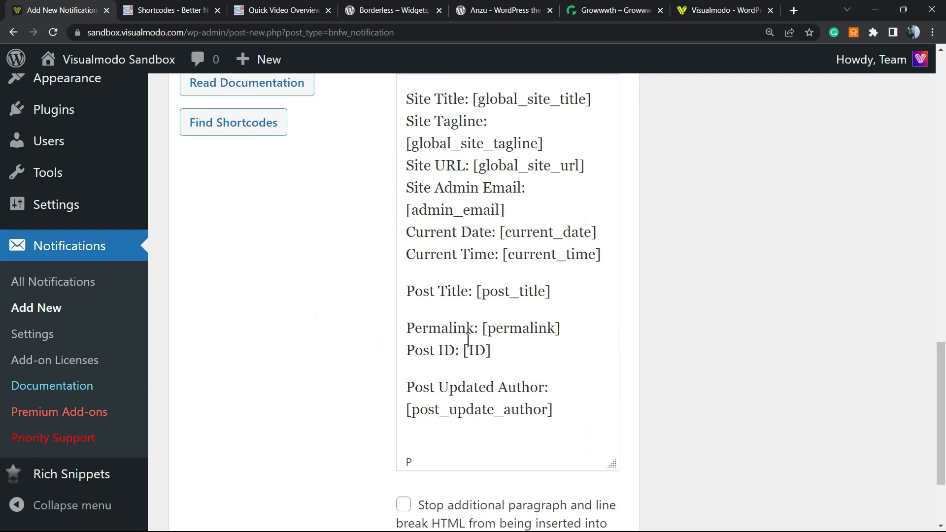
pyautogui.scroll(3)
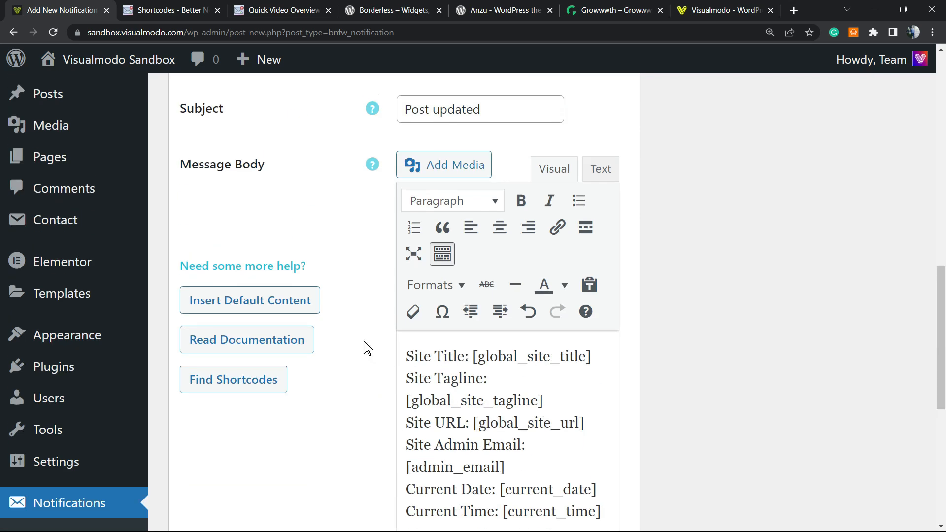
pyautogui.scroll(3)
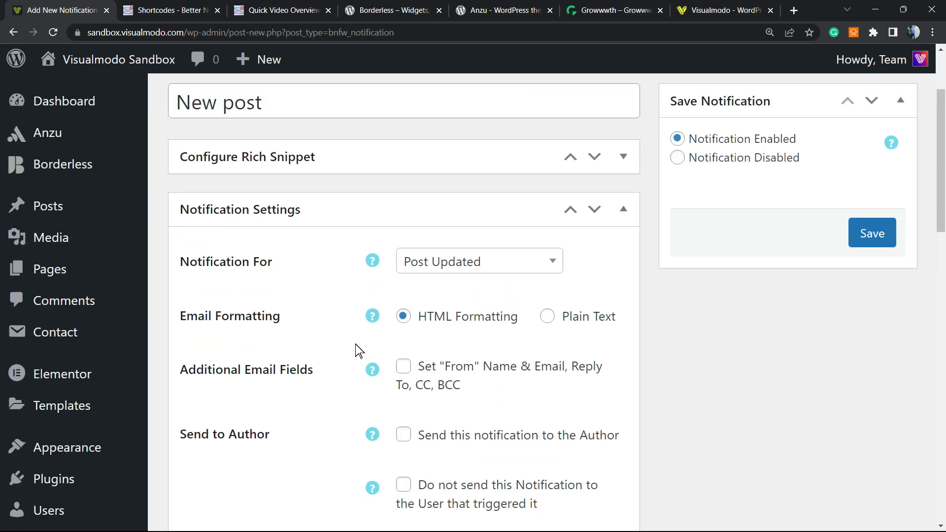
pyautogui.scroll(-3)
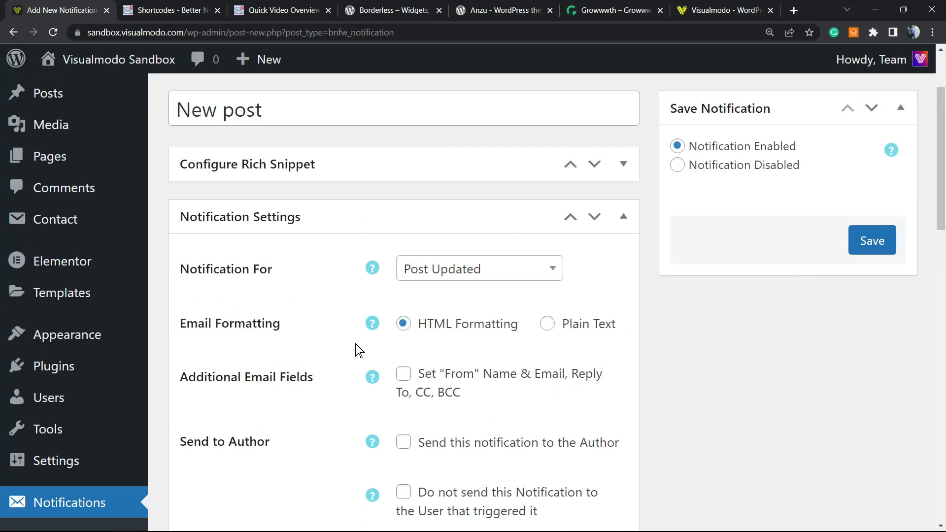
pyautogui.scroll(3)
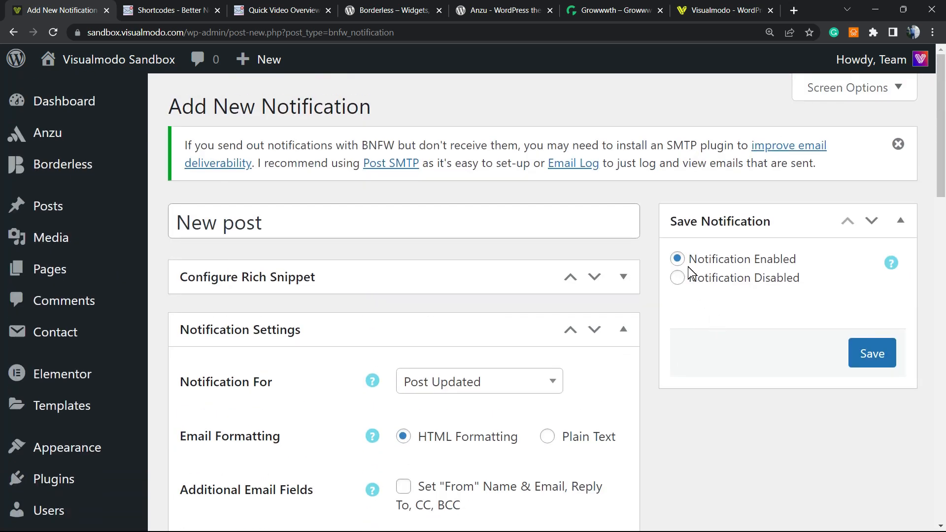
pyautogui.moveTo(731, 284)
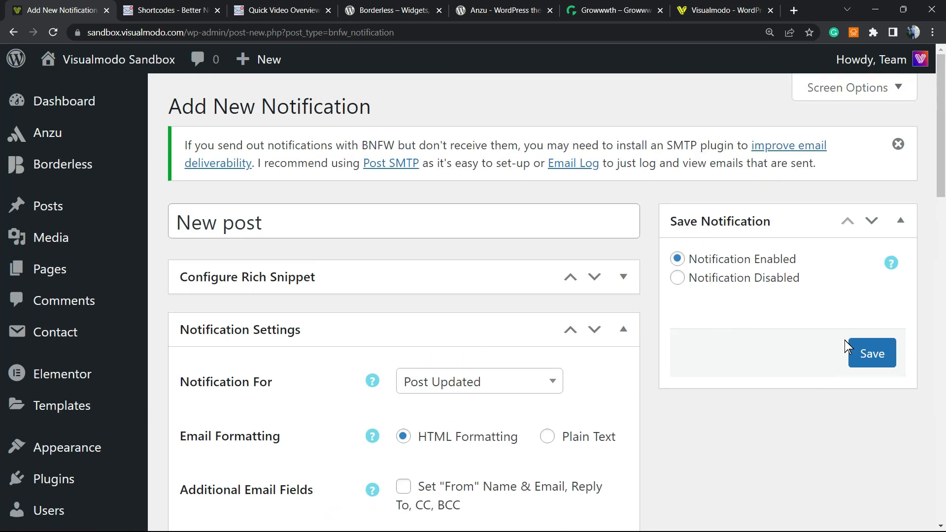
# Save the Post Updated notification and scroll past the 'Notification saved' confirmation
pyautogui.click(870, 353)
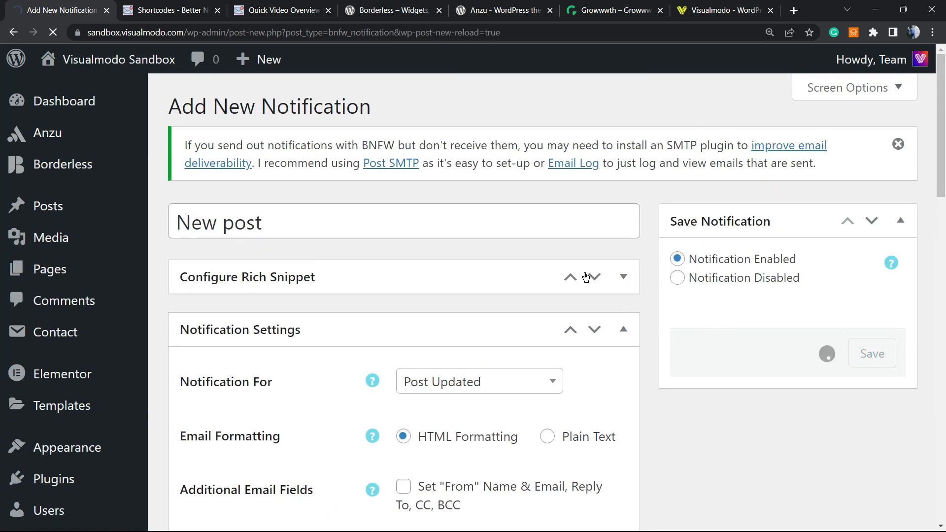
pyautogui.click(870, 353)
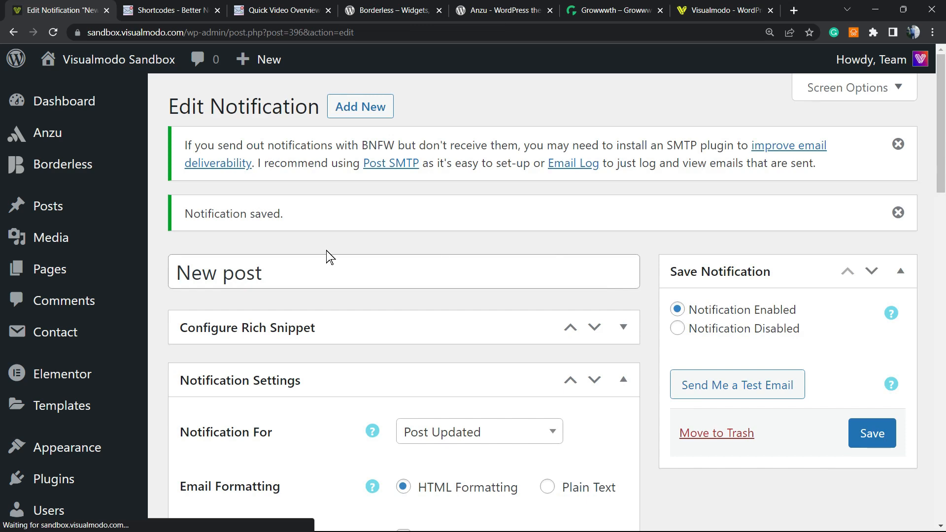
pyautogui.scroll(-3)
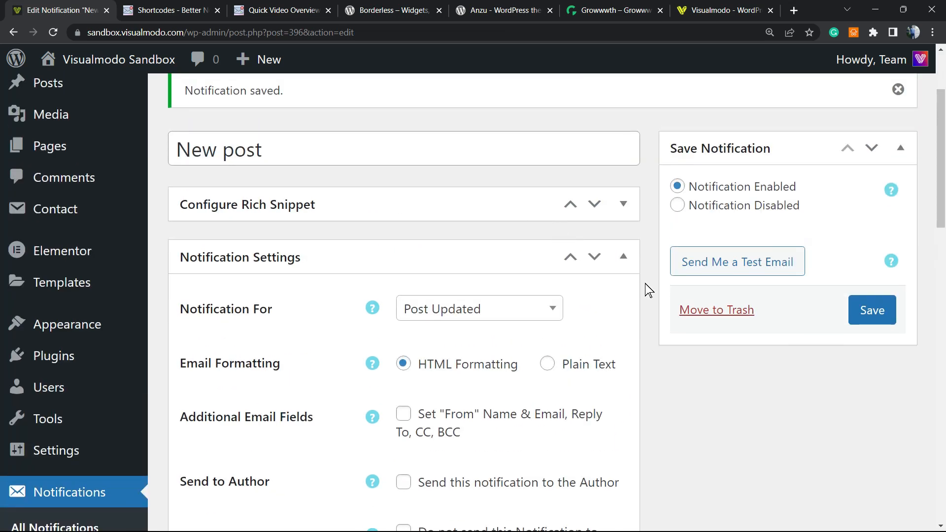
pyautogui.moveTo(672, 306)
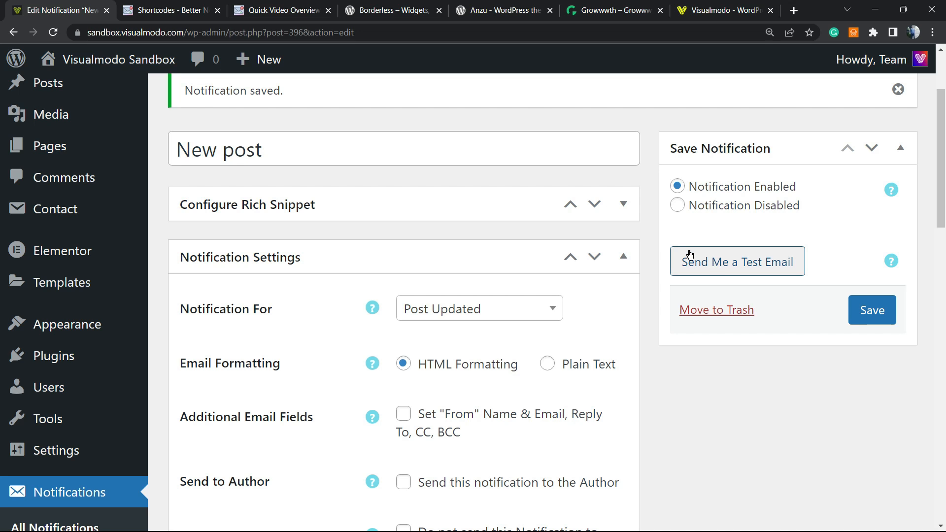
pyautogui.moveTo(412, 209)
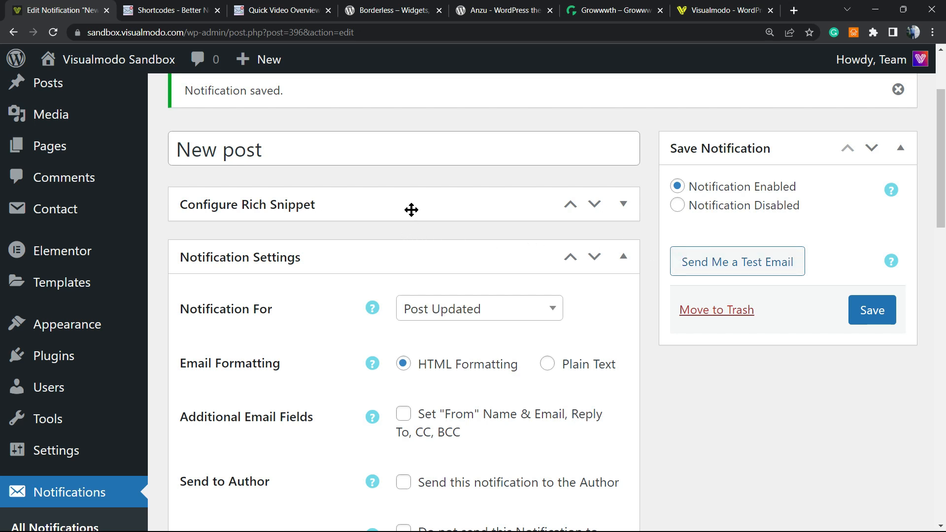
pyautogui.moveTo(599, 211)
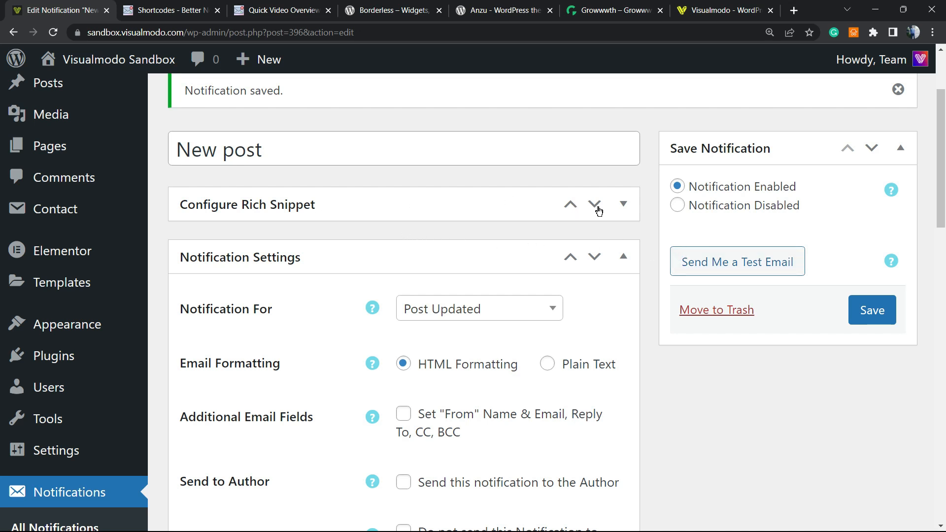
pyautogui.scroll(-3)
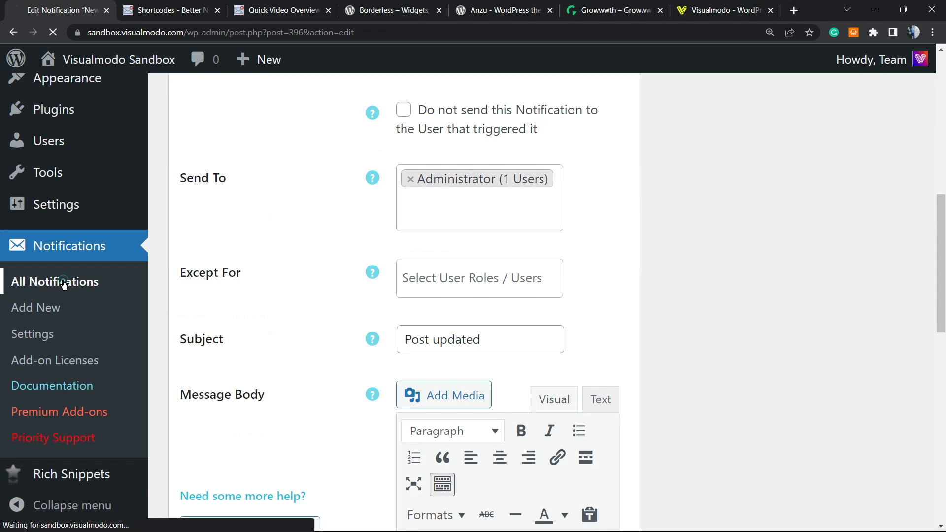
# Show All Notifications and review the enabled 'New post' Post Updated entry for Administrator
pyautogui.click(54, 281)
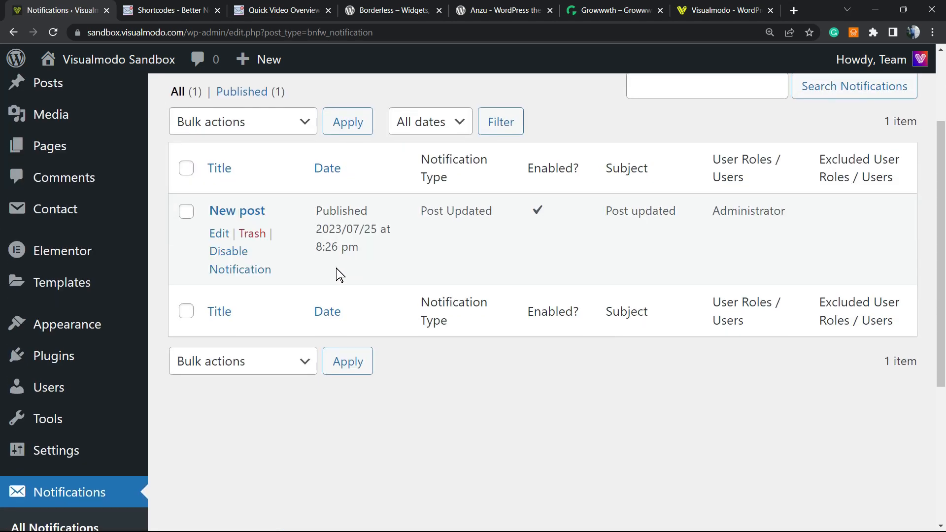
pyautogui.moveTo(335, 282)
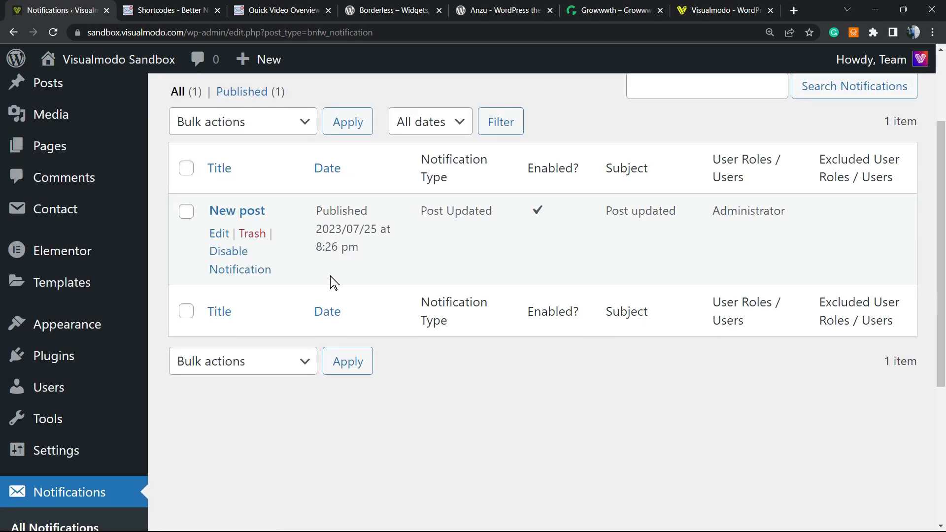
pyautogui.moveTo(379, 280)
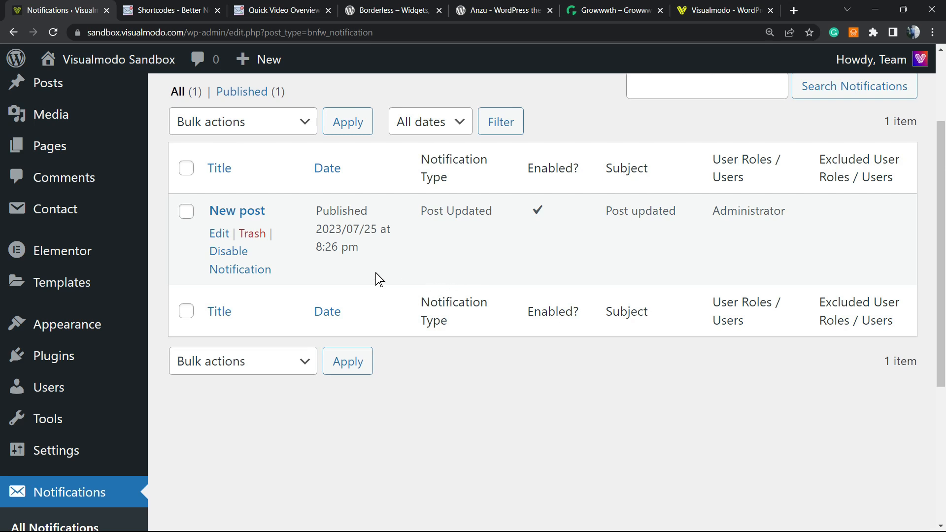
pyautogui.scroll(3)
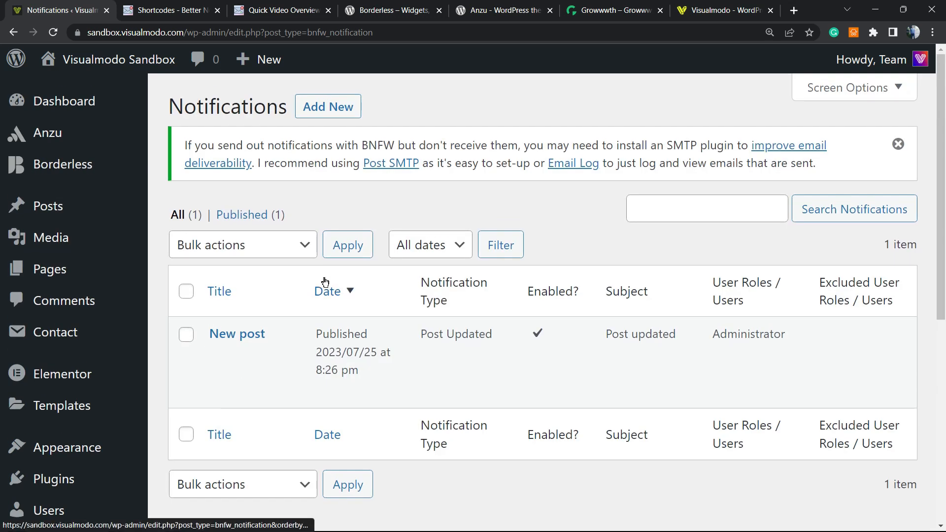
pyautogui.moveTo(383, 285)
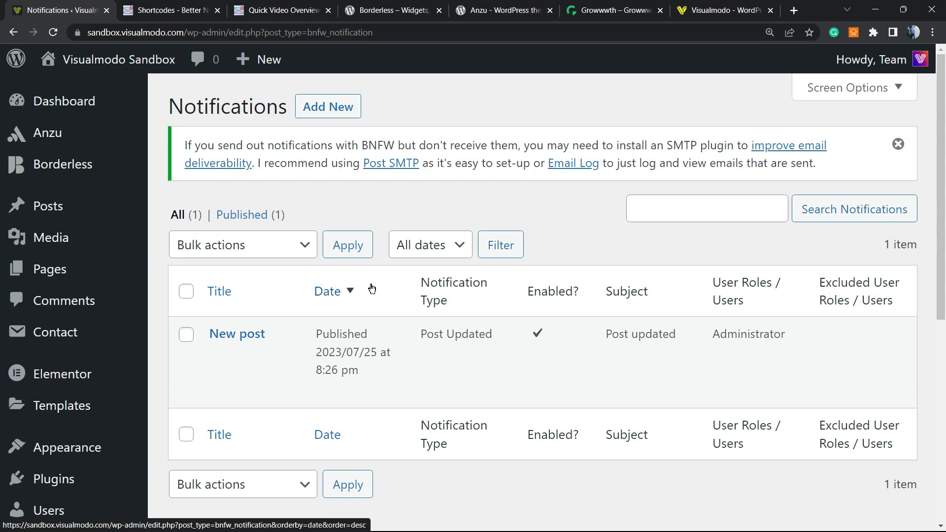
pyautogui.moveTo(376, 291)
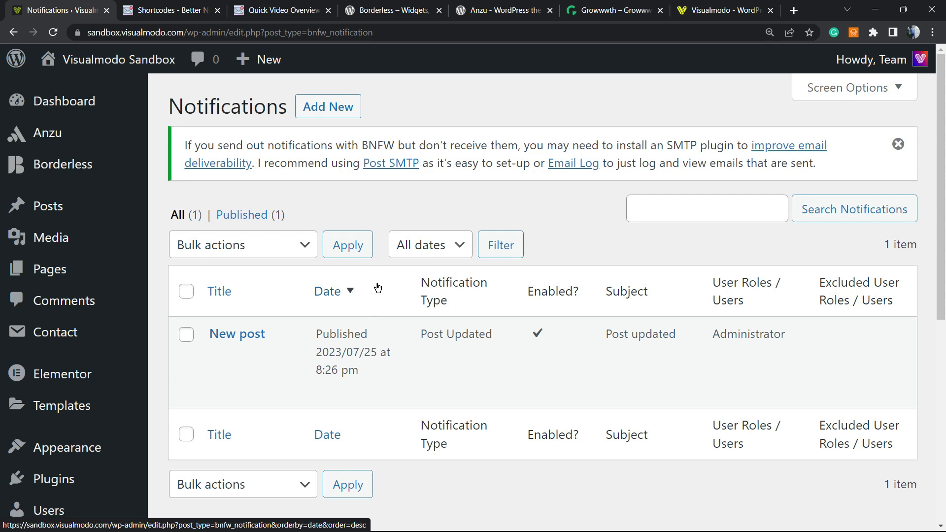
pyautogui.scroll(-3)
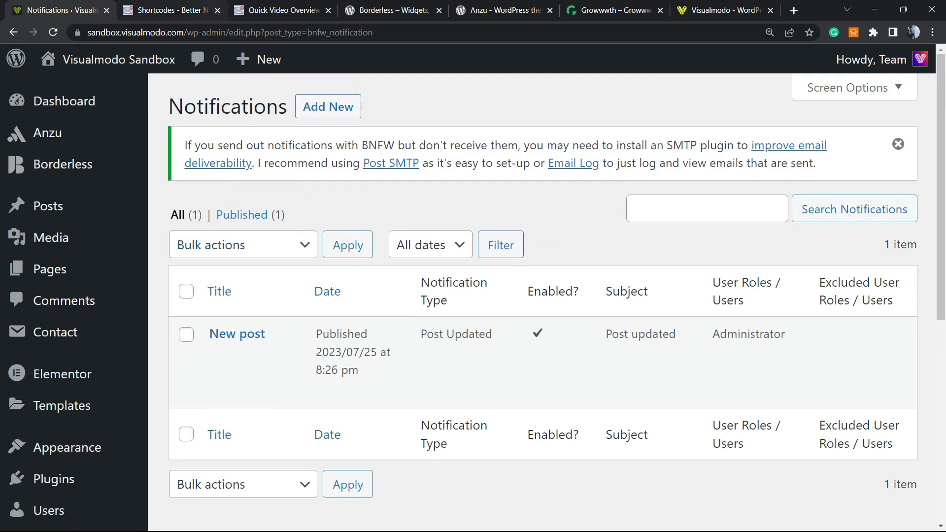
# Return to the Shortcodes documentation and scroll back up to its introduction
pyautogui.click(169, 10)
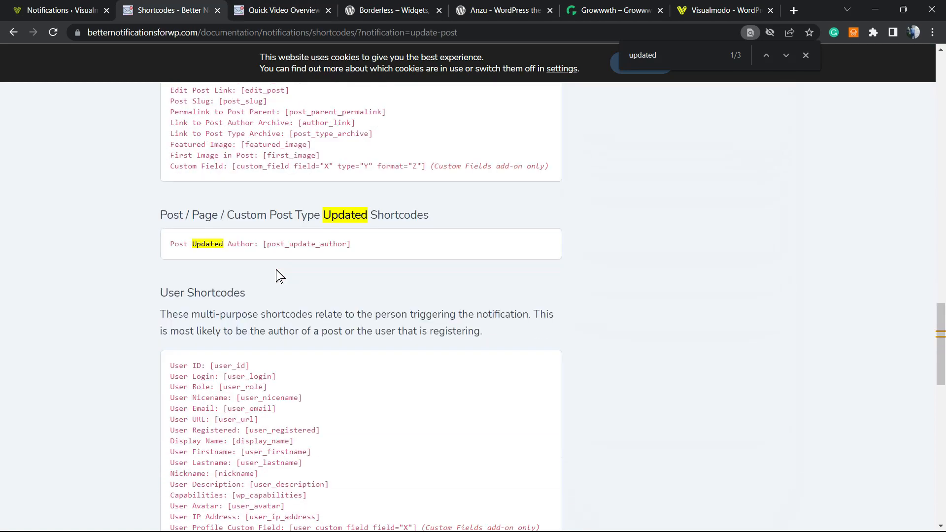
pyautogui.scroll(3)
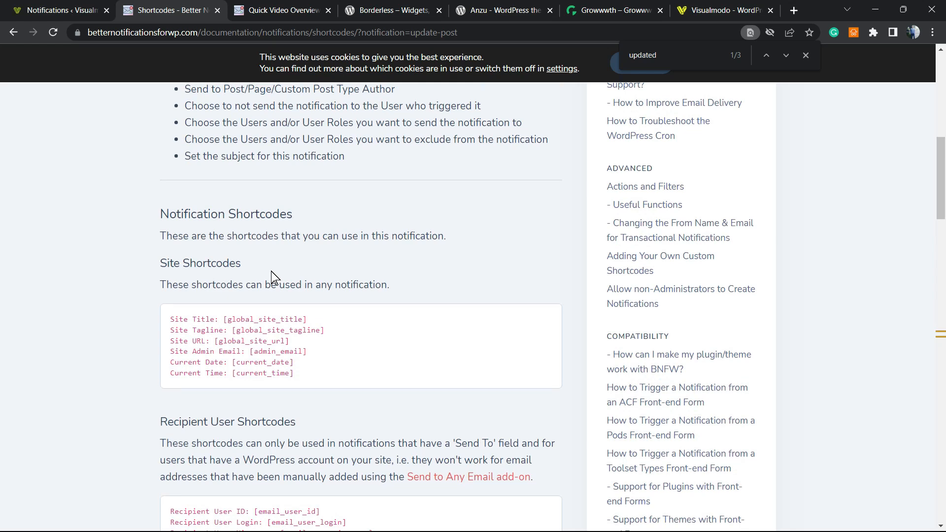
pyautogui.scroll(3)
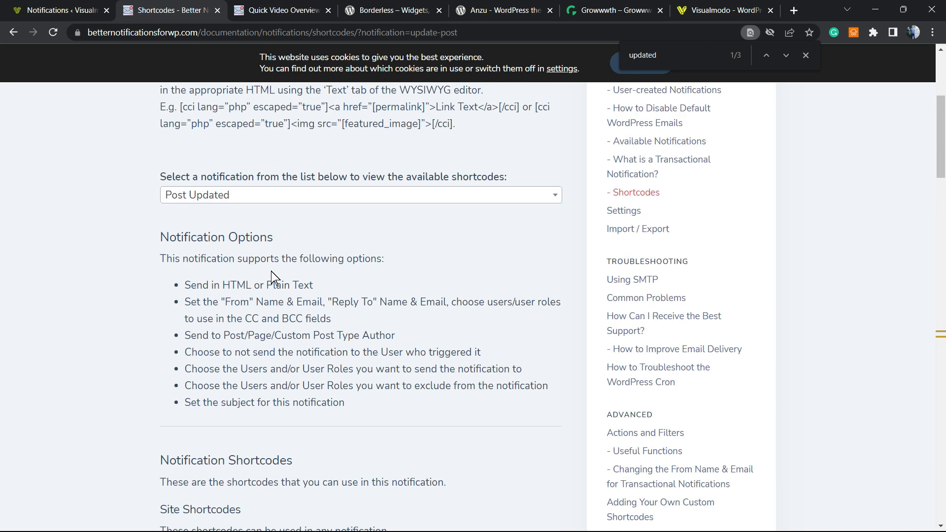
pyautogui.scroll(3)
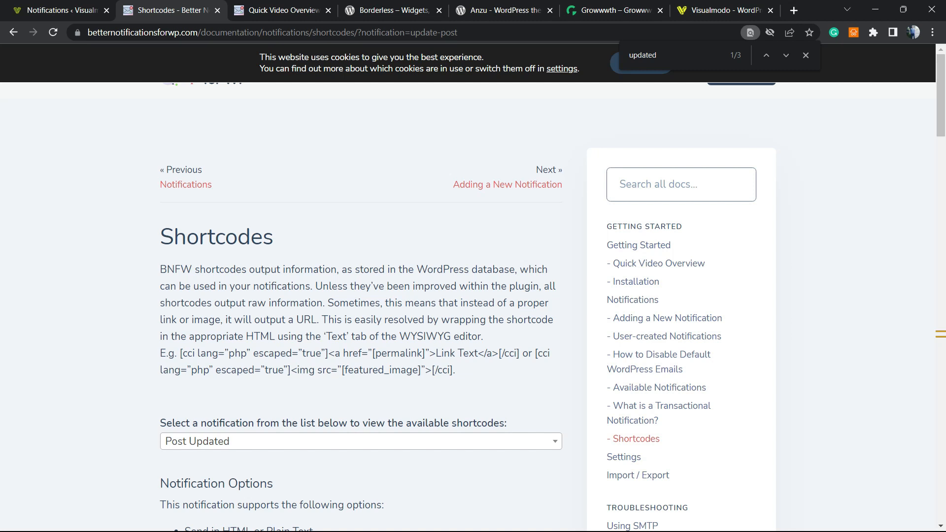
pyautogui.moveTo(250, 130)
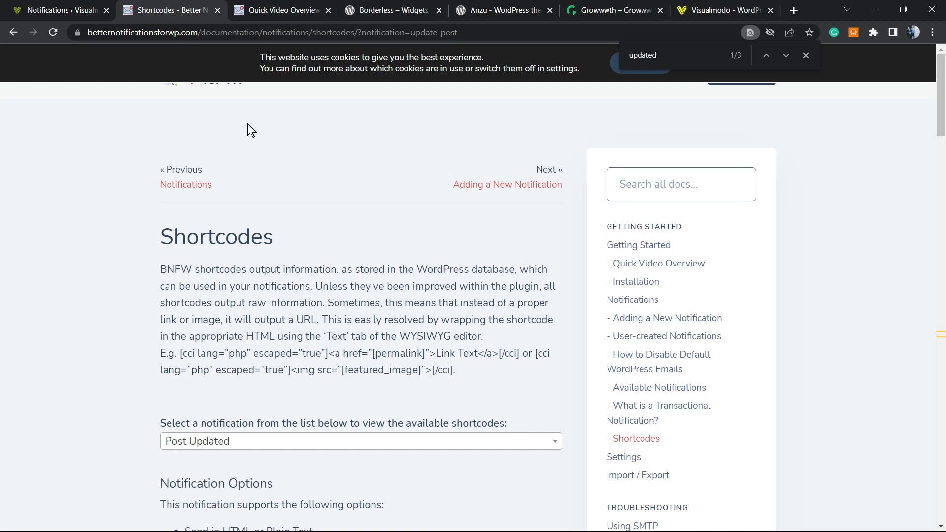
pyautogui.moveTo(278, 248)
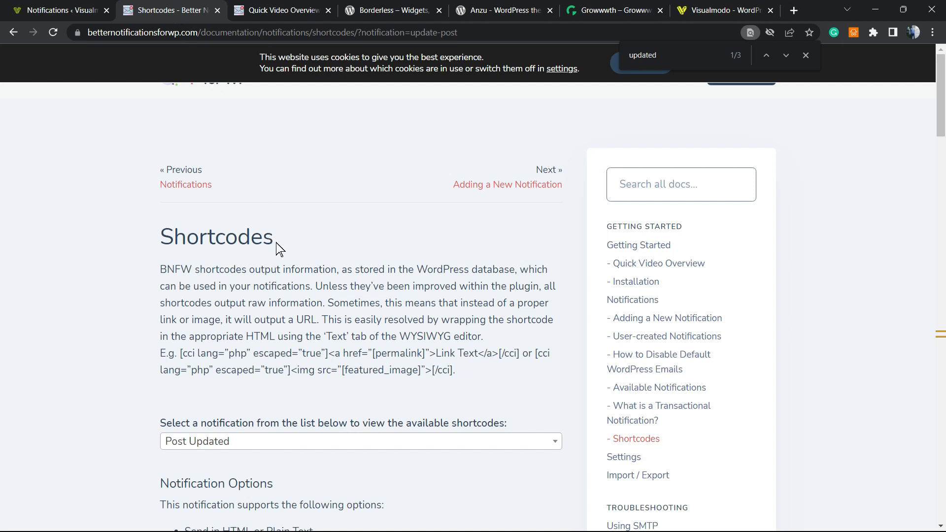
pyautogui.moveTo(279, 251)
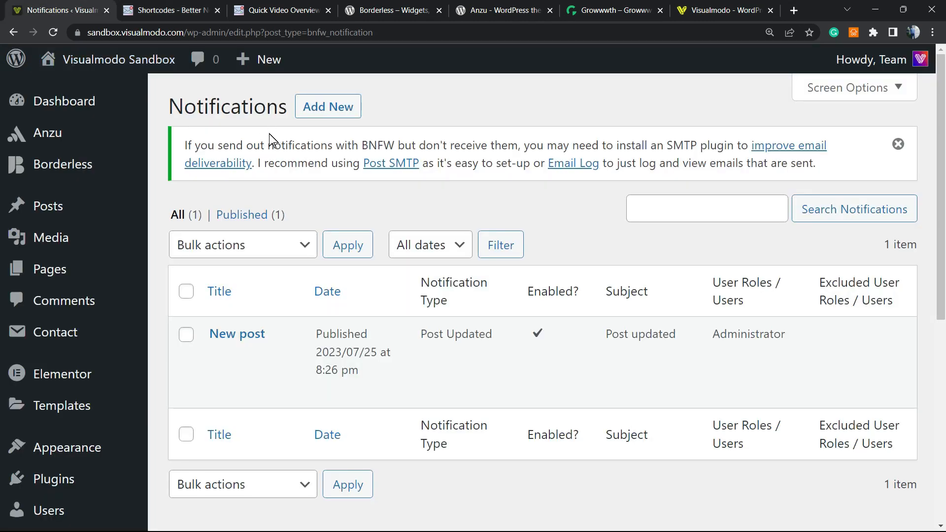
pyautogui.moveTo(242, 202)
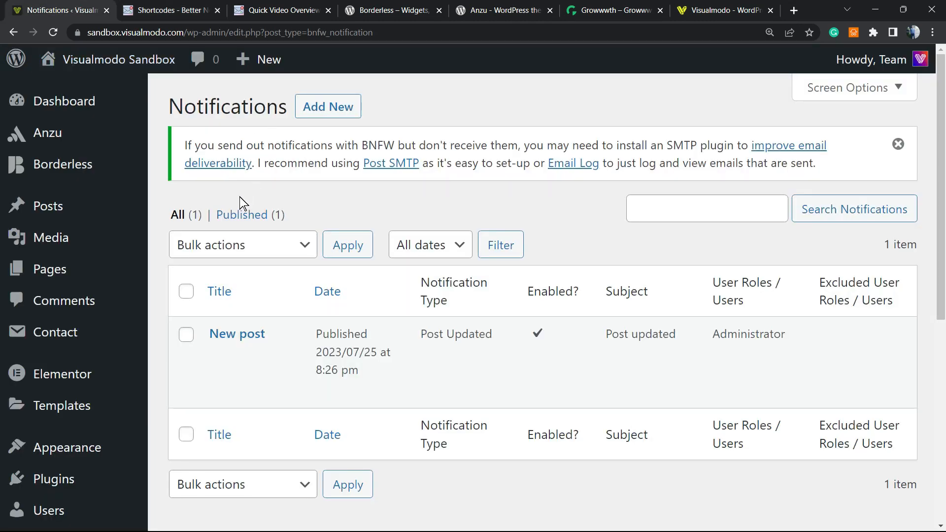
pyautogui.moveTo(237, 333)
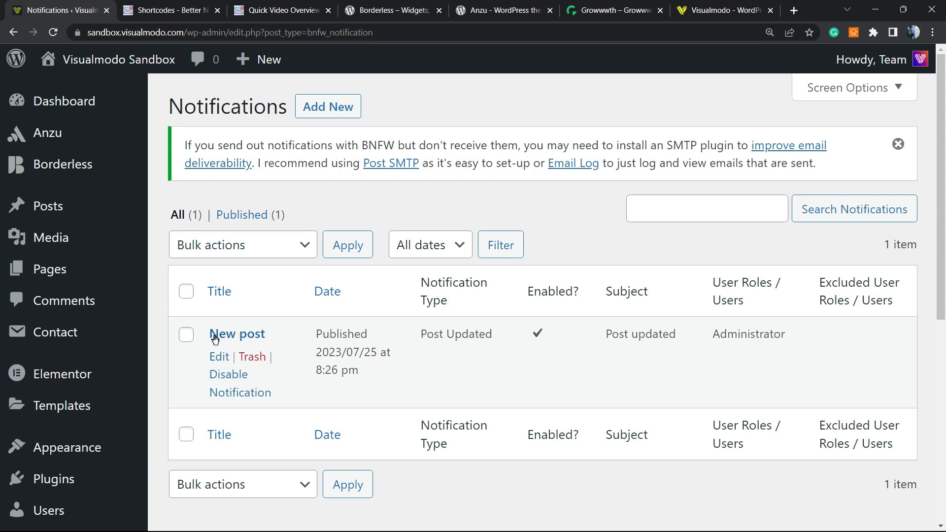
# Sort the Notifications list by the Title column
pyautogui.click(218, 291)
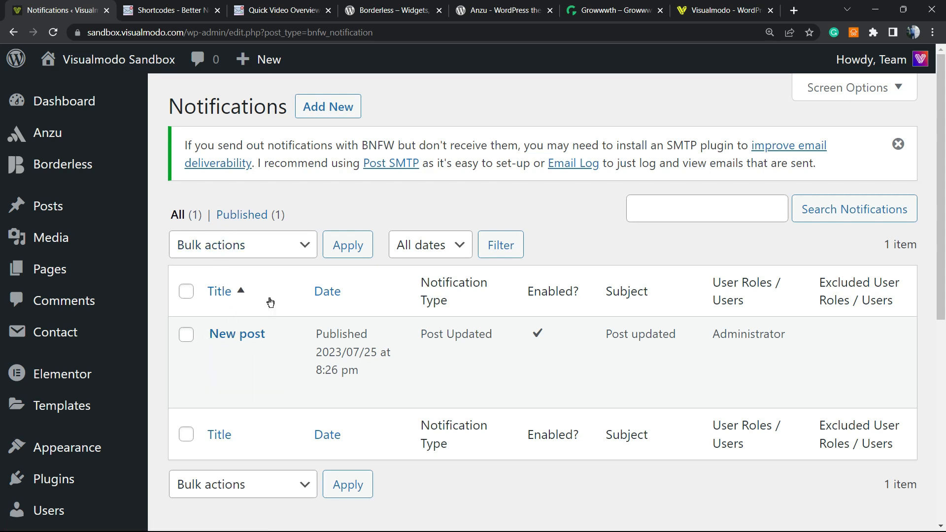
pyautogui.moveTo(152, 286)
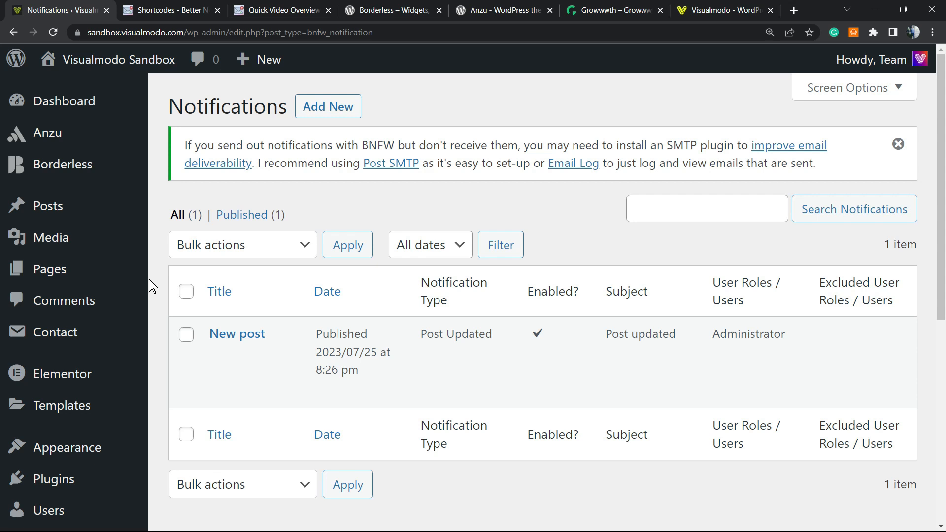
pyautogui.moveTo(242, 145)
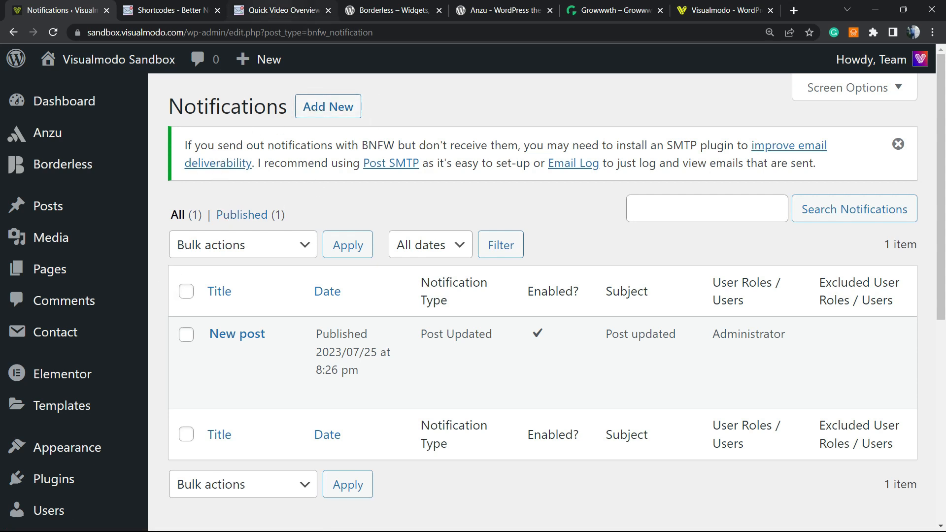
pyautogui.moveTo(301, 177)
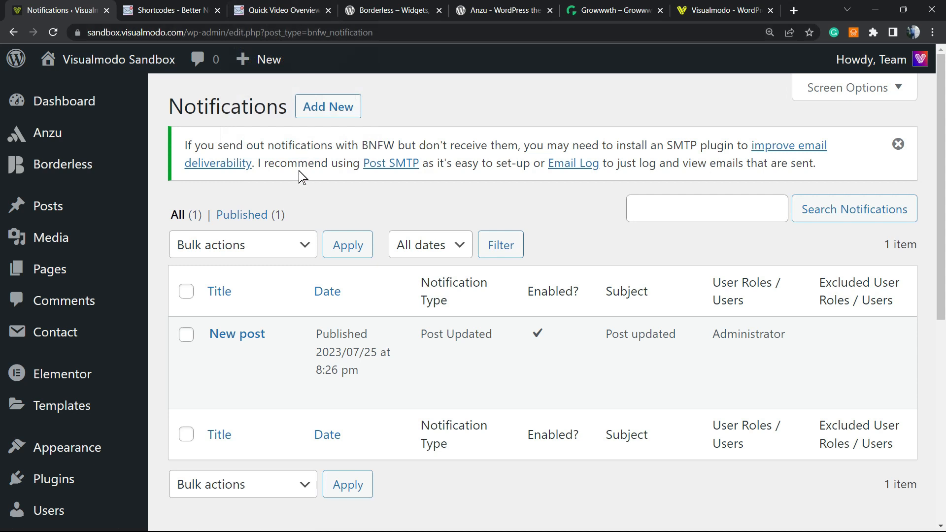
# View the Borderless plugin page, then the Anzu theme page by Visualmodo
pyautogui.click(392, 10)
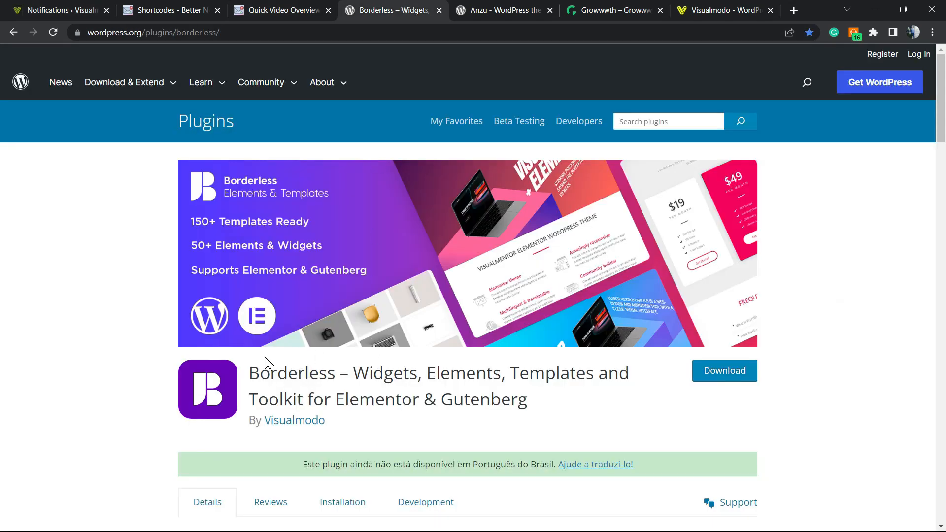
pyautogui.doubleClick(292, 373)
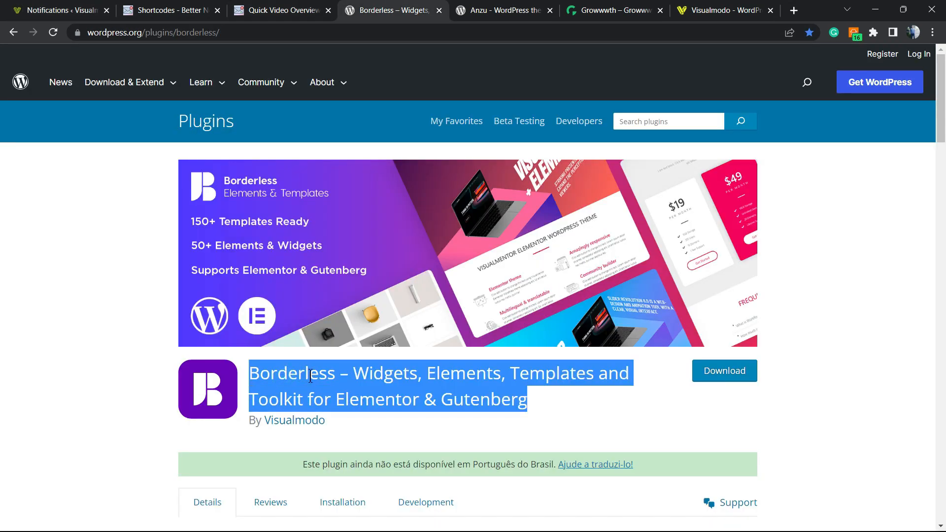
pyautogui.click(503, 11)
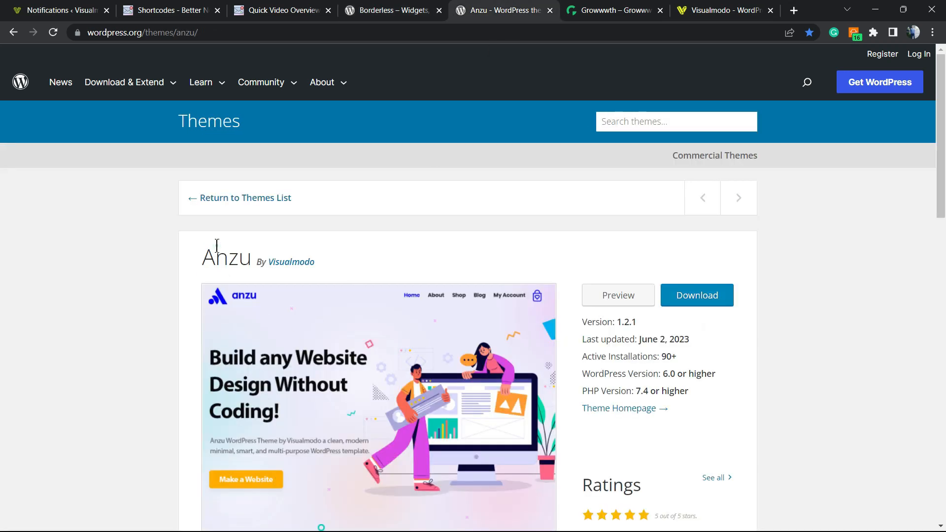
pyautogui.doubleClick(225, 256)
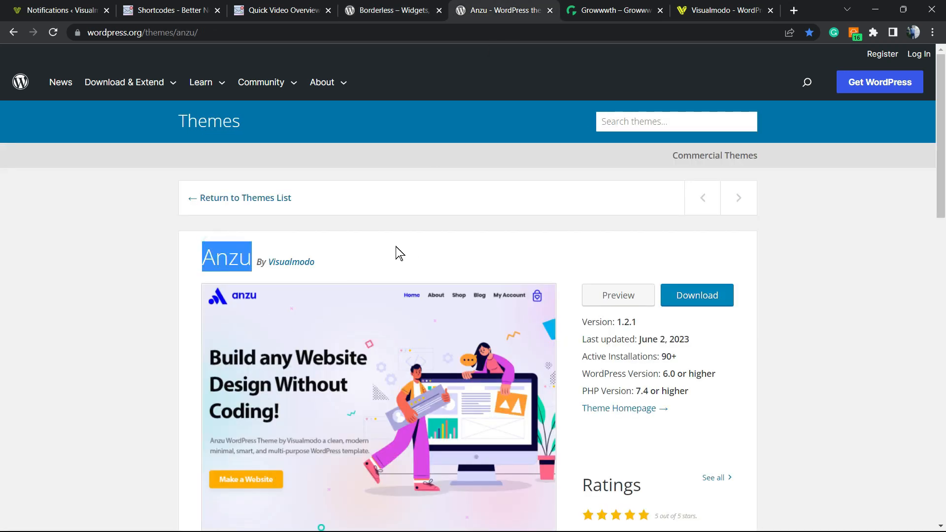
# Switch to Growwwth and scroll through its grid of guest-posting publisher websites
pyautogui.click(611, 11)
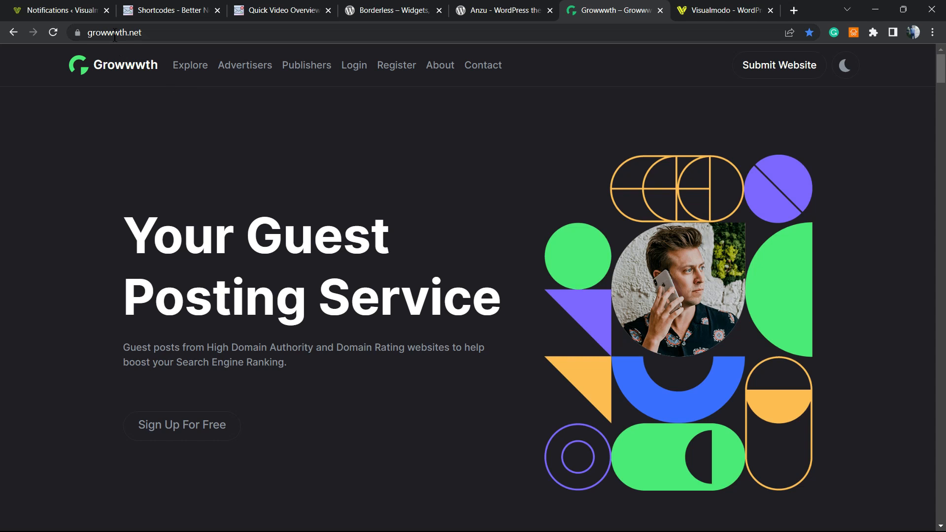
pyautogui.moveTo(335, 298)
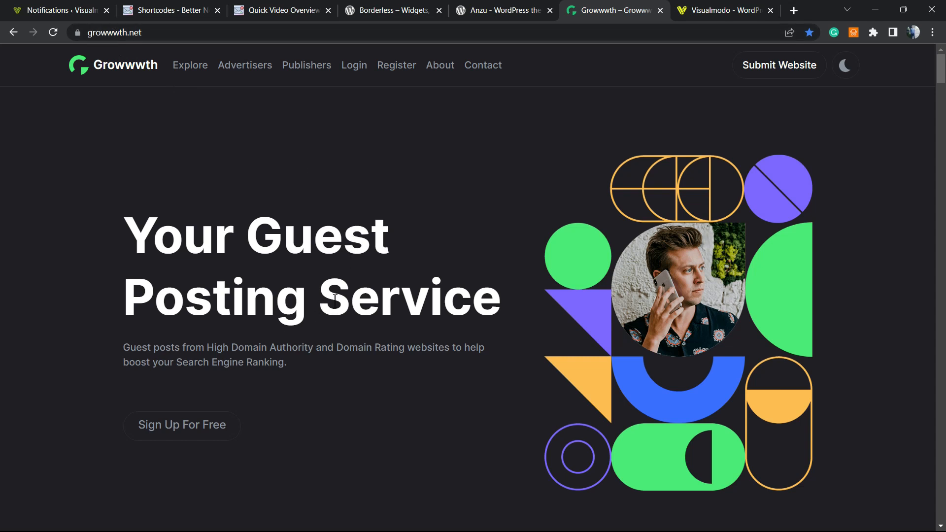
pyautogui.scroll(-3)
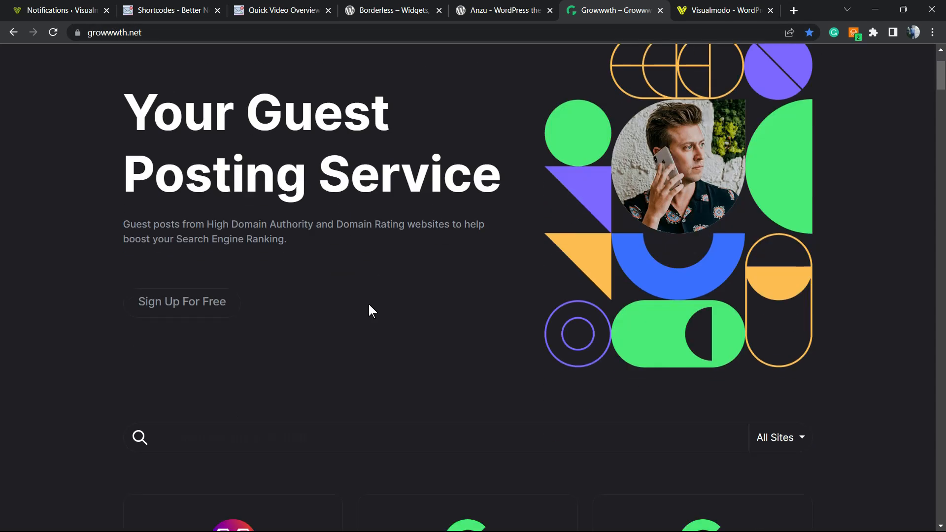
pyautogui.scroll(-3)
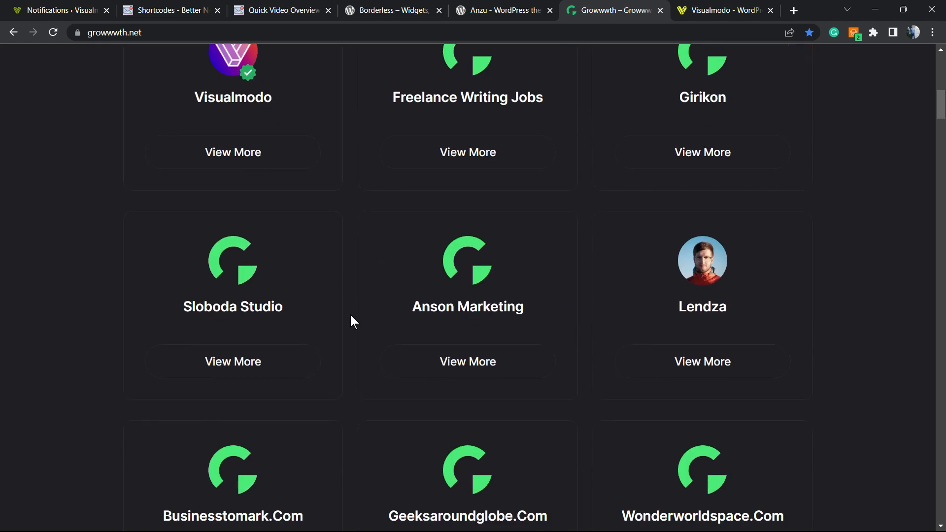
pyautogui.scroll(-3)
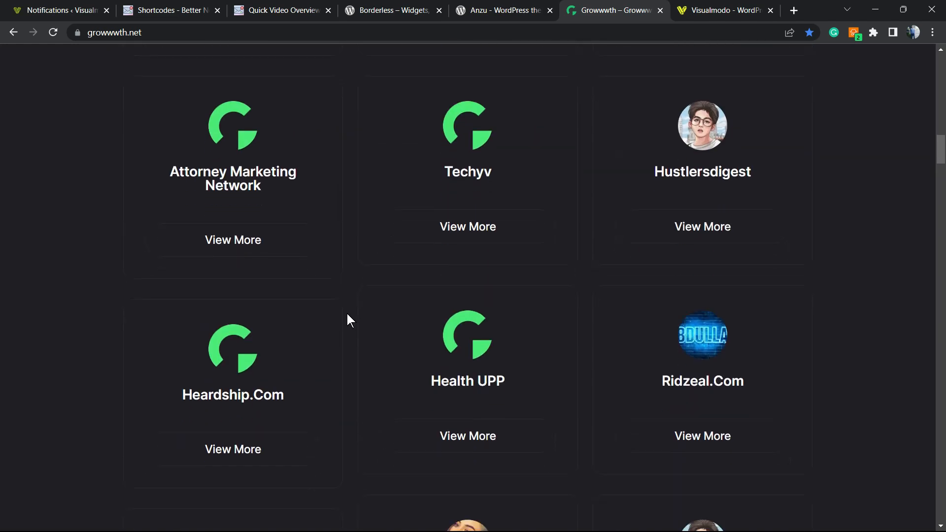
pyautogui.scroll(-3)
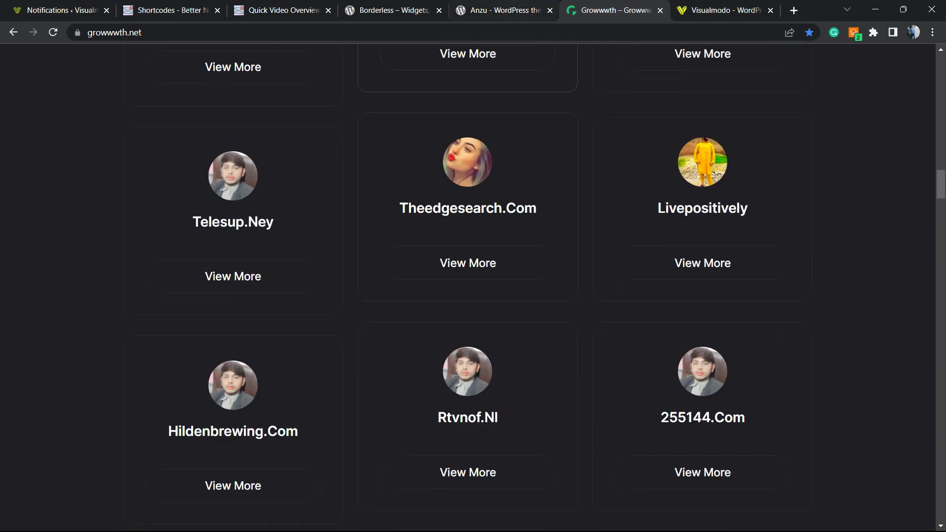
# Show Visualmodo's Templates Library and scroll through templates such as Karting and Library
pyautogui.click(722, 11)
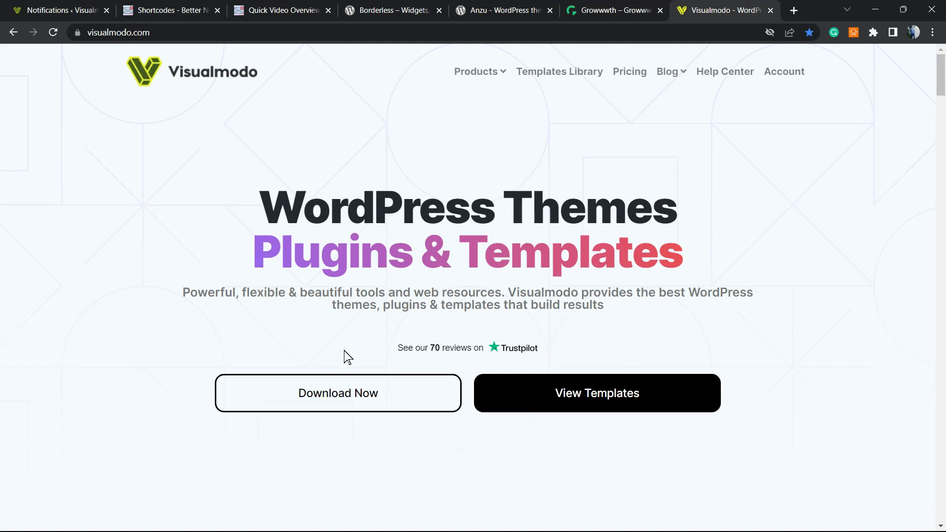
pyautogui.moveTo(602, 100)
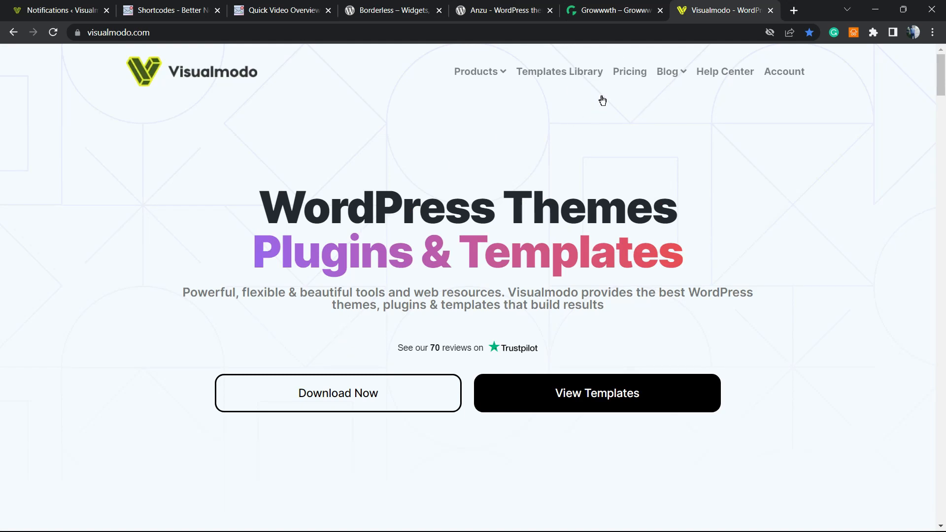
pyautogui.click(558, 71)
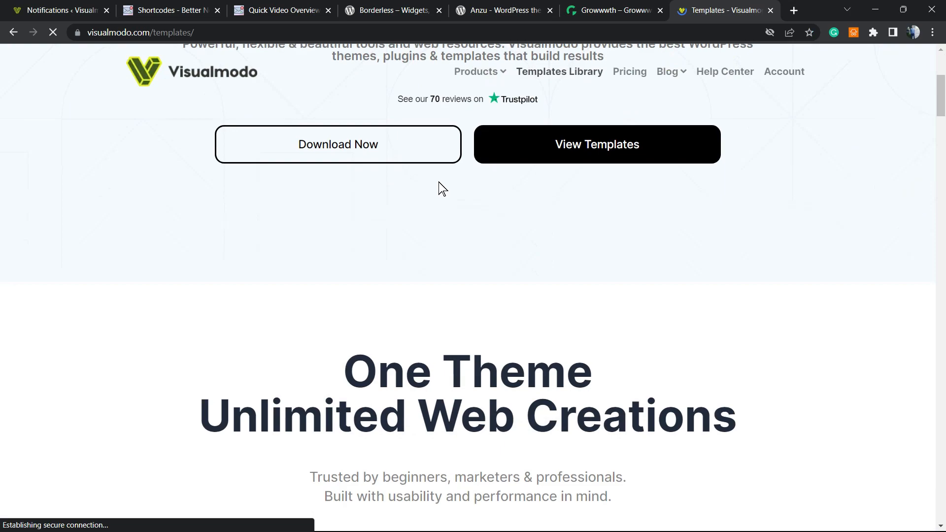
pyautogui.scroll(-3)
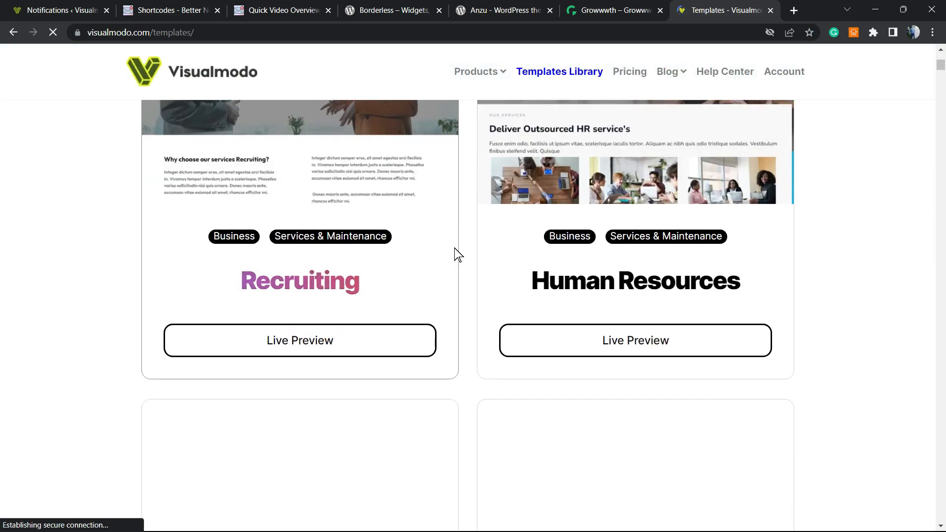
pyautogui.scroll(-3)
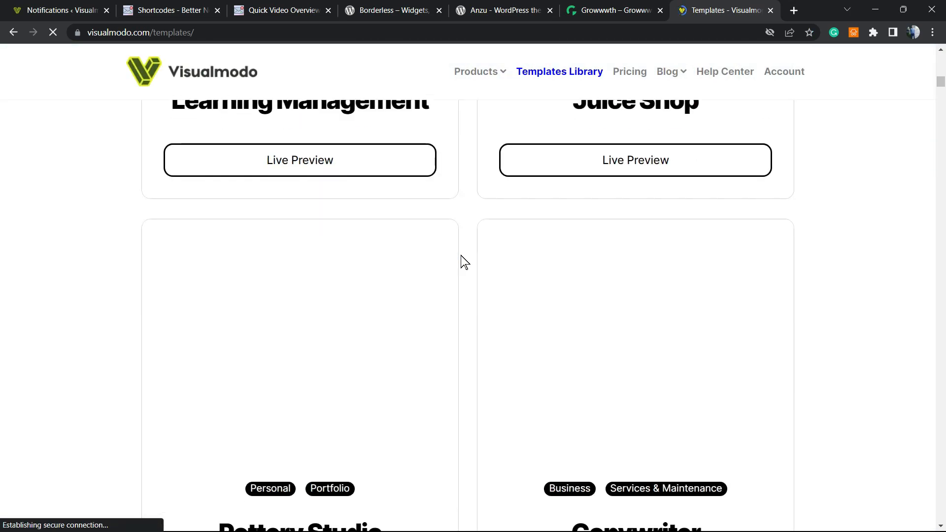
pyautogui.scroll(-3)
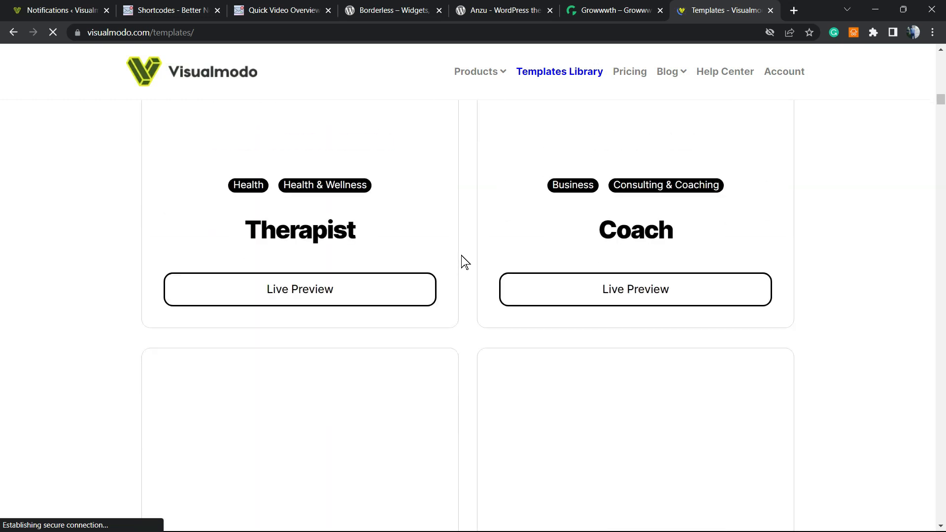
pyautogui.scroll(-3)
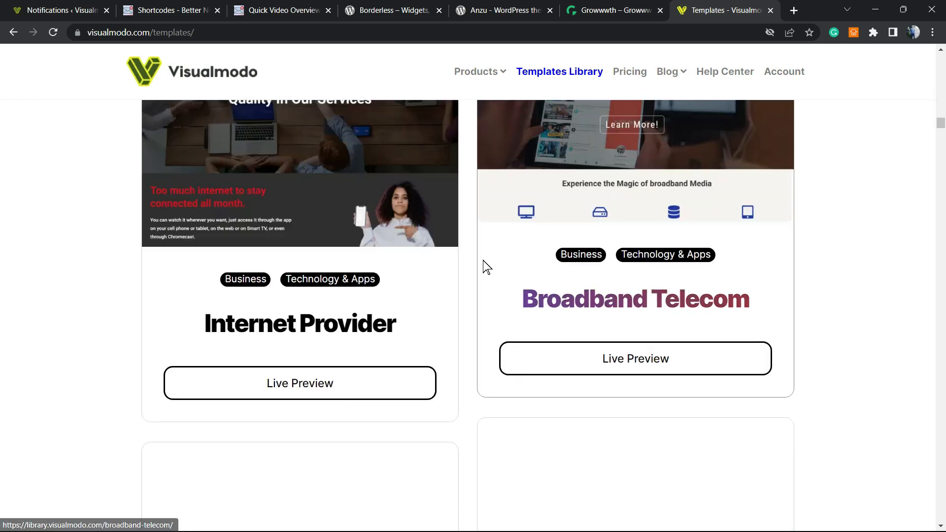
pyautogui.scroll(-3)
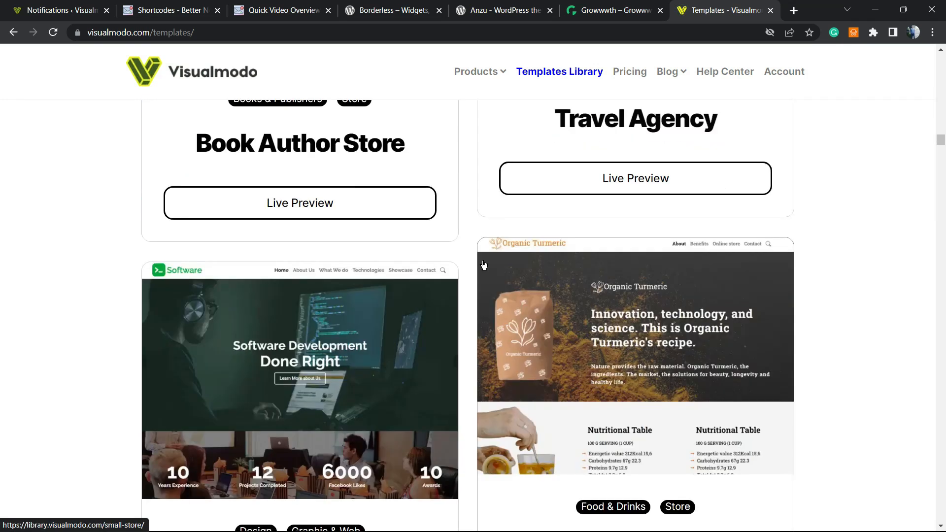
pyautogui.scroll(-3)
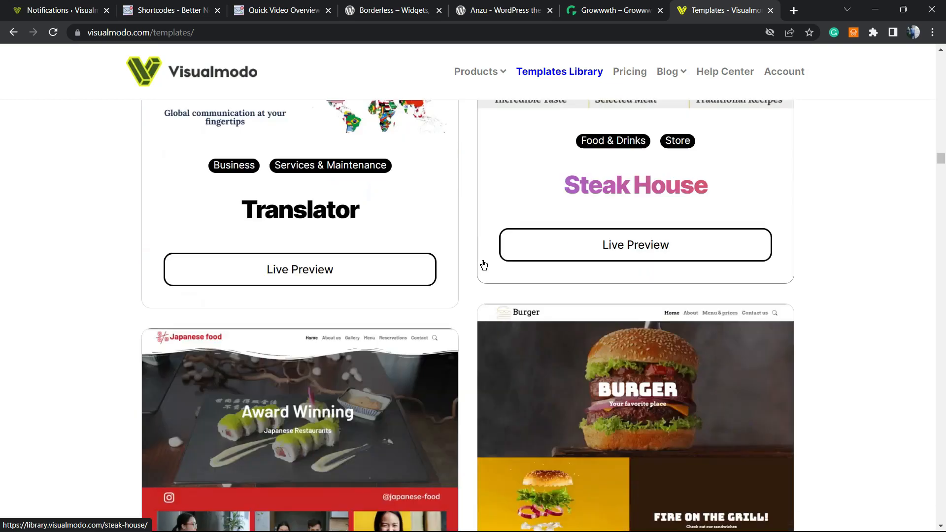
pyautogui.scroll(-3)
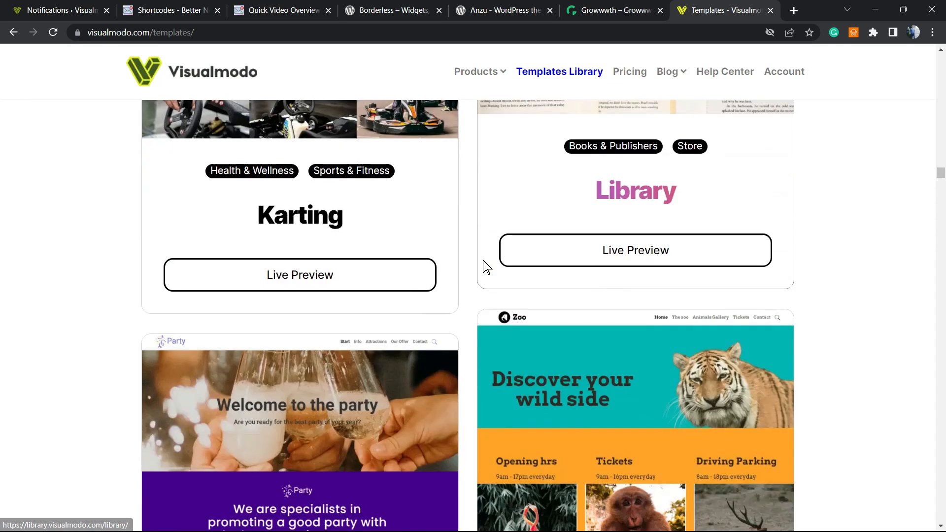